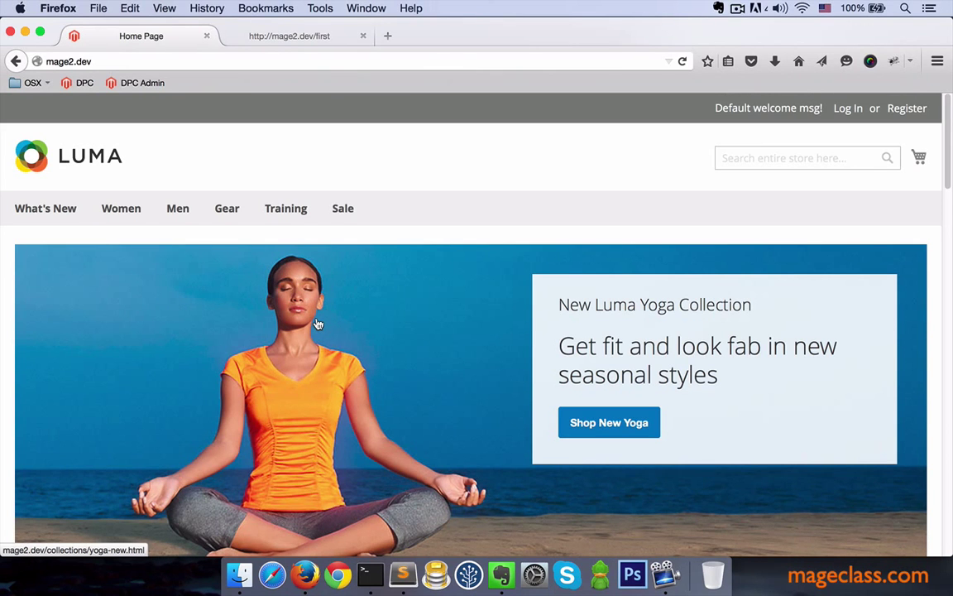
Check the Hello World output on mage2.dev/first, then return to the mage2 project
scroll("down", 3)
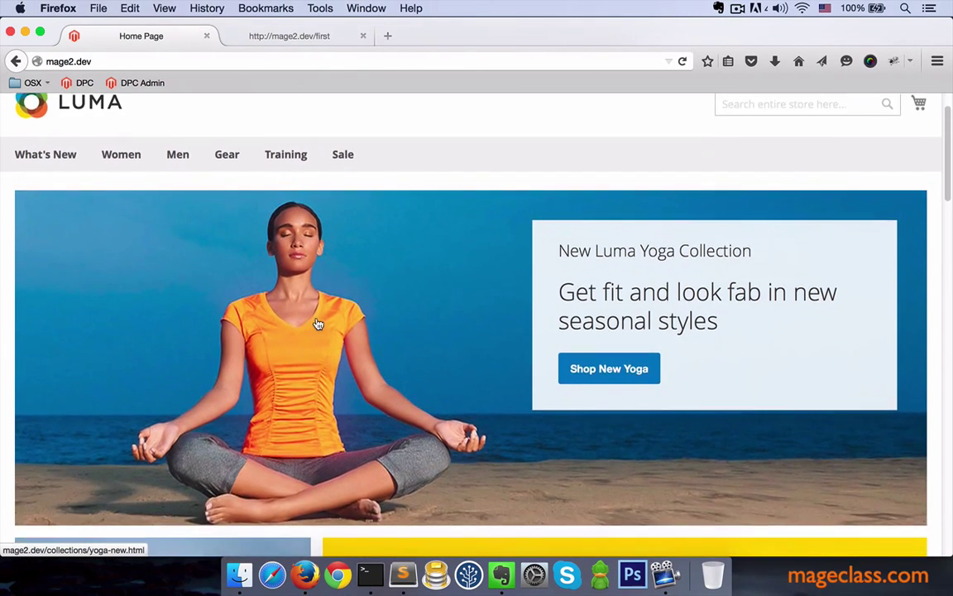
scroll("down", 3)
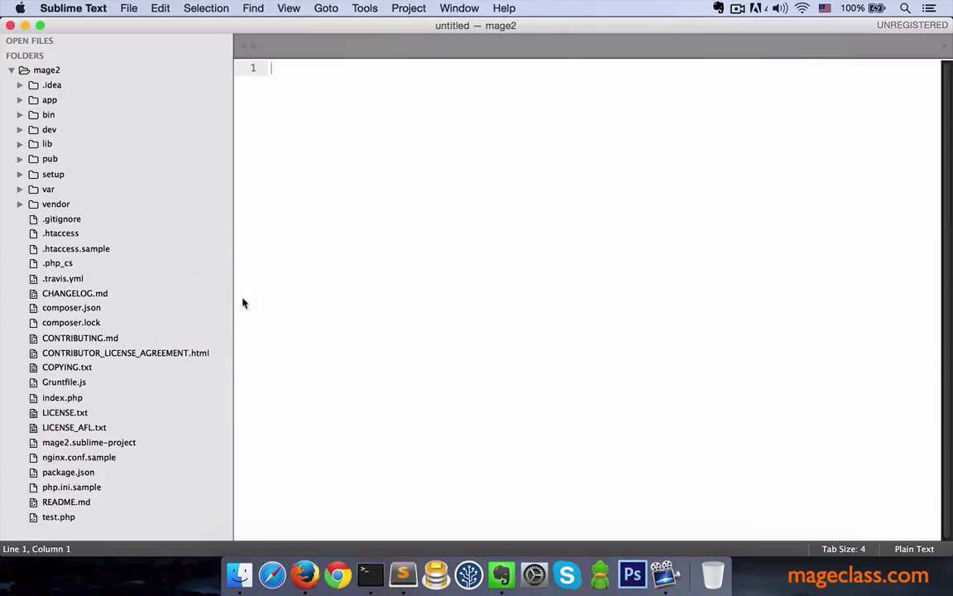
mouse_move(229, 300)
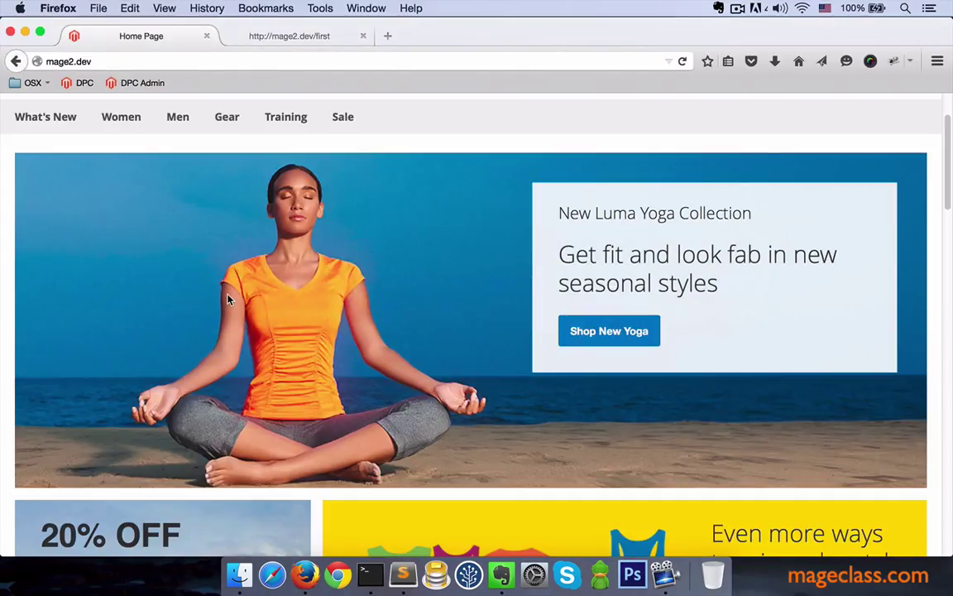
left_click(290, 35)
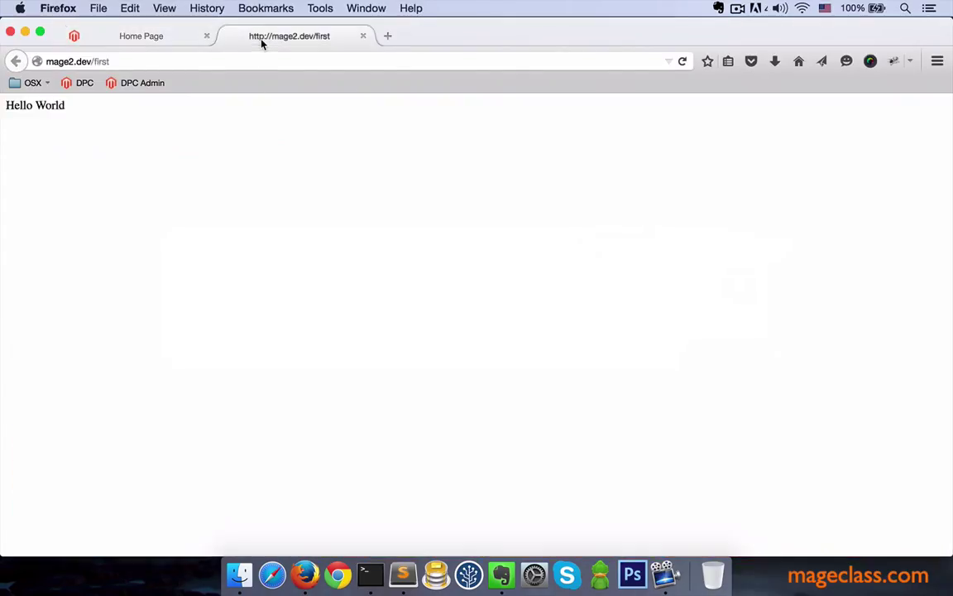
double_click(50, 105)
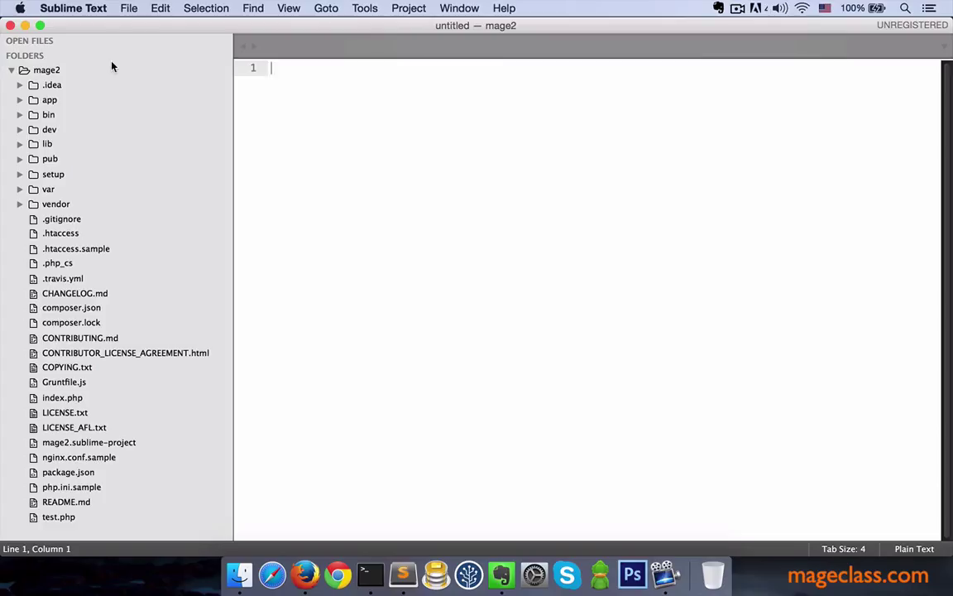
Expand app/code, peek into the Magento and app/etc folders, then expand MageClass/First
left_click(49, 99)
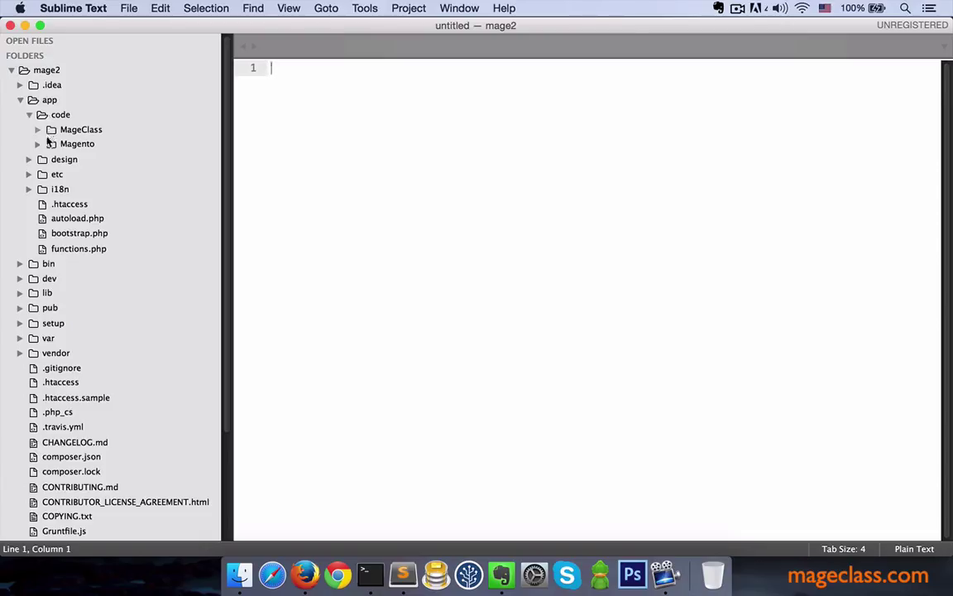
left_click(38, 144)
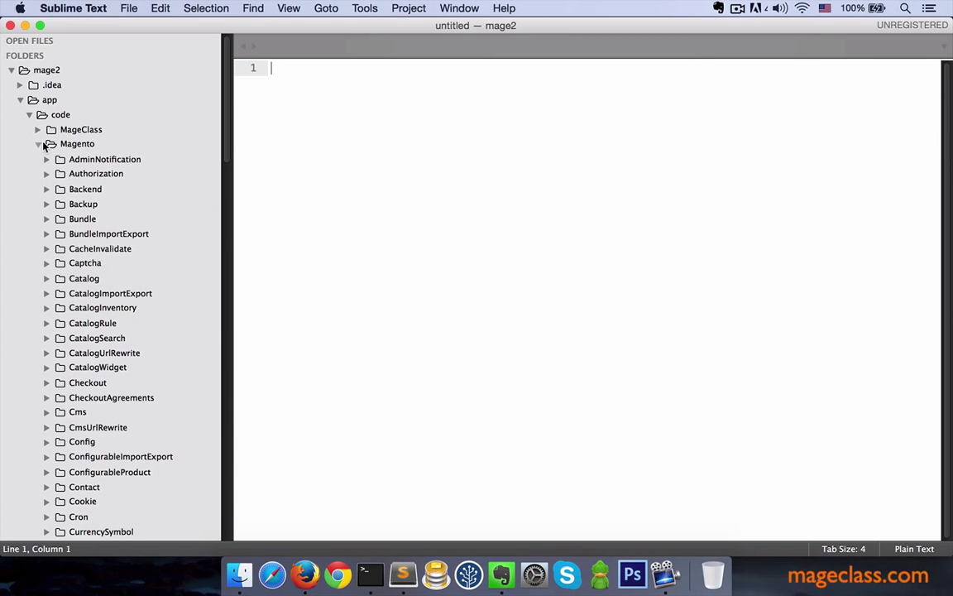
left_click(38, 143)
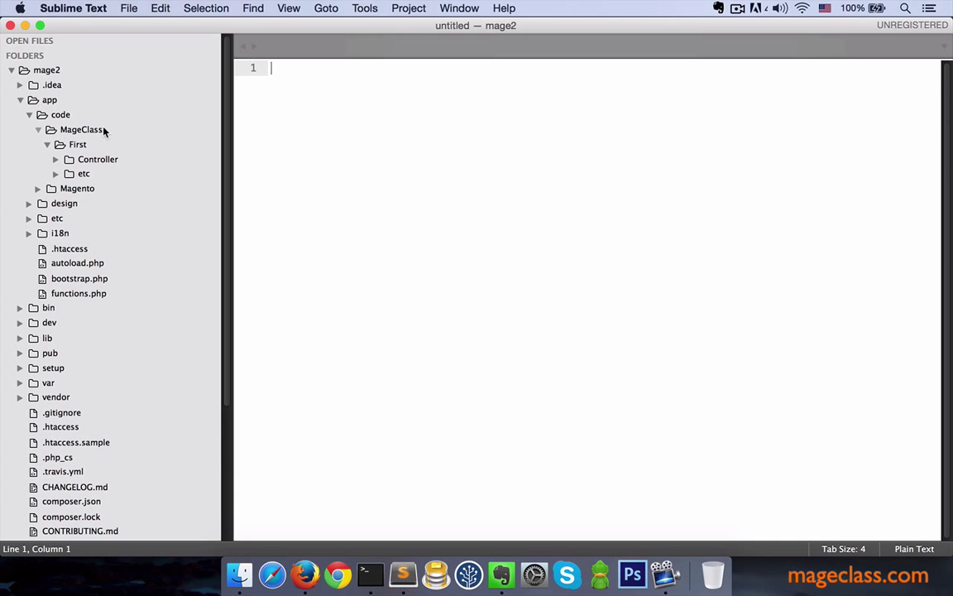
mouse_move(78, 156)
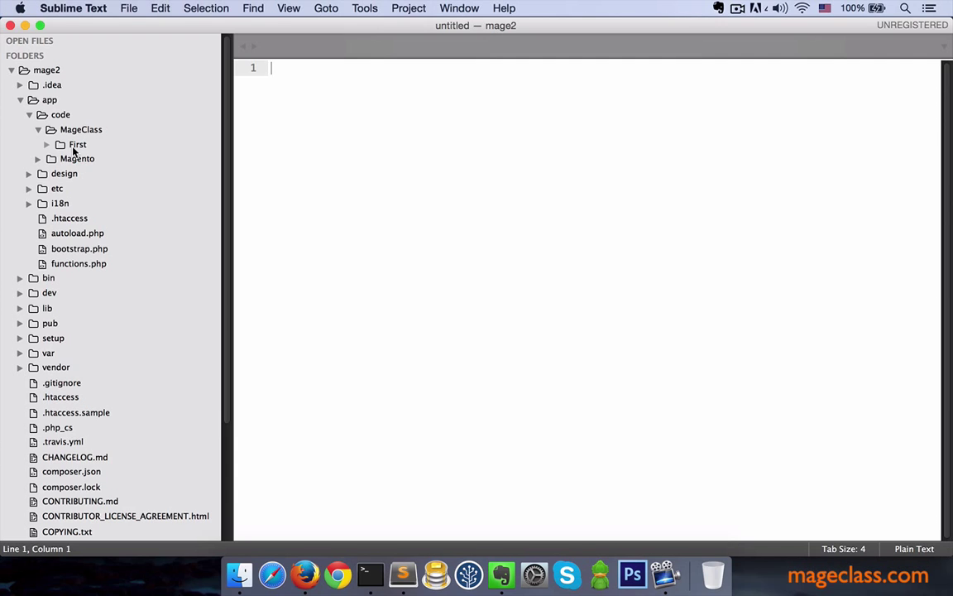
left_click(56, 188)
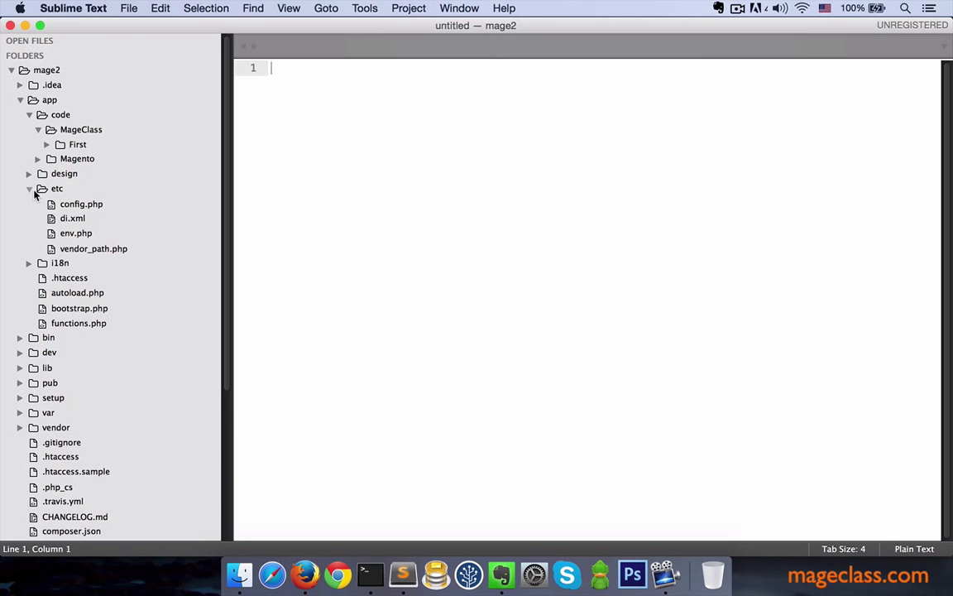
left_click(29, 188)
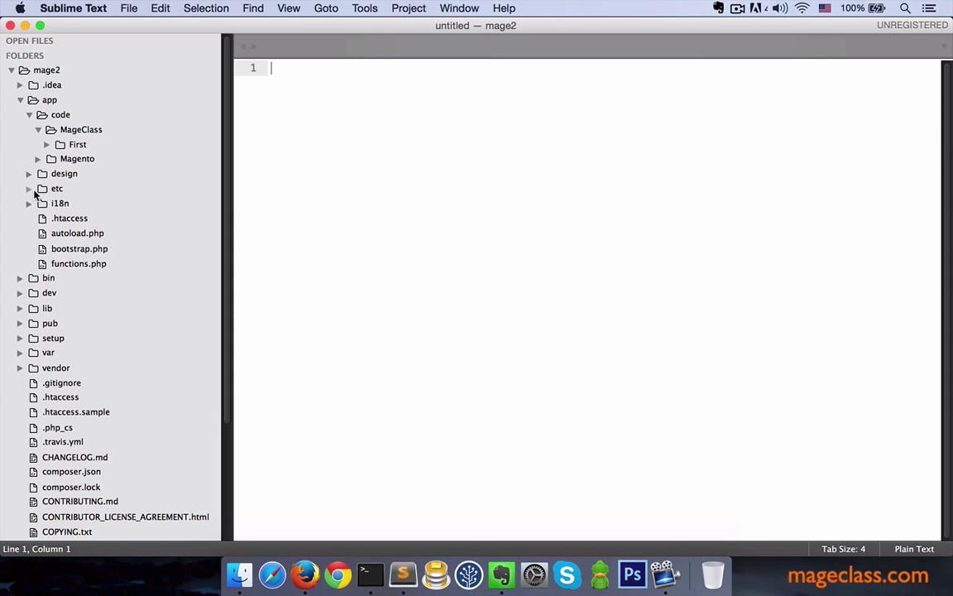
left_click(47, 144)
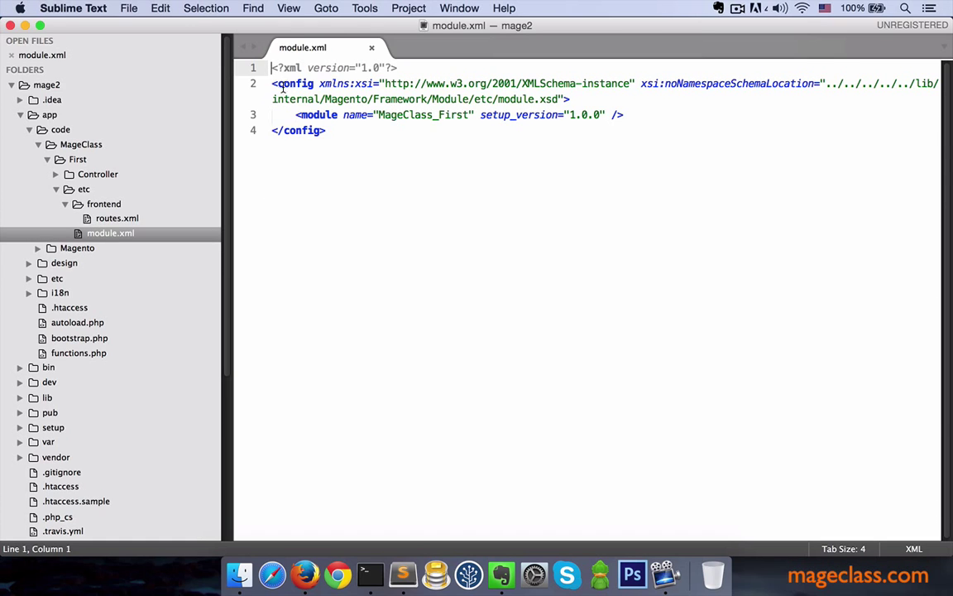
In module.xml, highlight the module declaration line and the name MageClass_First
left_click_drag(273, 83, 569, 99)
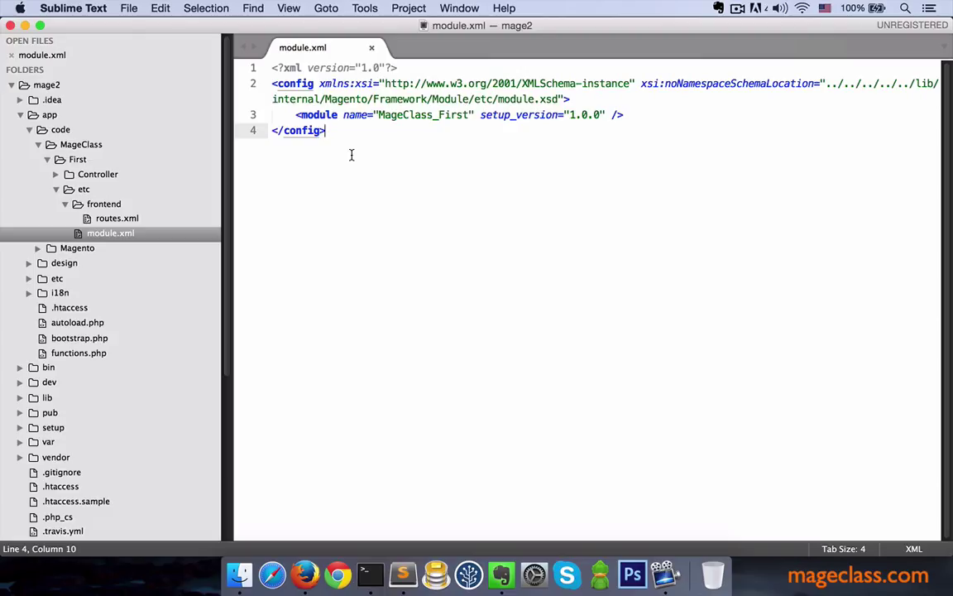
mouse_move(296, 118)
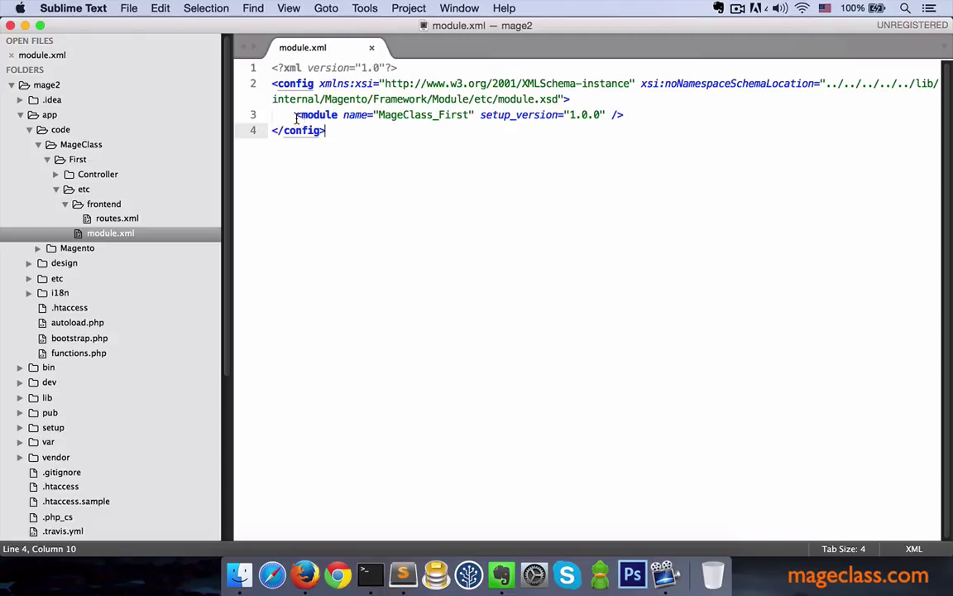
left_click_drag(296, 114, 592, 115)
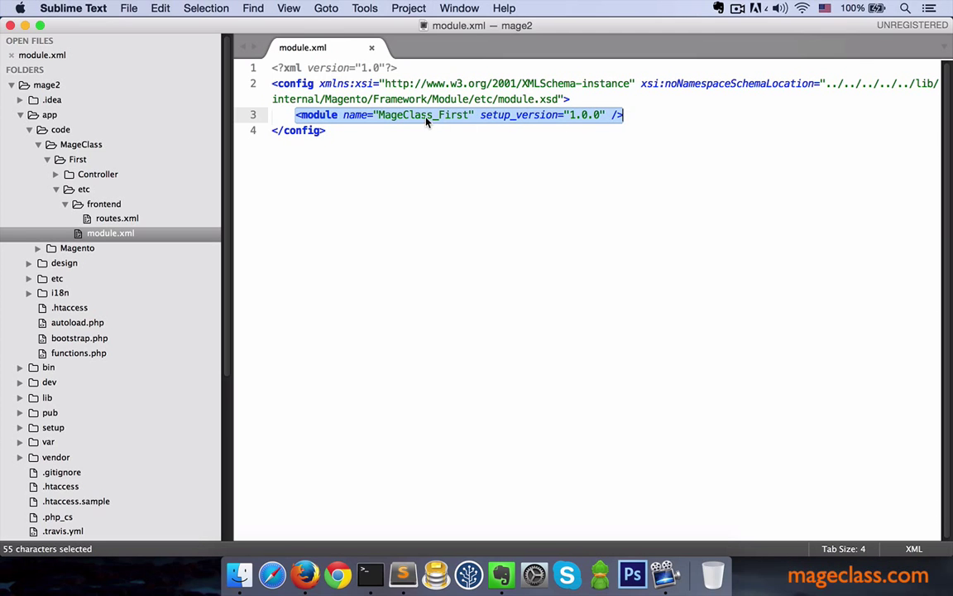
double_click(423, 115)
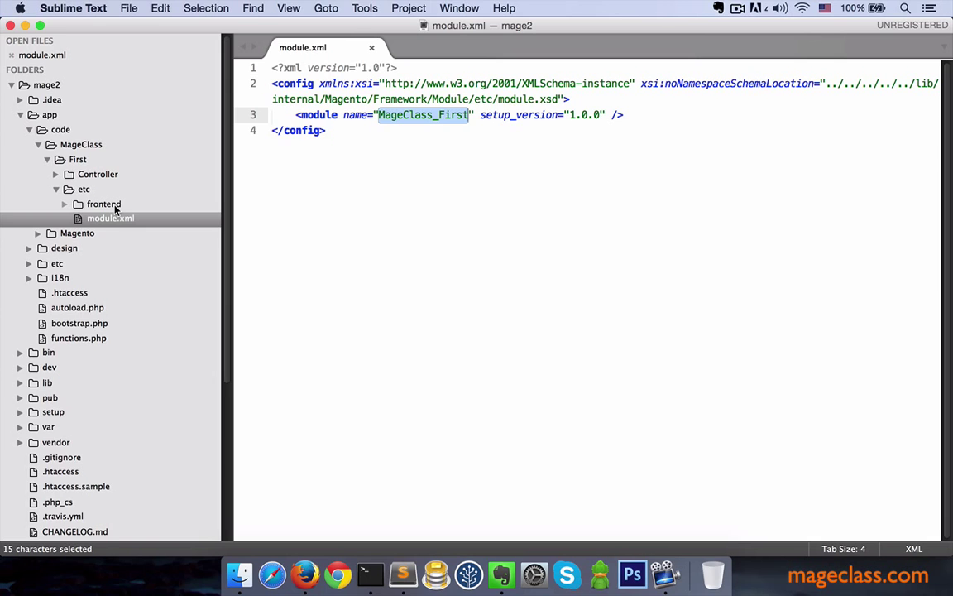
Open the frontend routes.xml and briefly select its config header
left_click(117, 234)
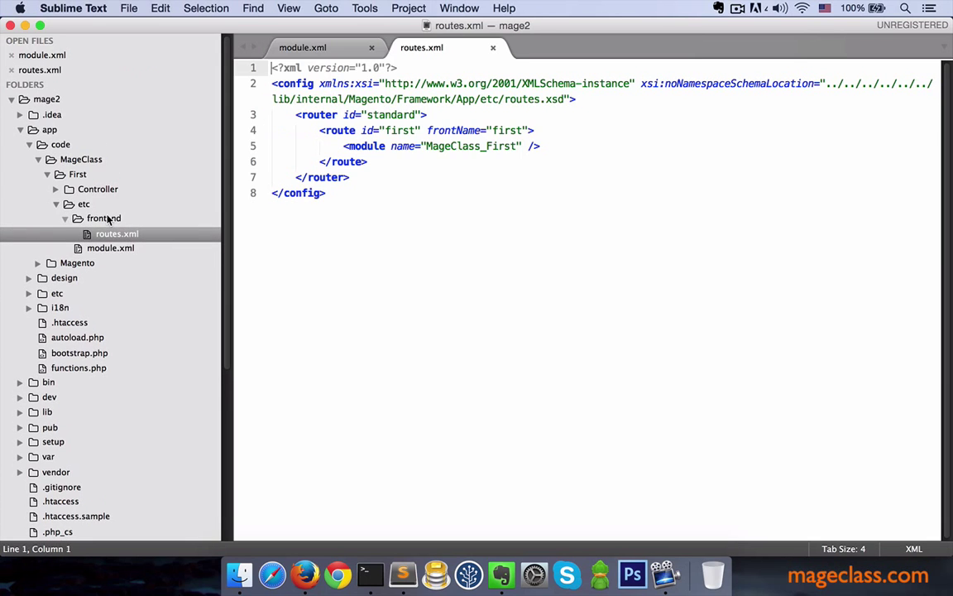
left_click_drag(275, 83, 295, 99)
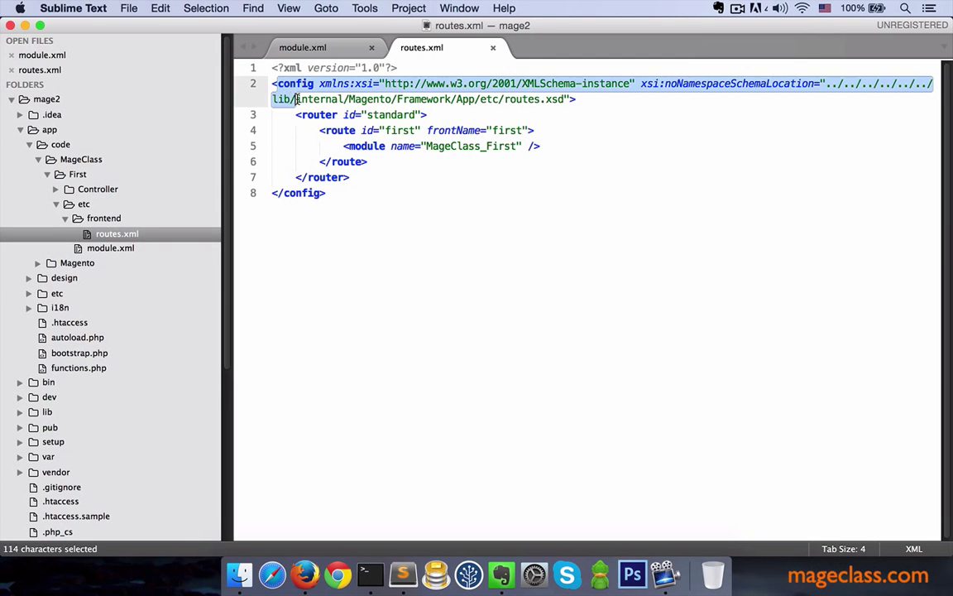
left_click(289, 146)
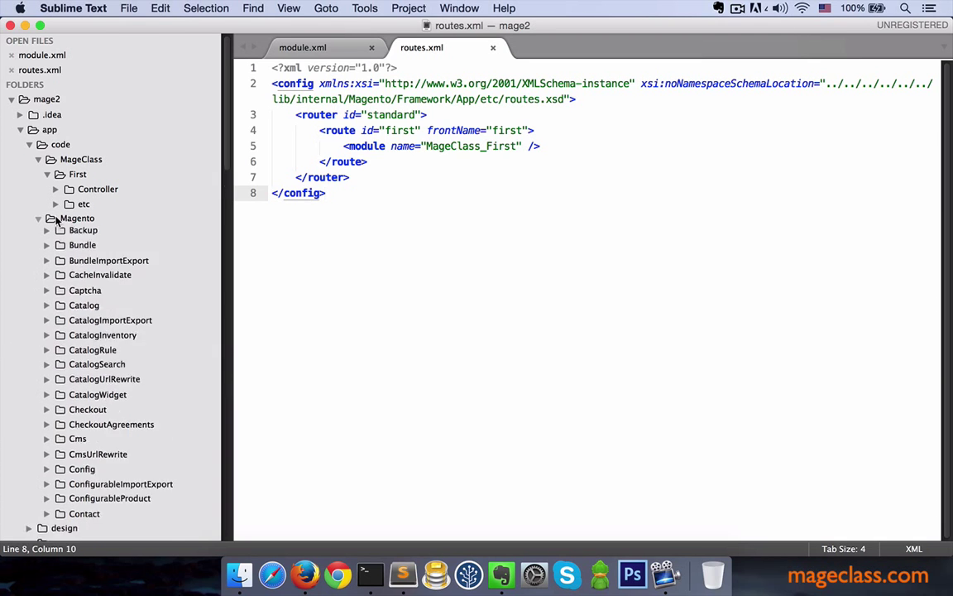
Scroll to Magento's Customer module and expand Controller/Account, showing Login.php and Create.php
scroll("down", 3)
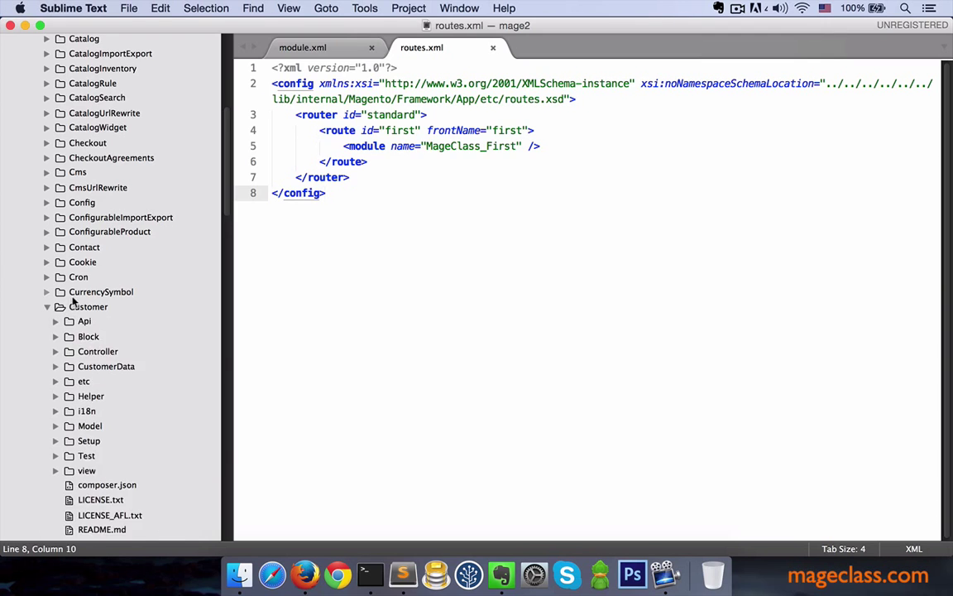
scroll("down", 3)
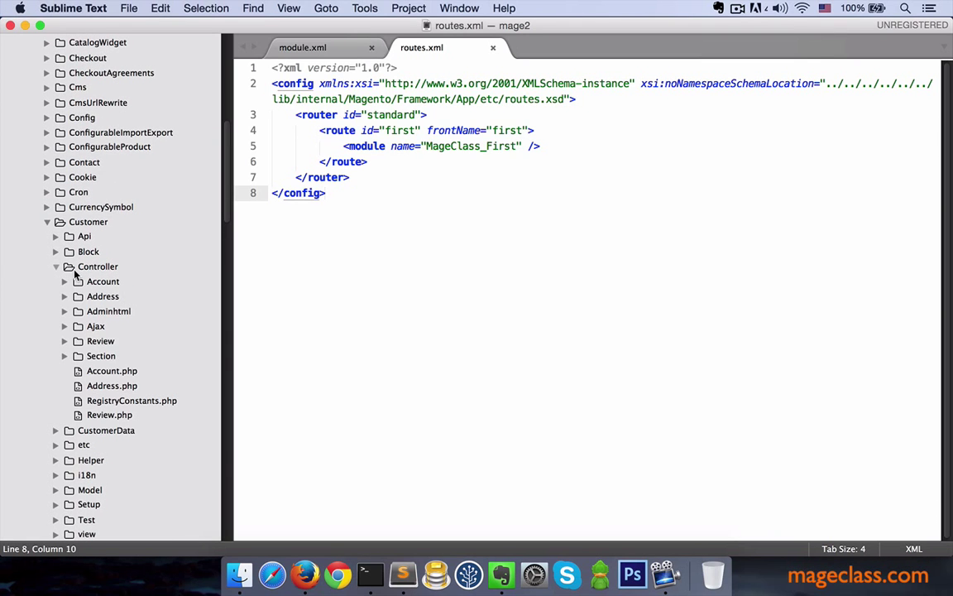
left_click(102, 280)
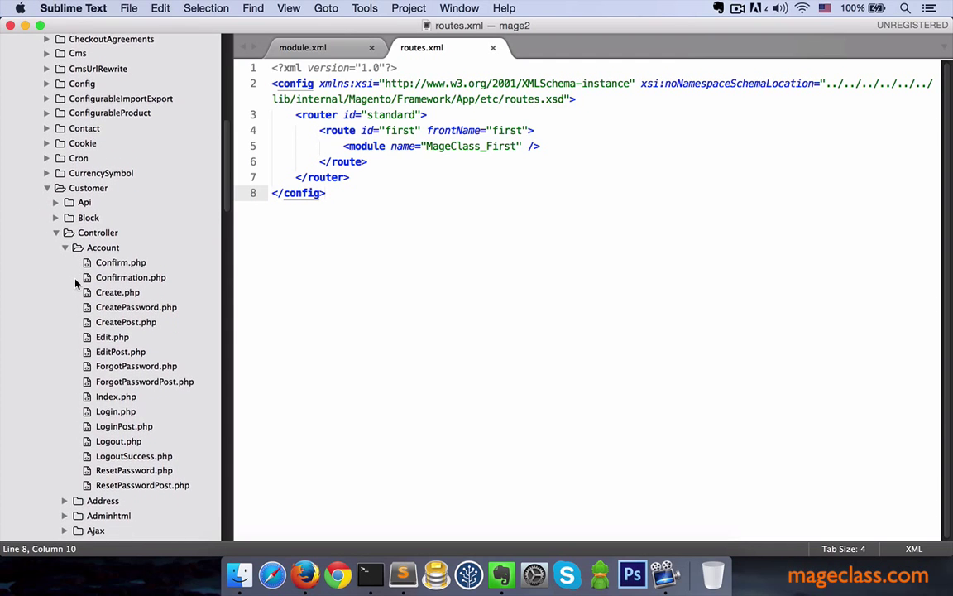
scroll("down", 3)
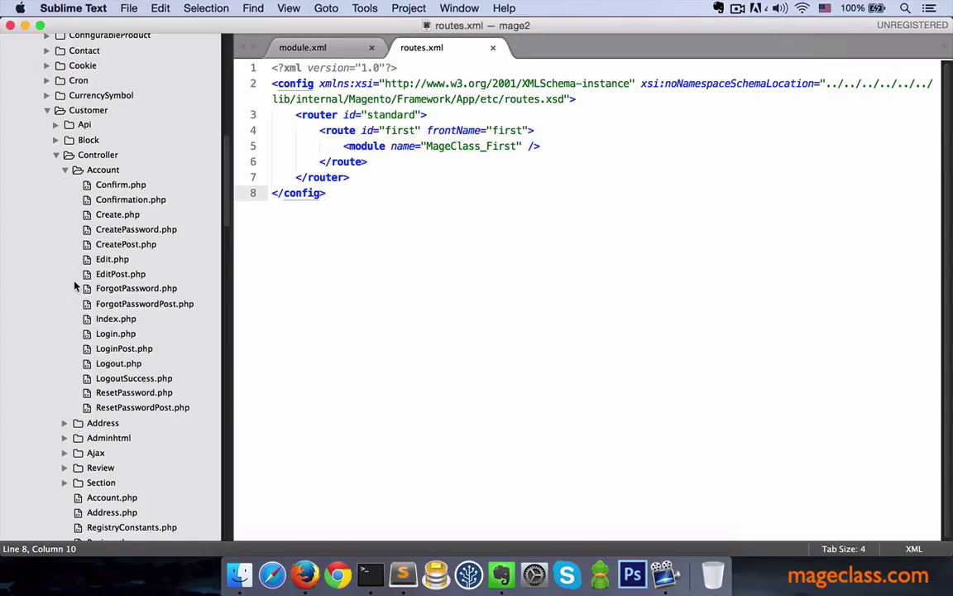
Open Login.php, Logout.php and Create.php, marking execute in Login.php to compare them
left_click(116, 334)
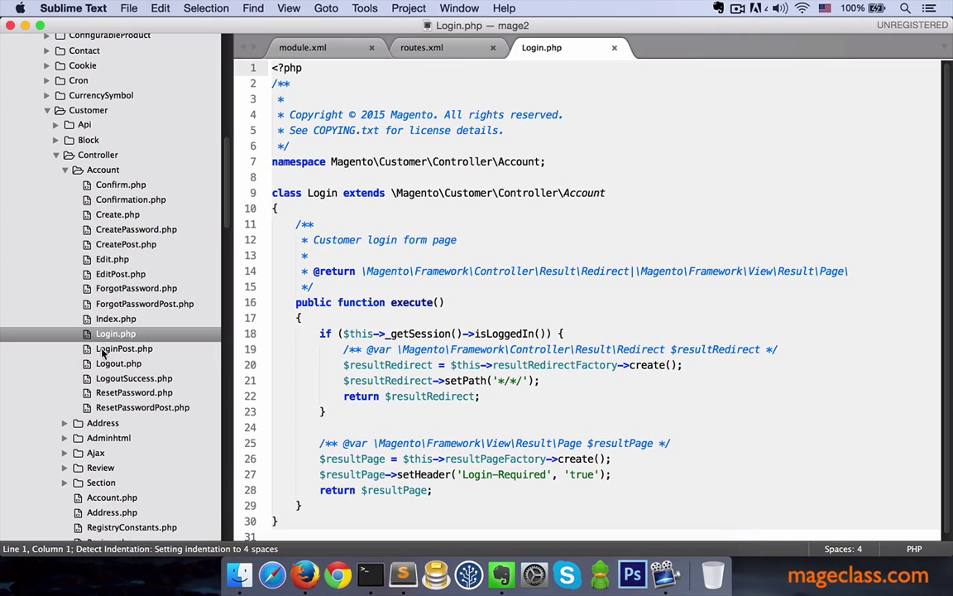
left_click(118, 363)
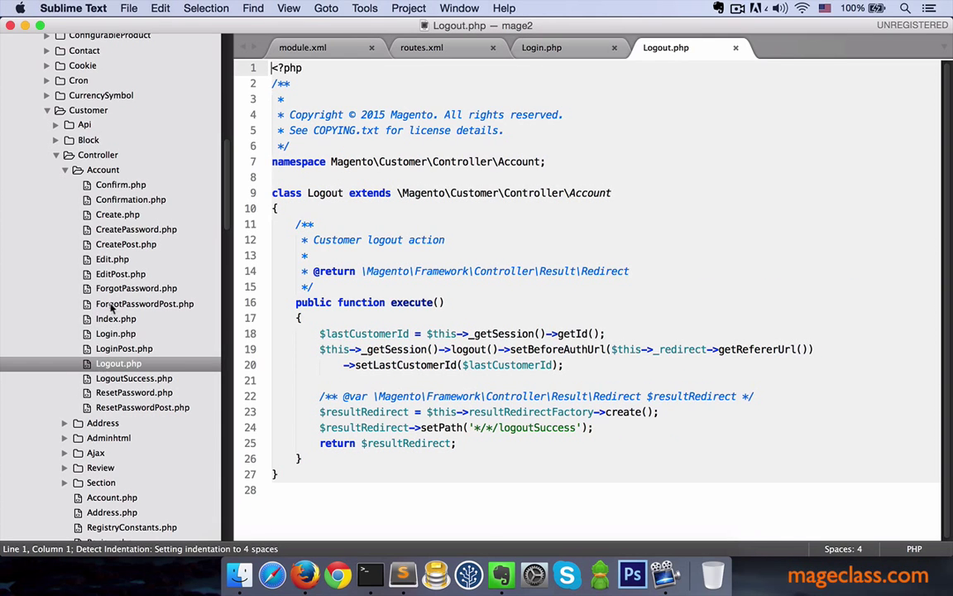
left_click(117, 214)
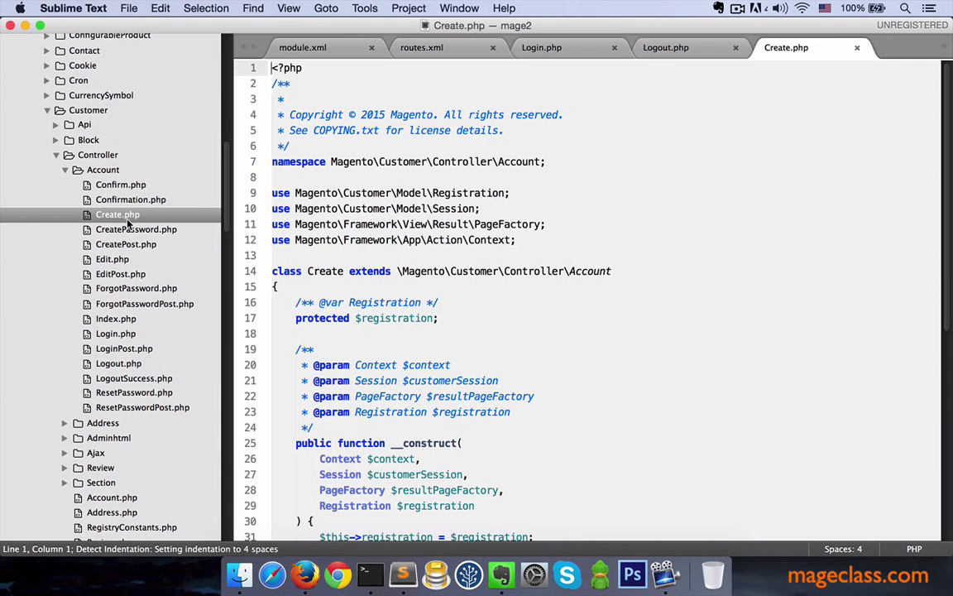
left_click(542, 47)
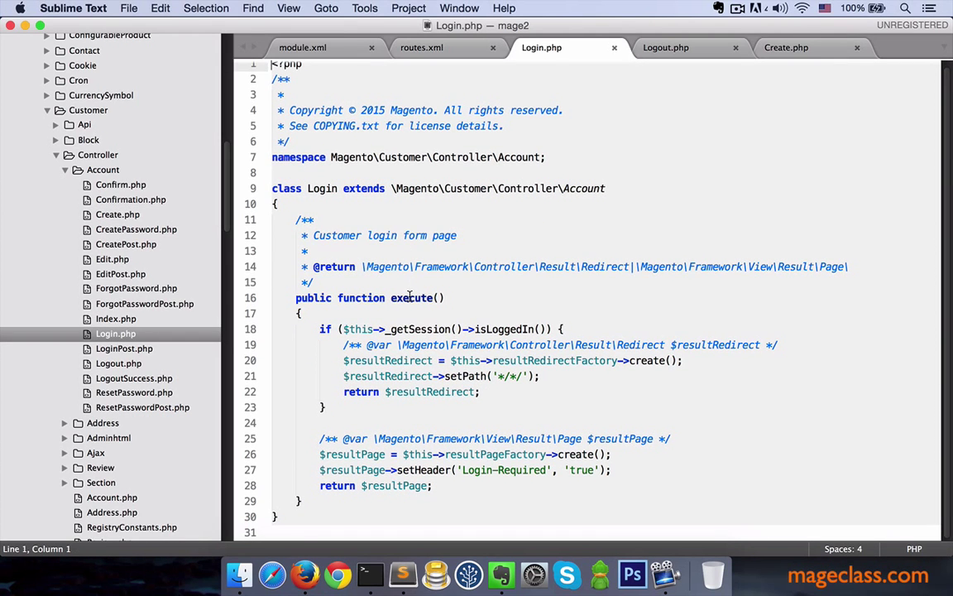
double_click(411, 297)
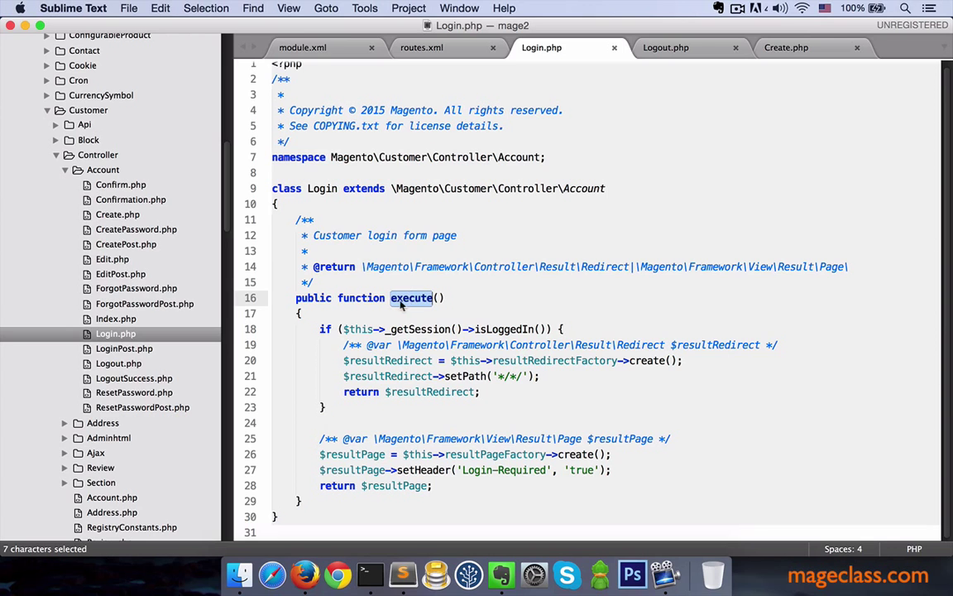
left_click(665, 47)
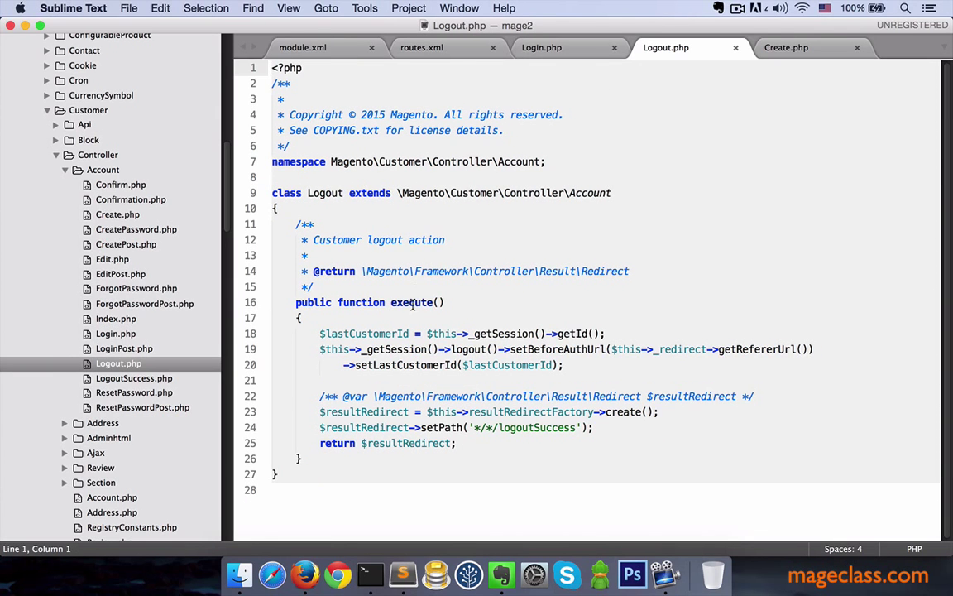
left_click(785, 47)
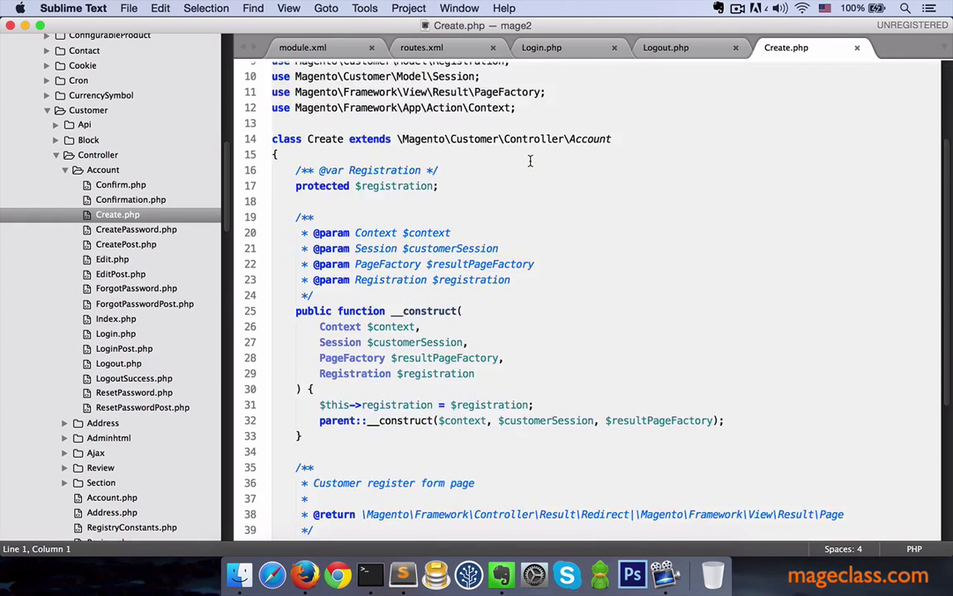
scroll("down", 3)
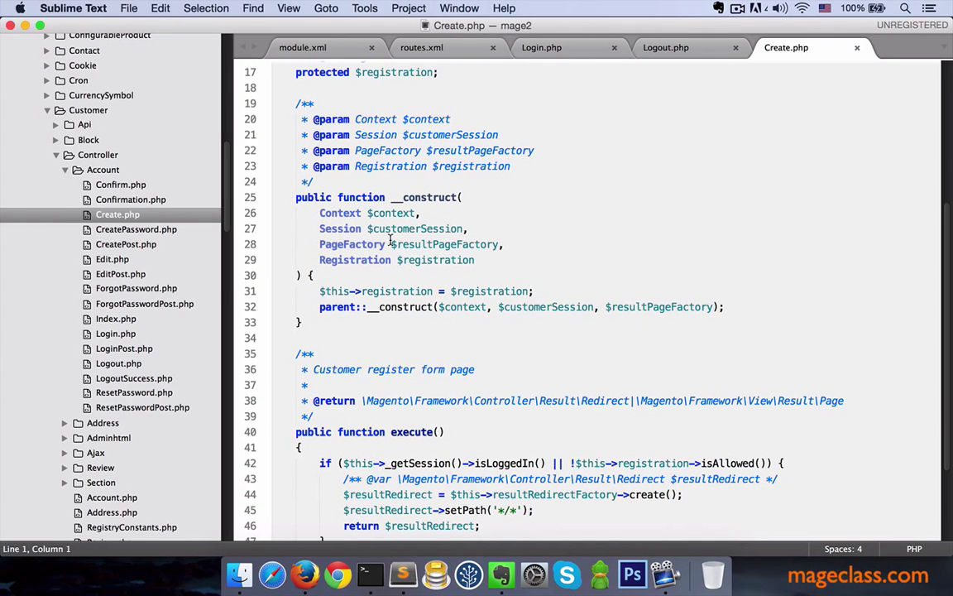
left_click_drag(296, 197, 314, 229)
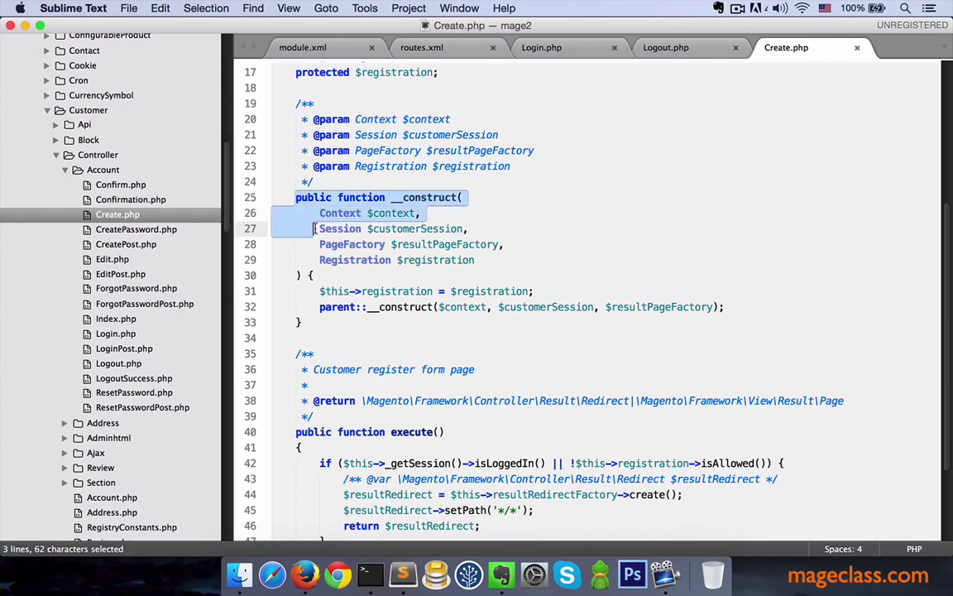
left_click(333, 260)
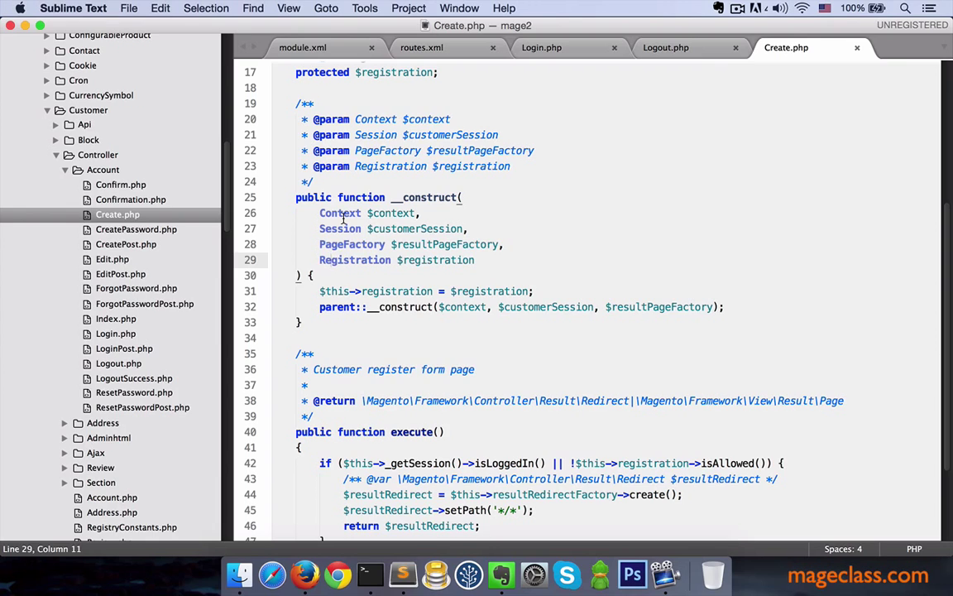
double_click(339, 212)
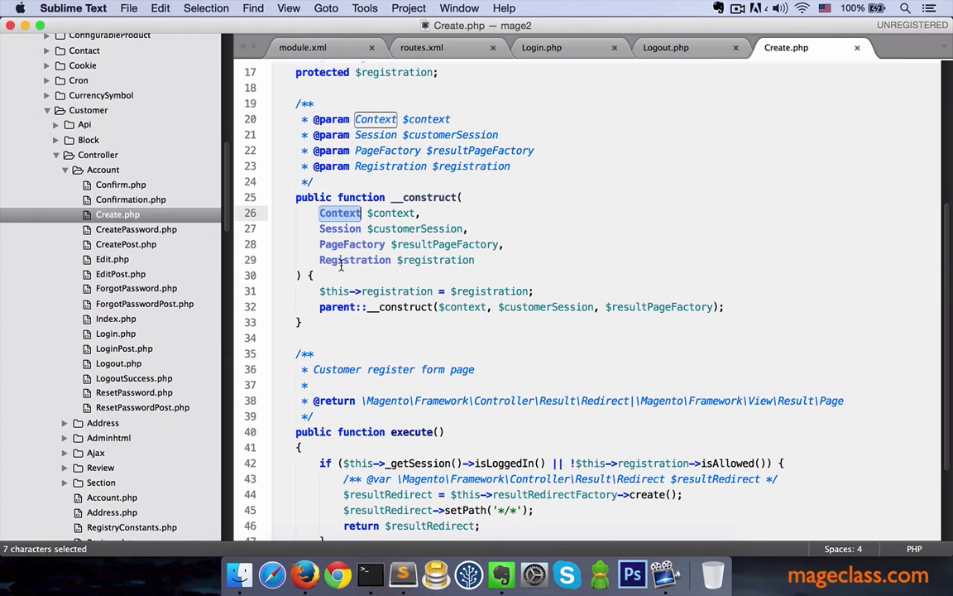
left_click(339, 260)
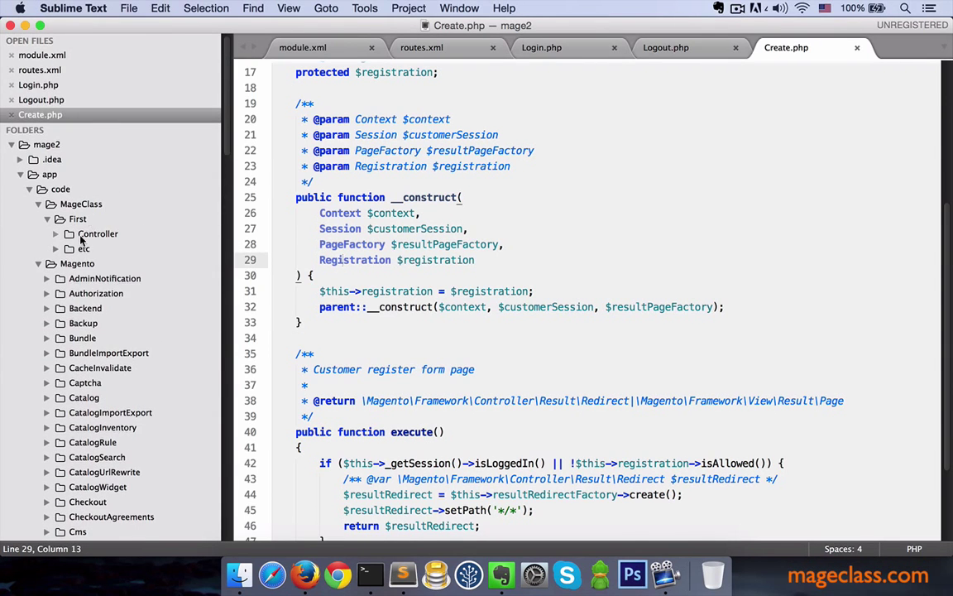
Open the First module's Index.php and select the Context class path in its constructor
left_click(116, 278)
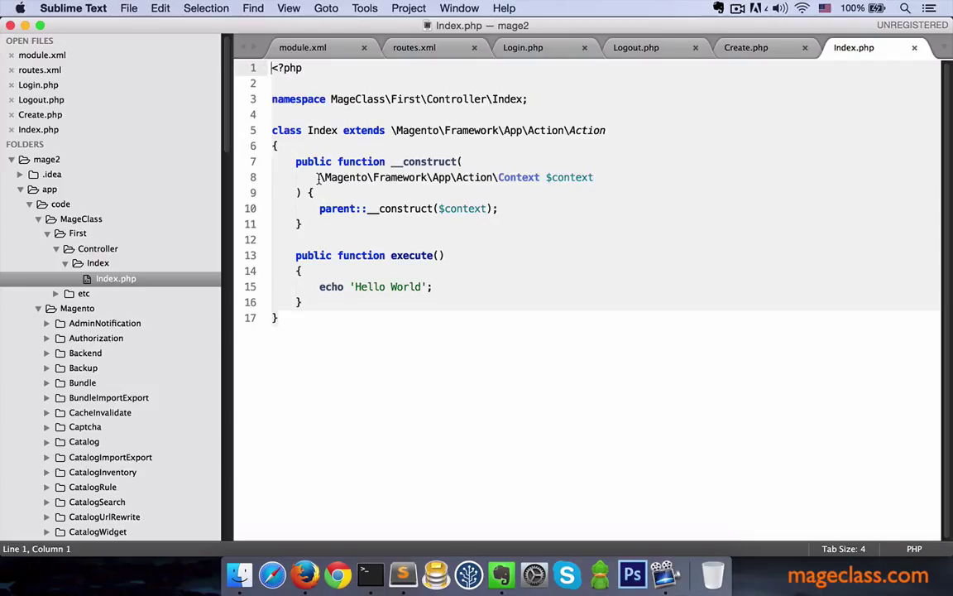
left_click_drag(319, 177, 495, 177)
type("Magento/Framework/App")
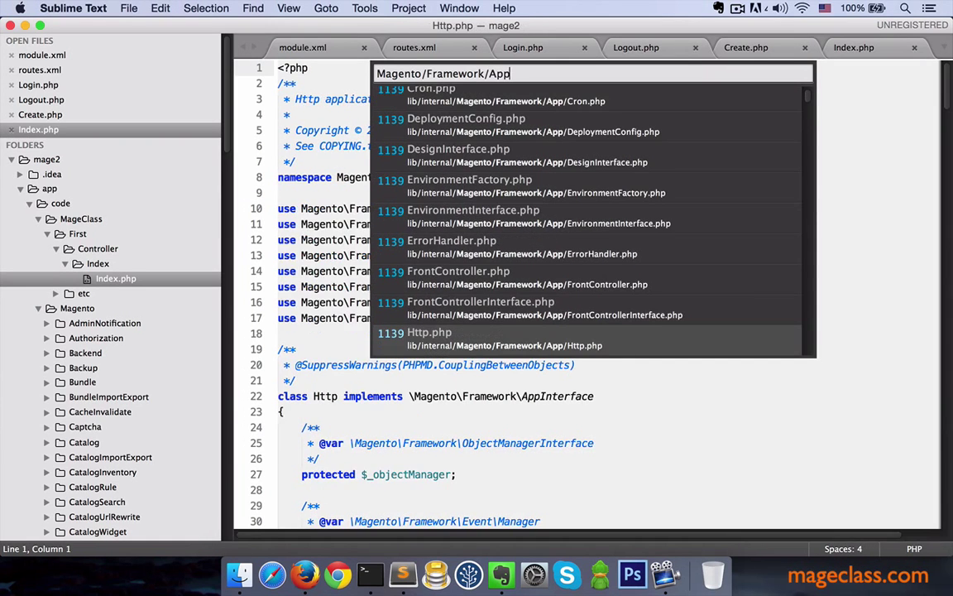
Open Magento/Framework/App/Action/Context.php and scroll down to its constructor
type("Action/")
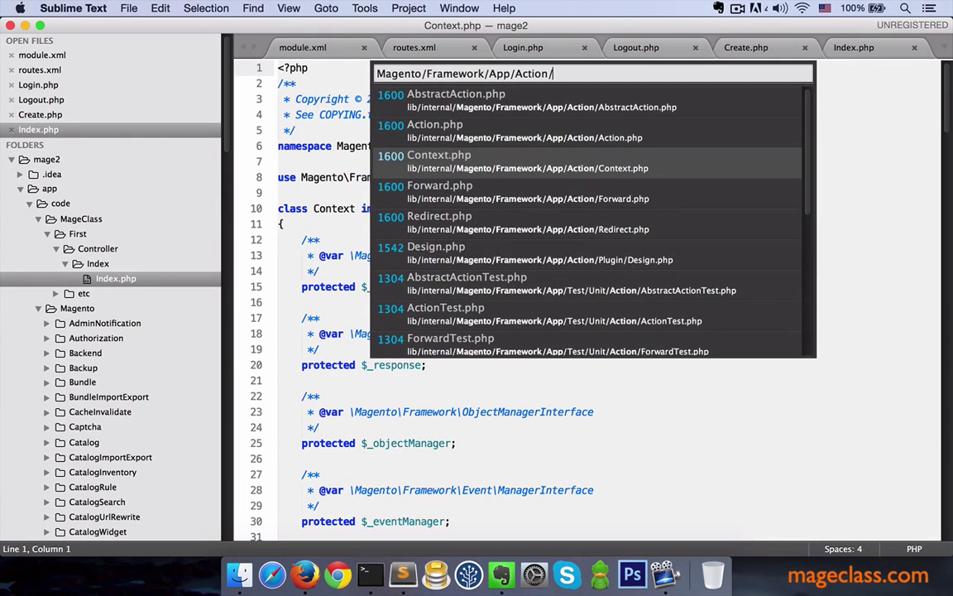
left_click(439, 161)
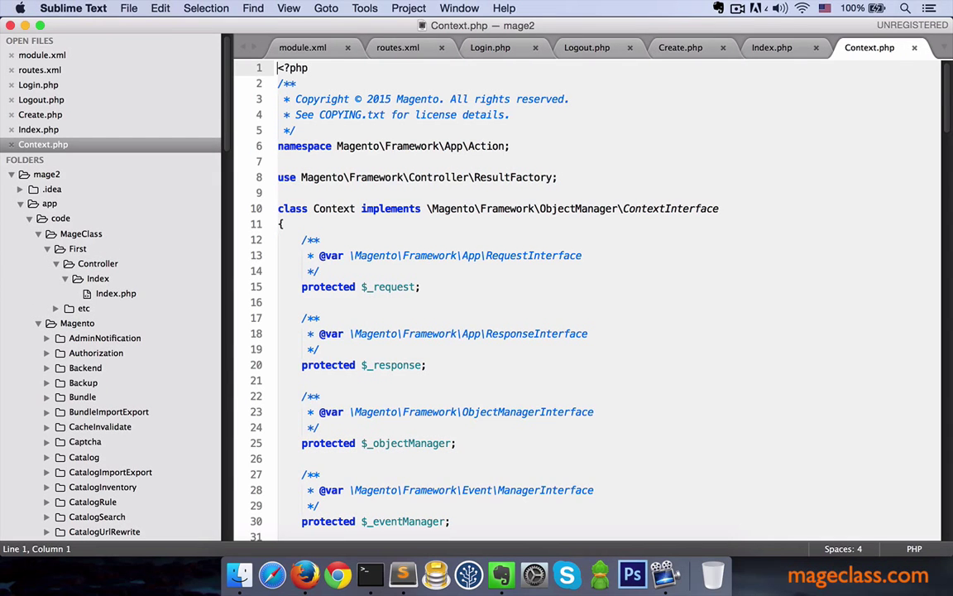
scroll("down", 3)
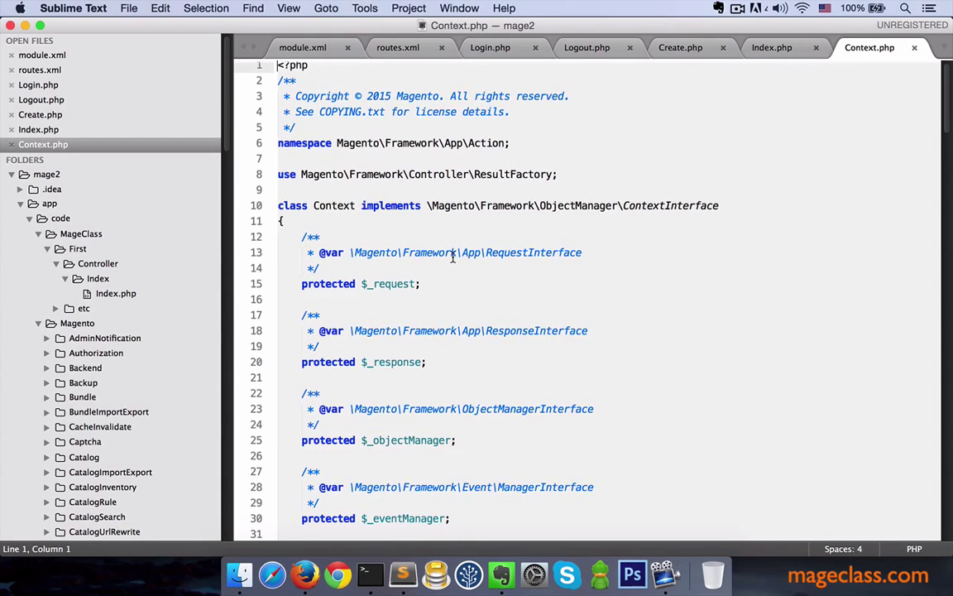
scroll("down", 3)
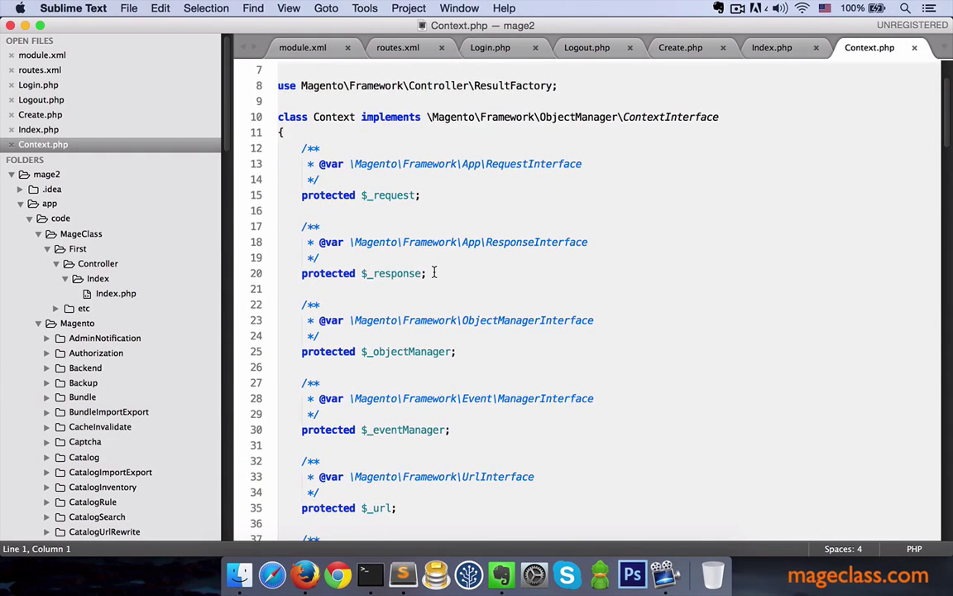
scroll("down", 3)
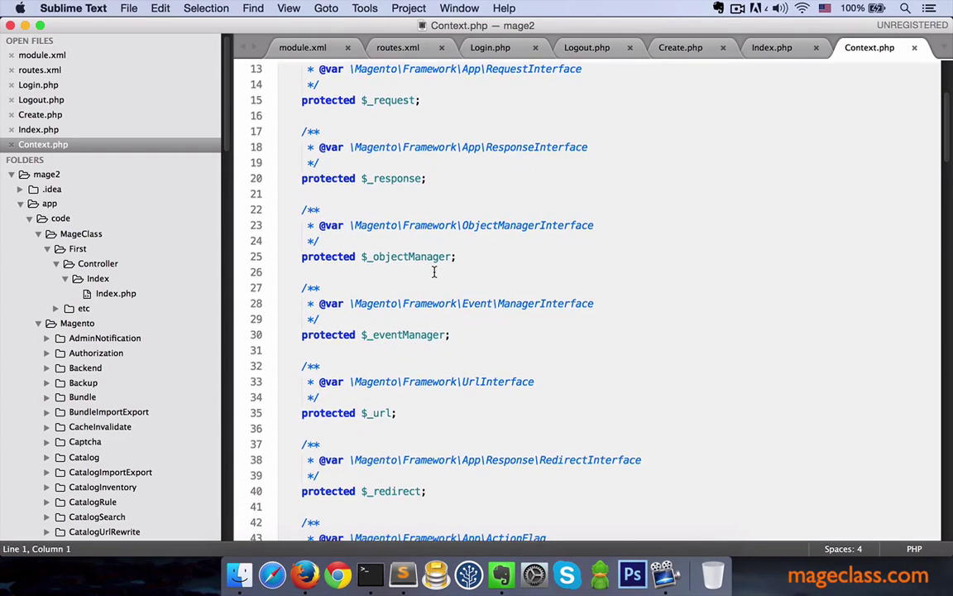
scroll("down", 3)
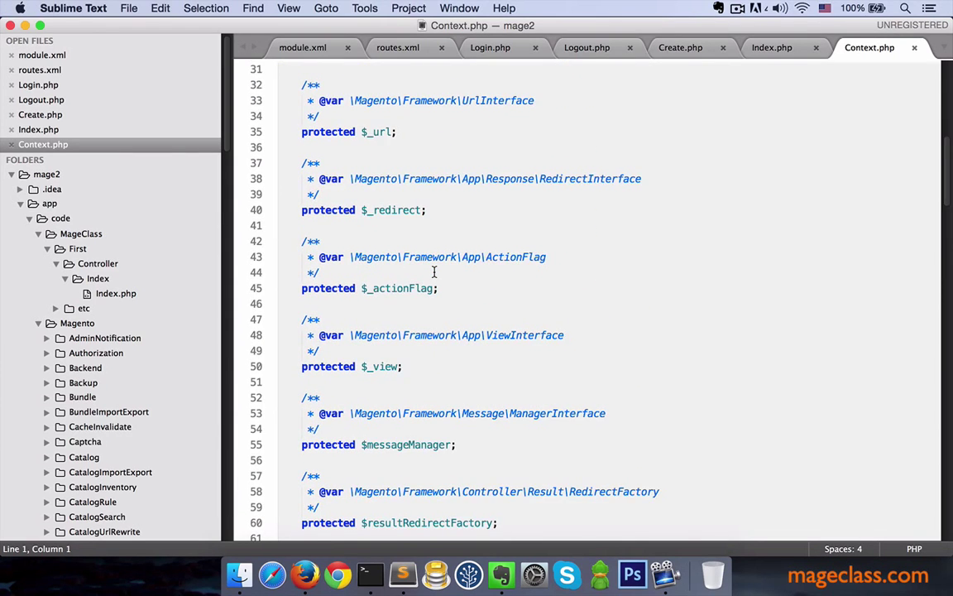
scroll("down", 3)
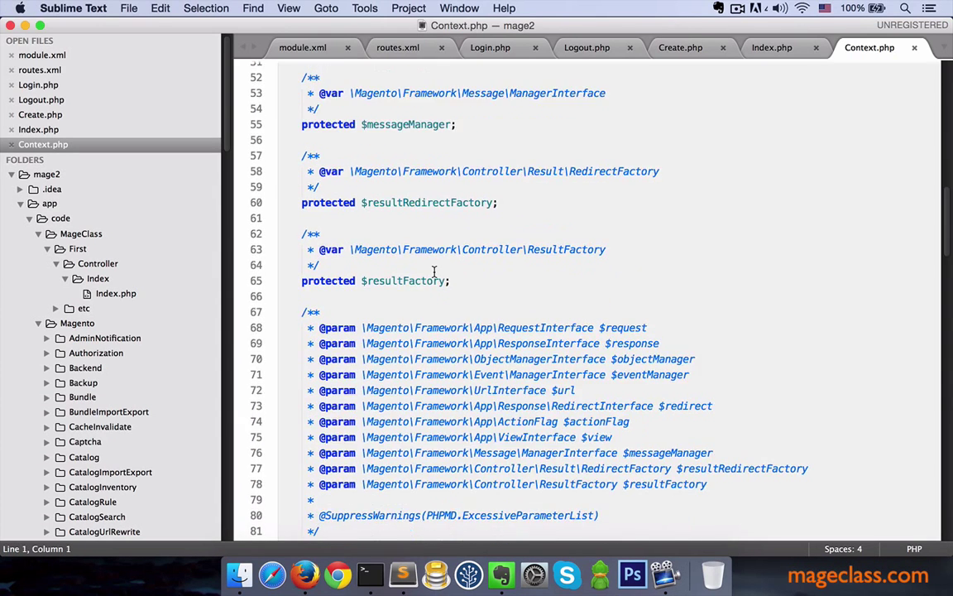
scroll("down", 3)
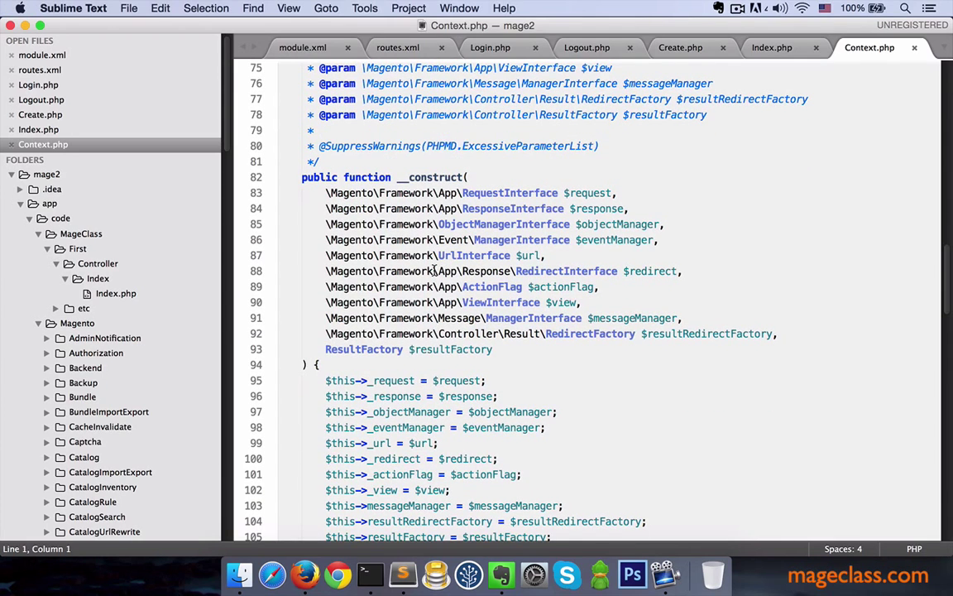
Highlight Context's injected constructor dependencies, then go back to Index.php
left_click(326, 193)
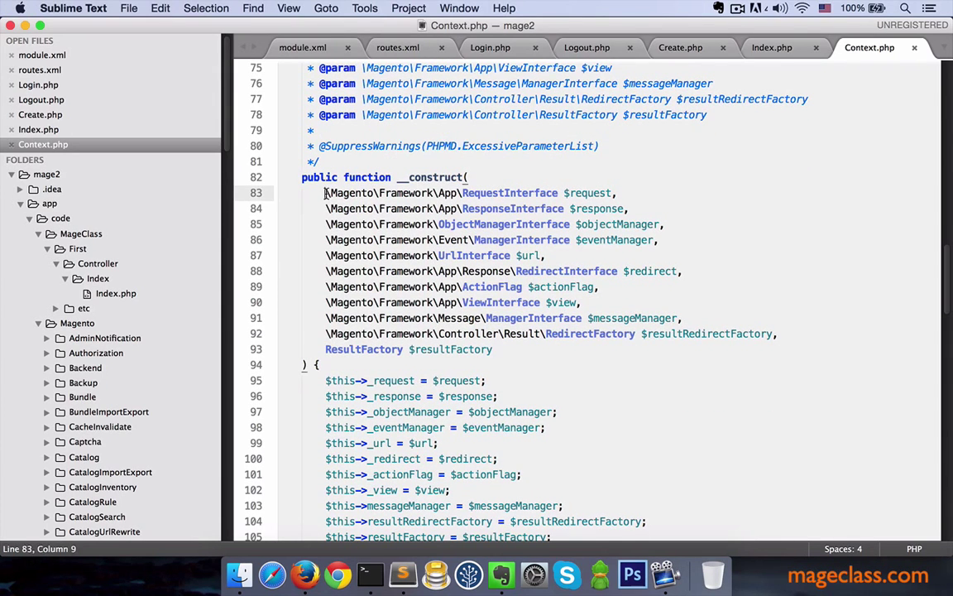
left_click_drag(325, 193, 534, 333)
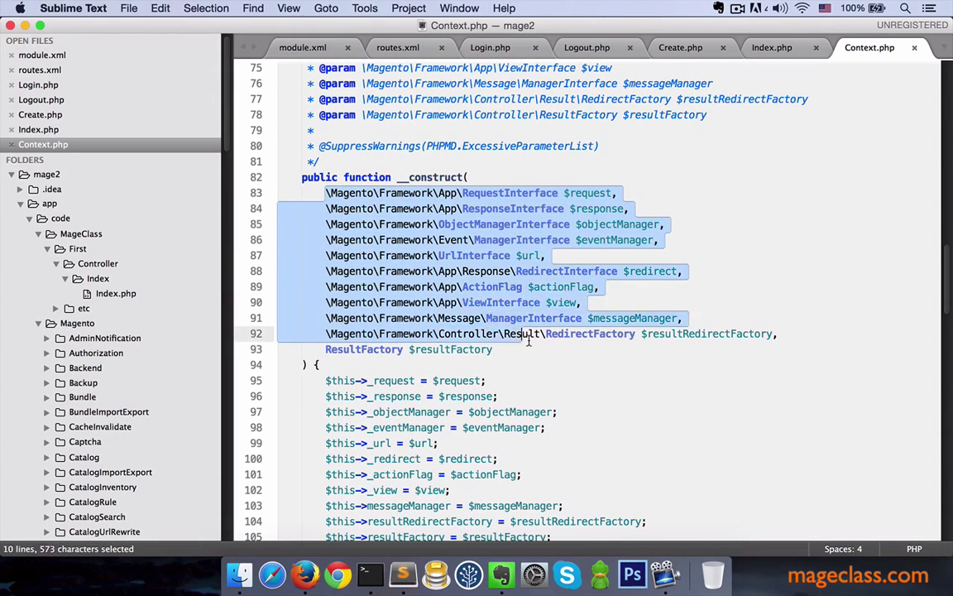
left_click(491, 349)
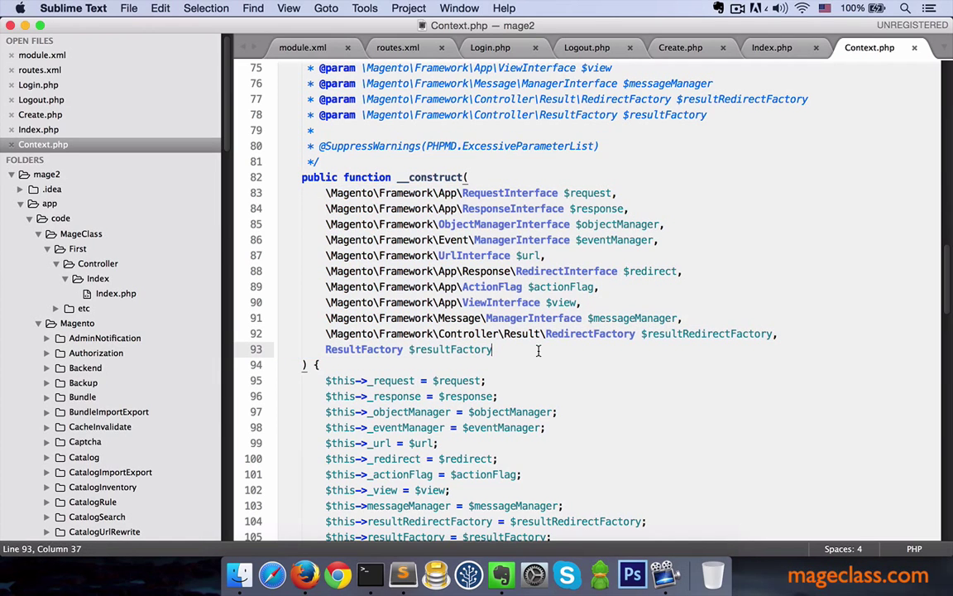
left_click(772, 47)
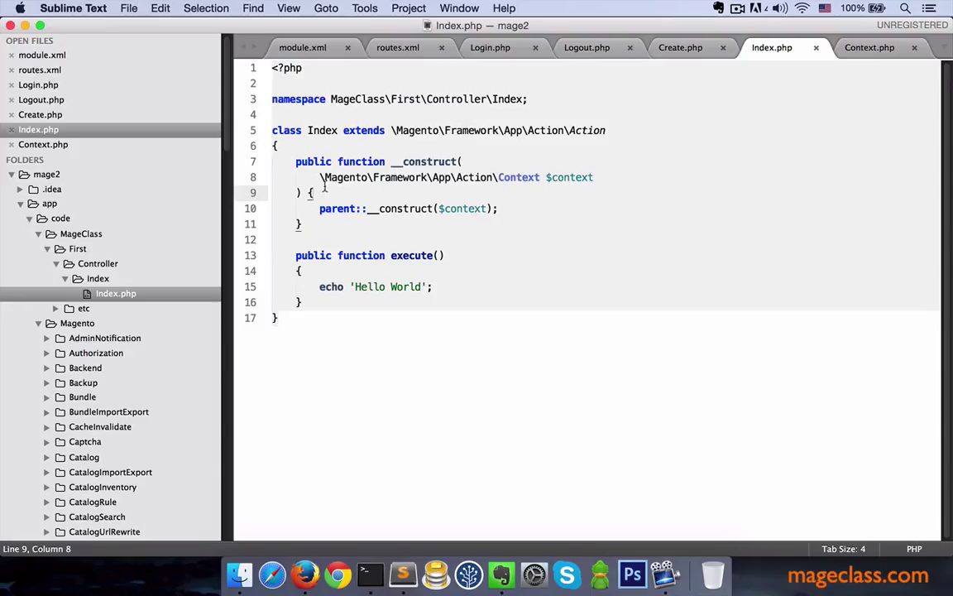
left_click_drag(321, 177, 593, 177)
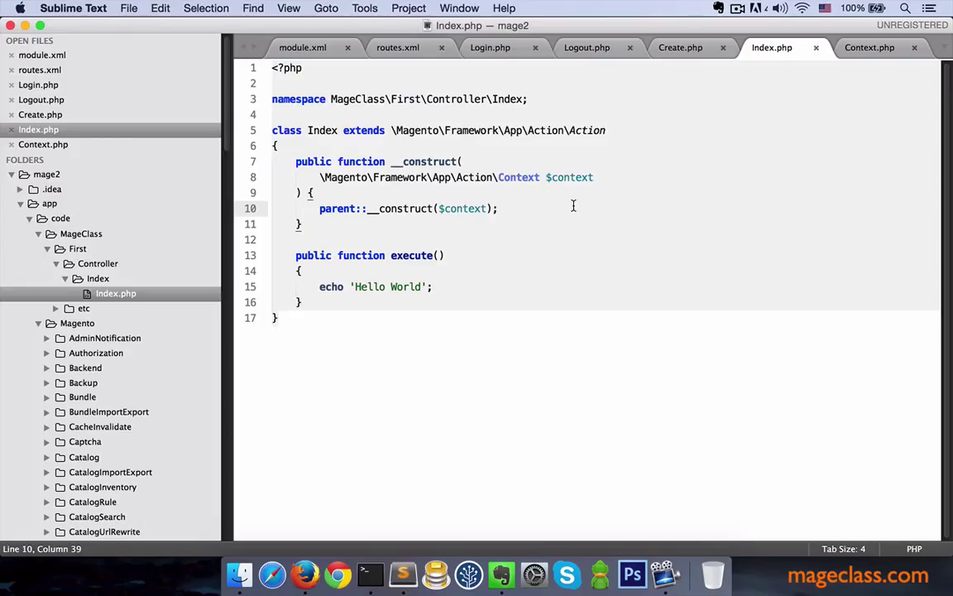
type("class A")
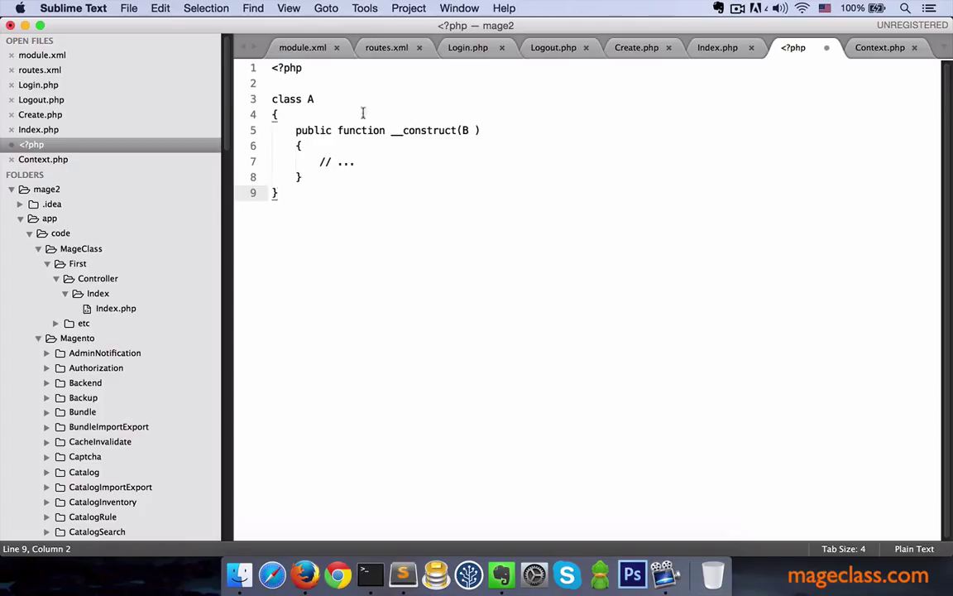
Give class A's constructor a B $b parameter, add new A(new B), and return to Index.php
double_click(292, 99)
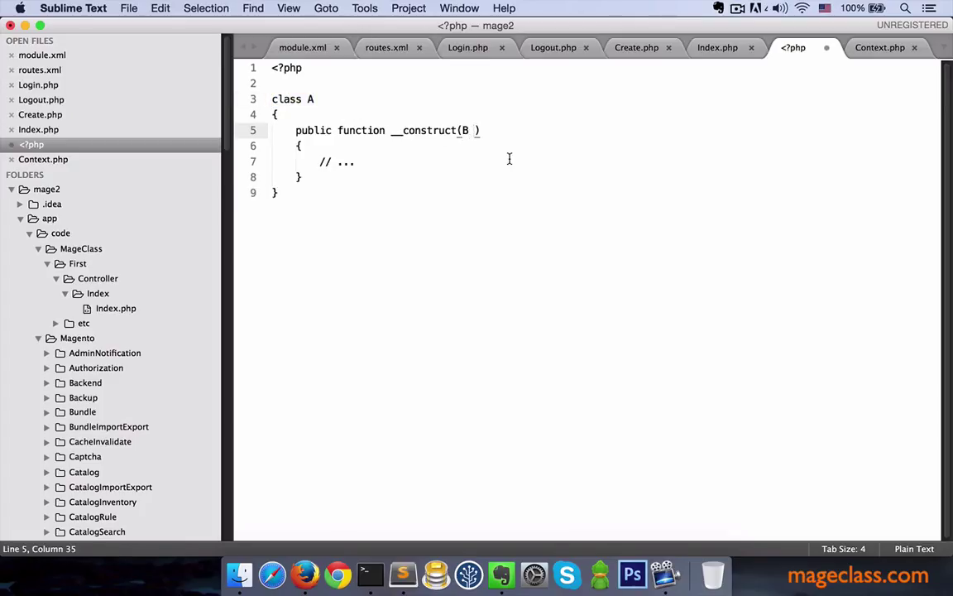
type("$b")
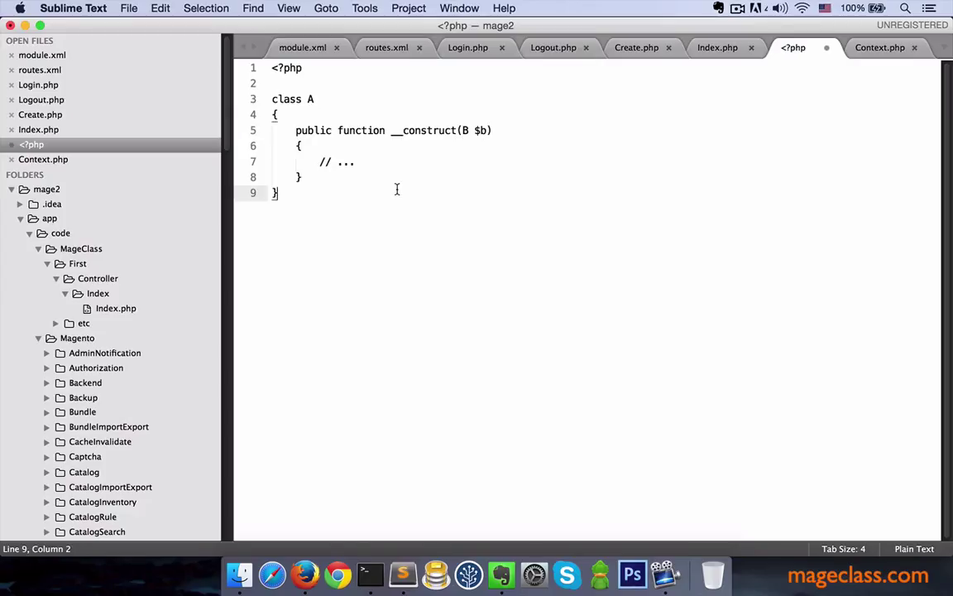
key("enter")
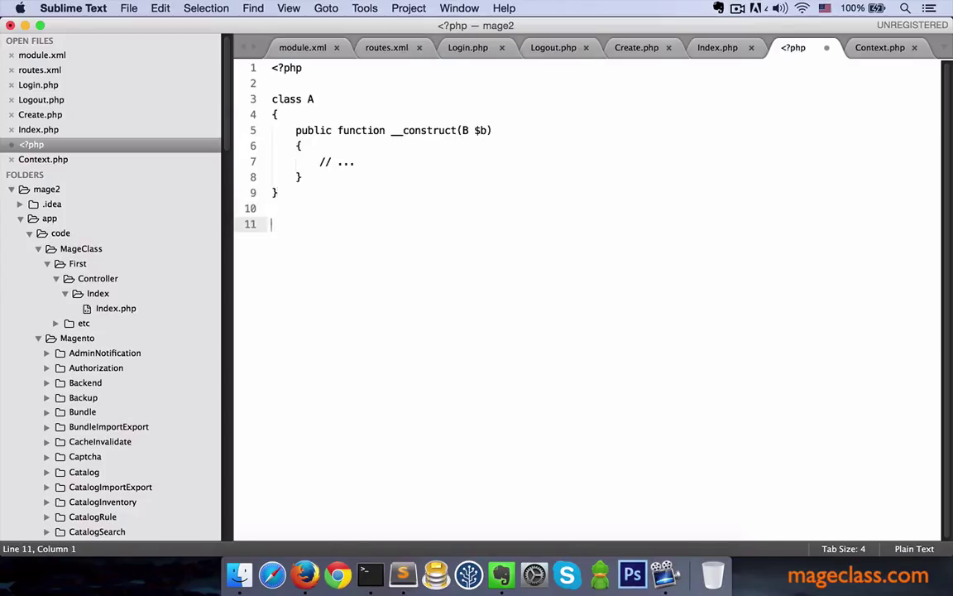
type("new A")
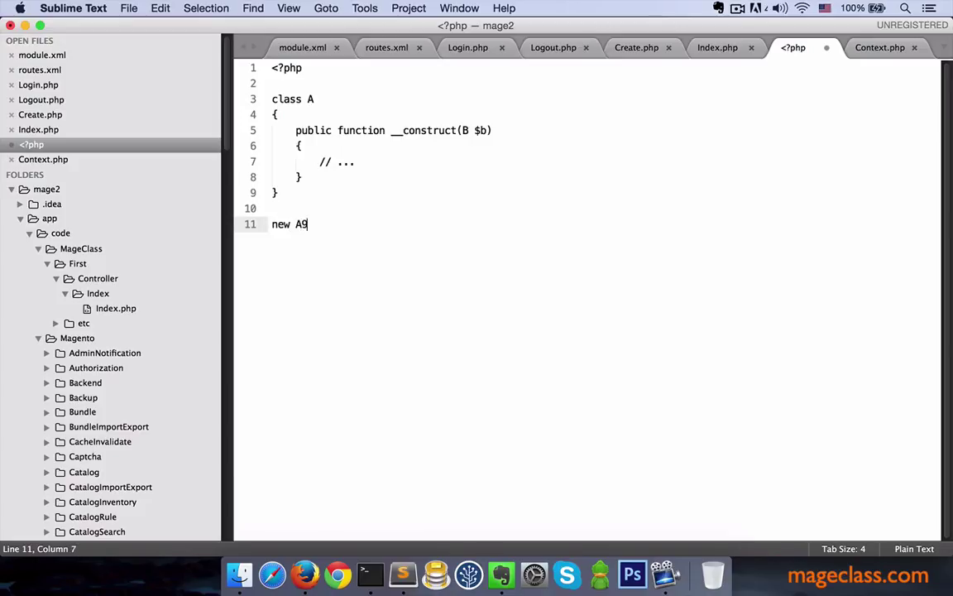
type("(new B)")
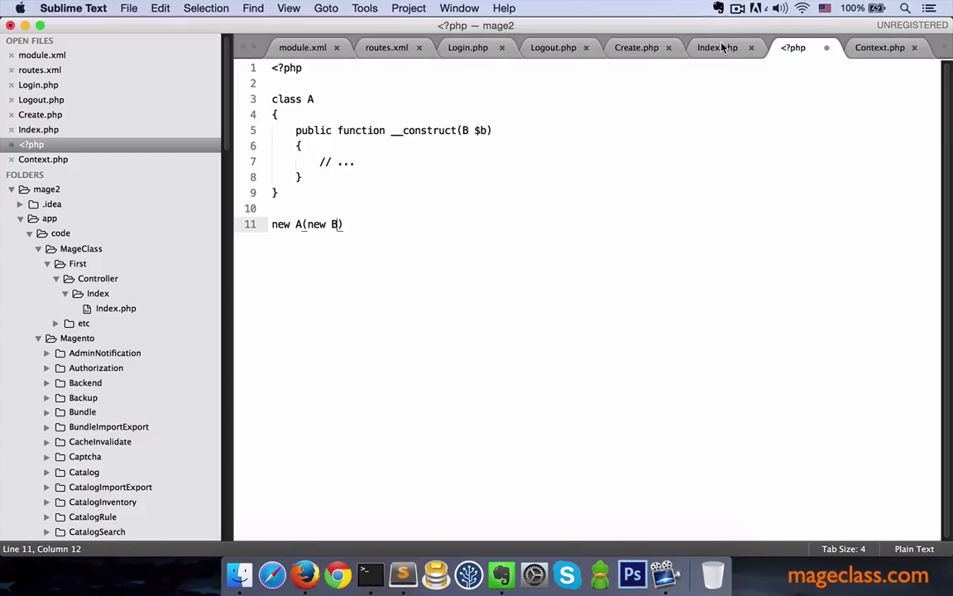
mouse_move(717, 47)
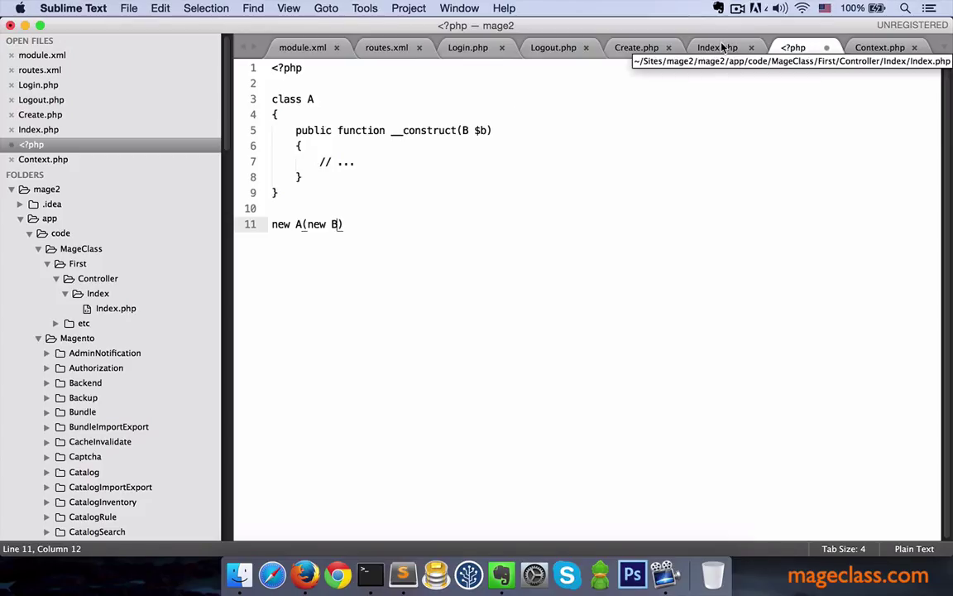
left_click(718, 47)
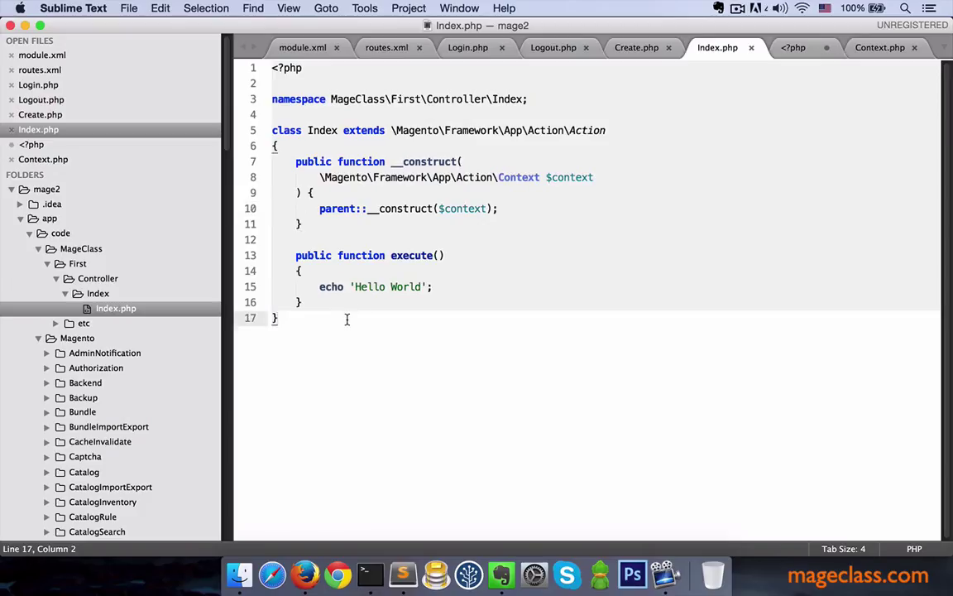
type("new")
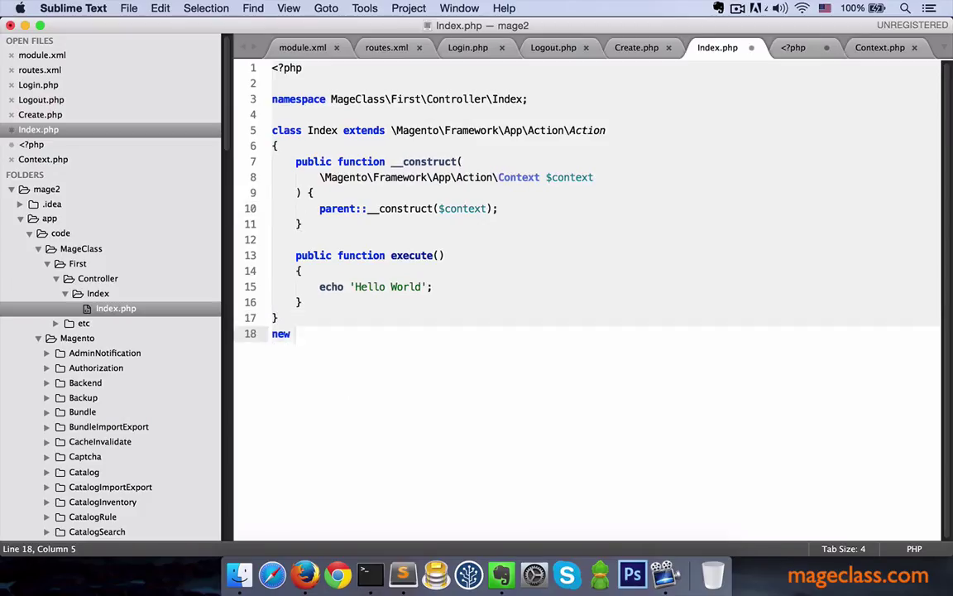
type("\\MageClass")
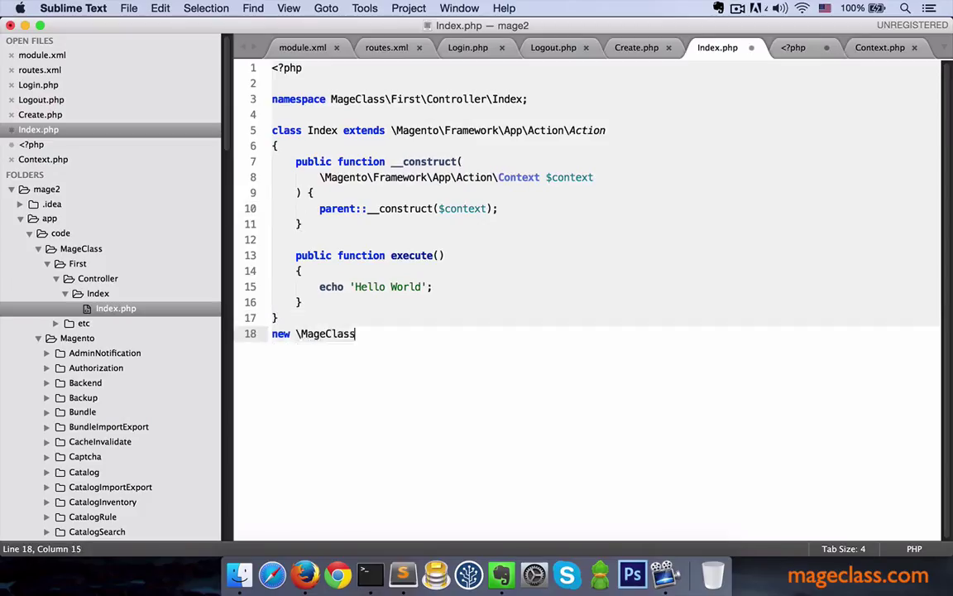
type("\\Firs\\Controller\\")
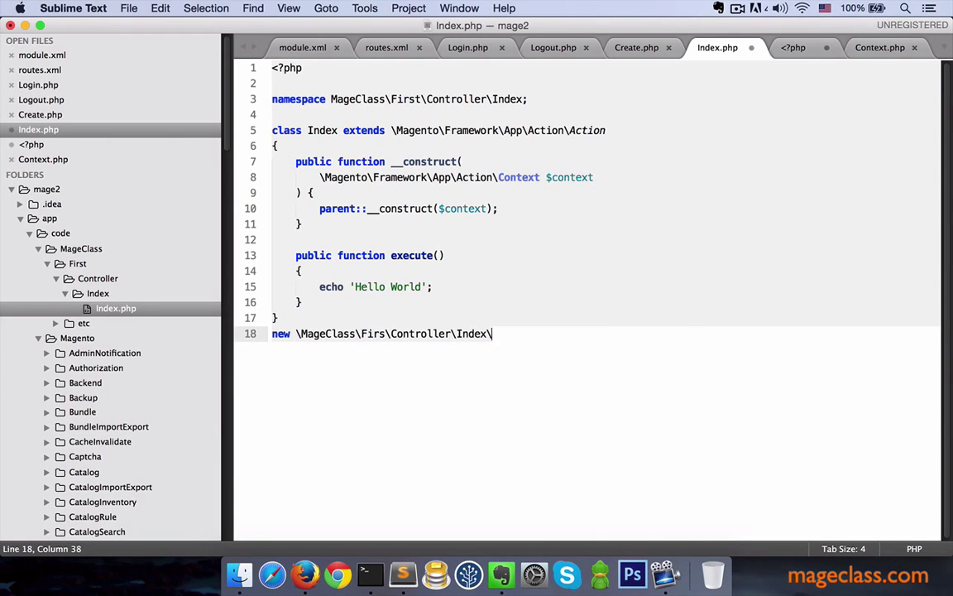
type("Index")
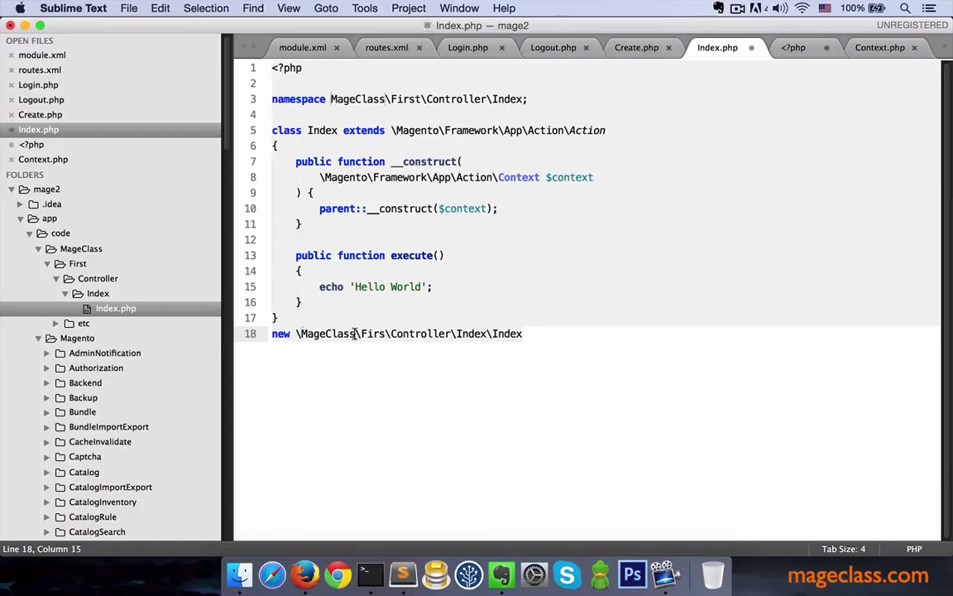
triple_click(397, 334)
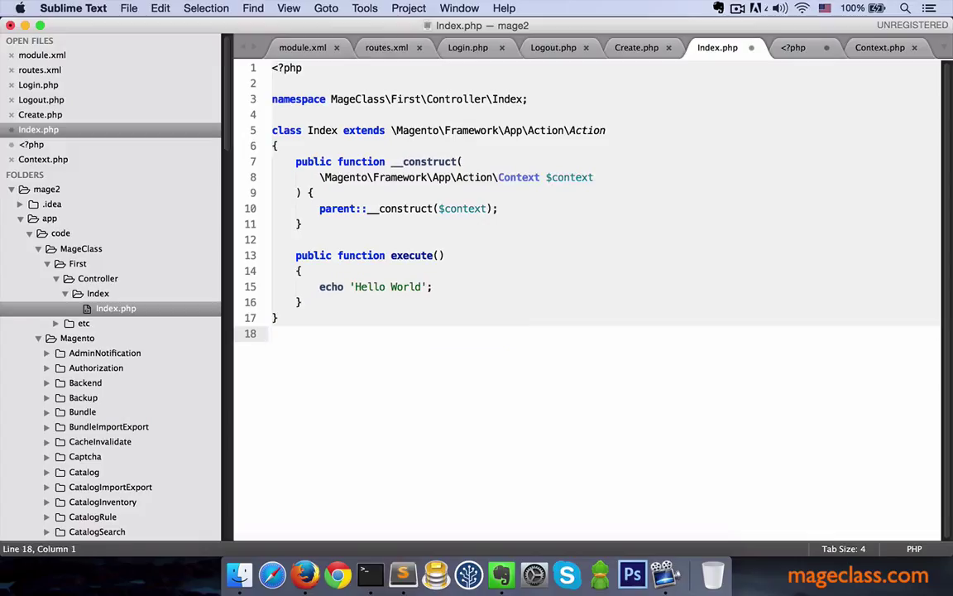
Delete Index.php's trailing empty line, highlight the Context argument, then view Context.php
key("Backspace")
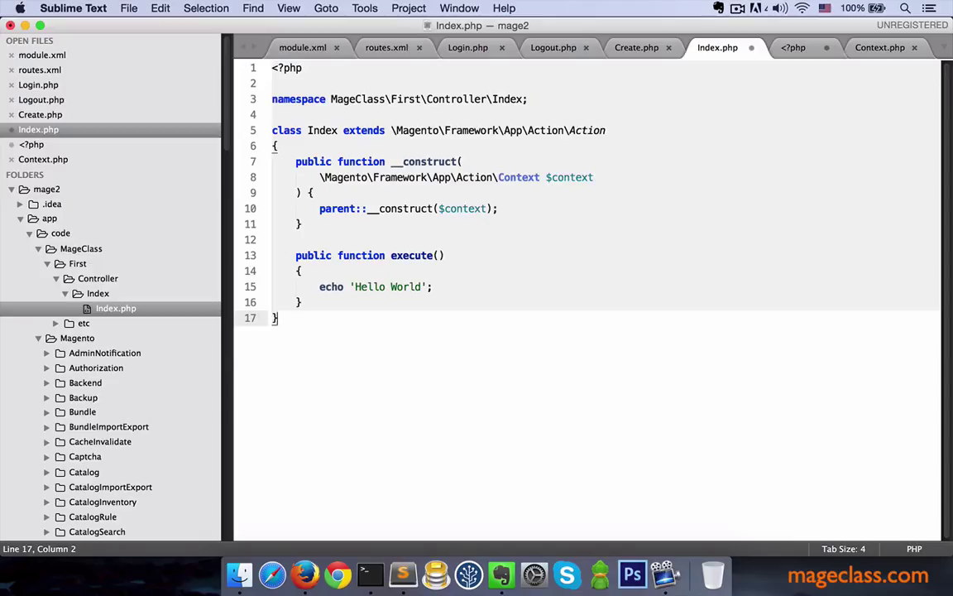
mouse_move(364, 333)
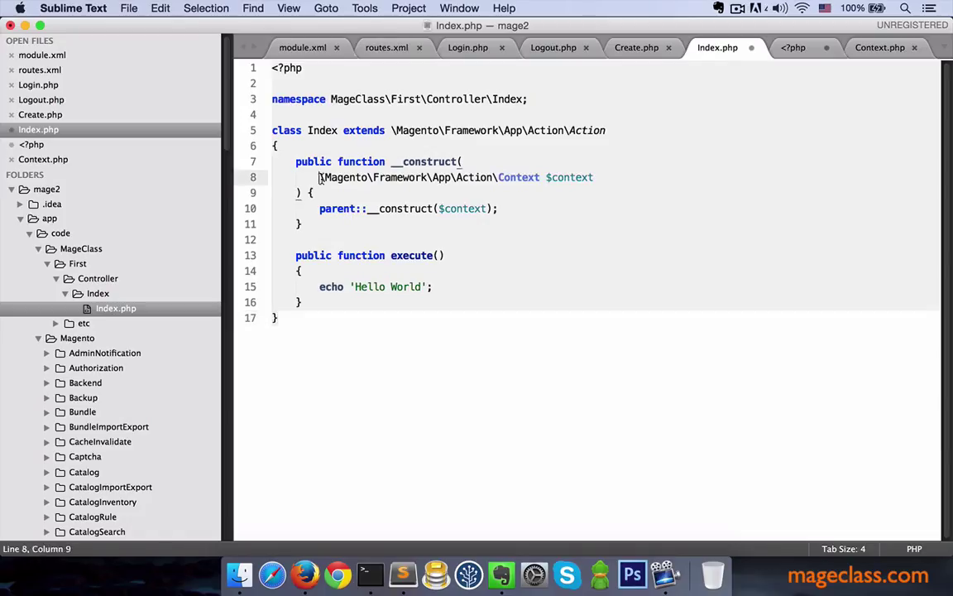
left_click_drag(320, 177, 593, 177)
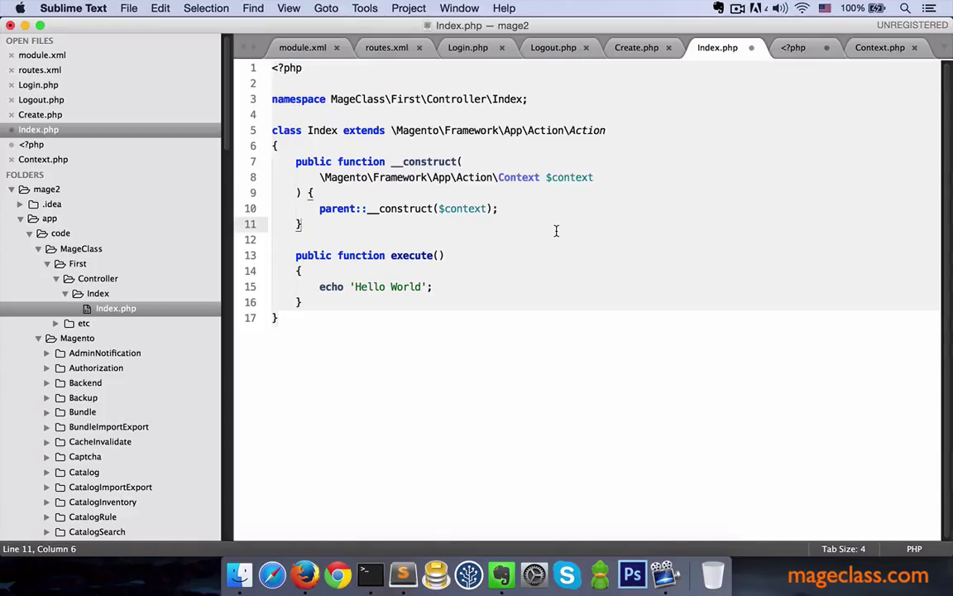
mouse_move(555, 231)
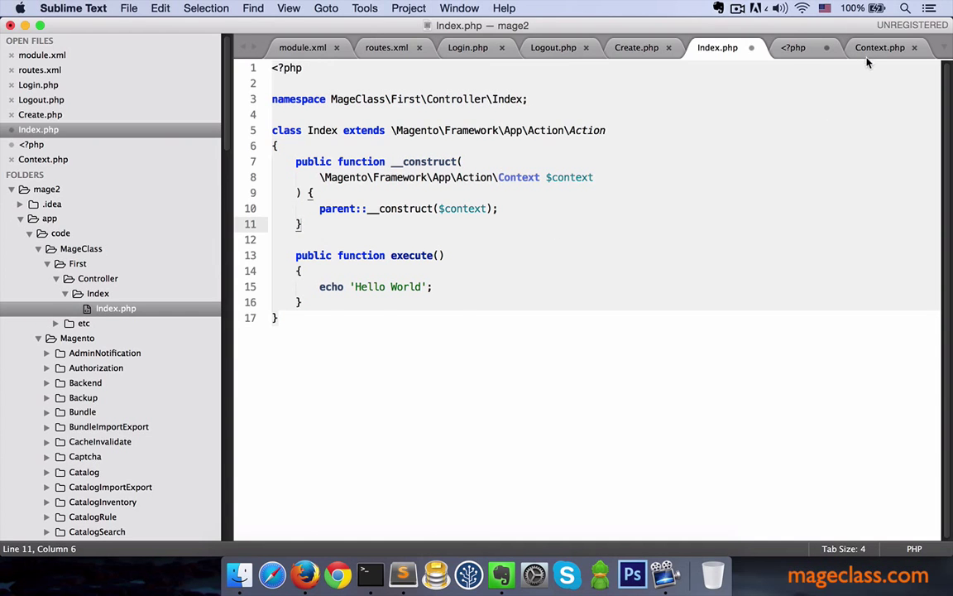
left_click(880, 47)
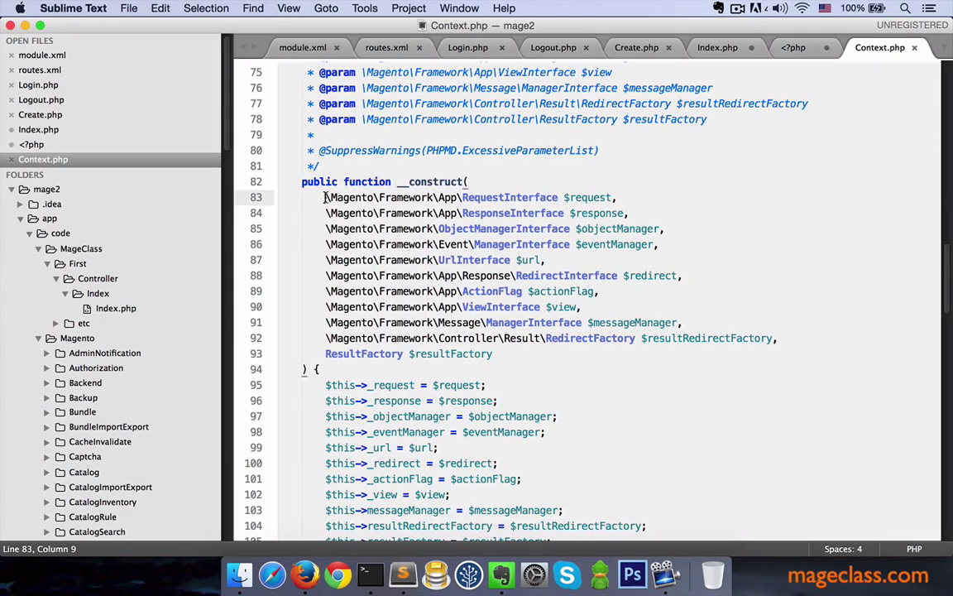
left_click_drag(326, 197, 492, 354)
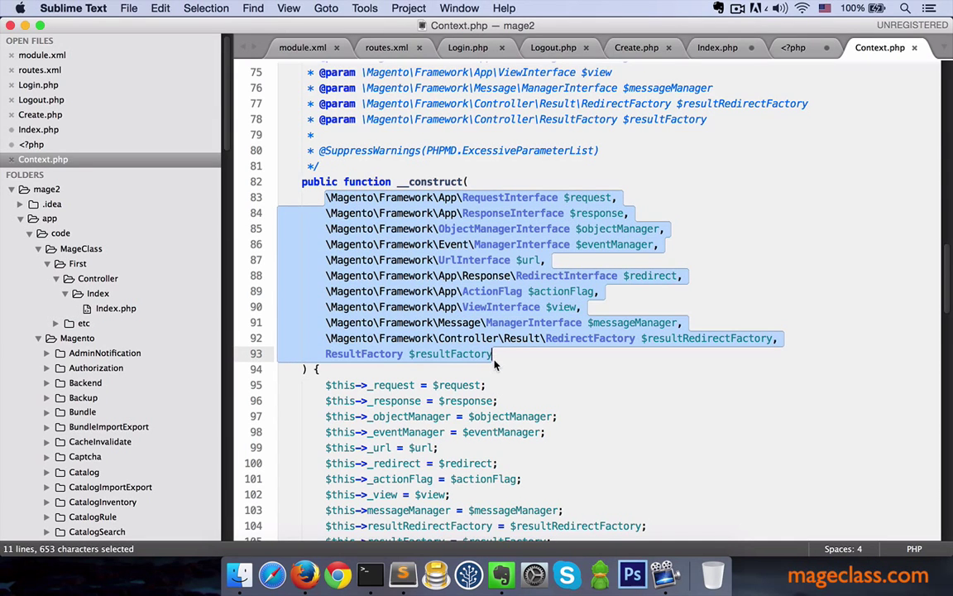
left_click(496, 353)
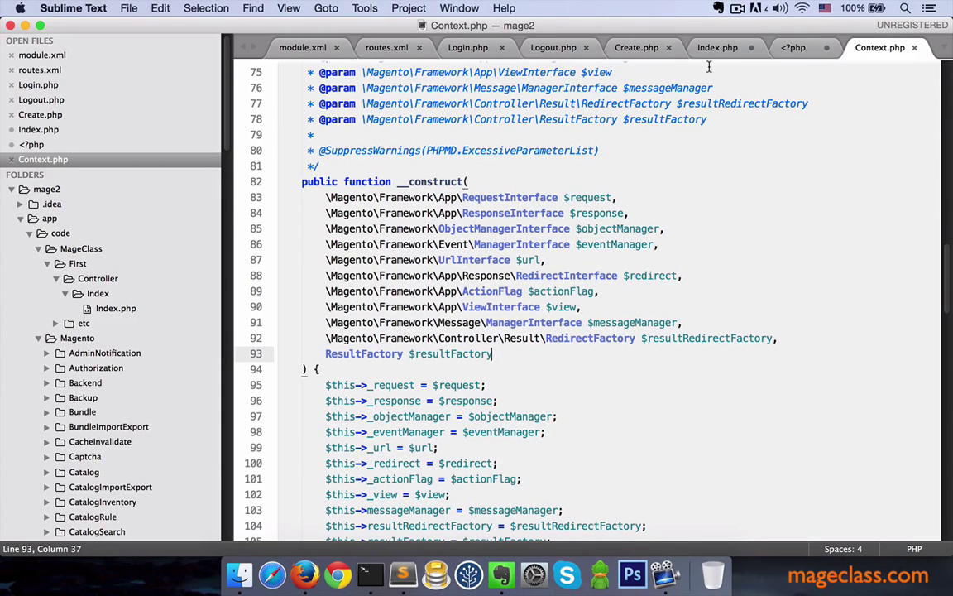
Bring the Index.php controller back into view, then switch to Firefox
left_click(717, 48)
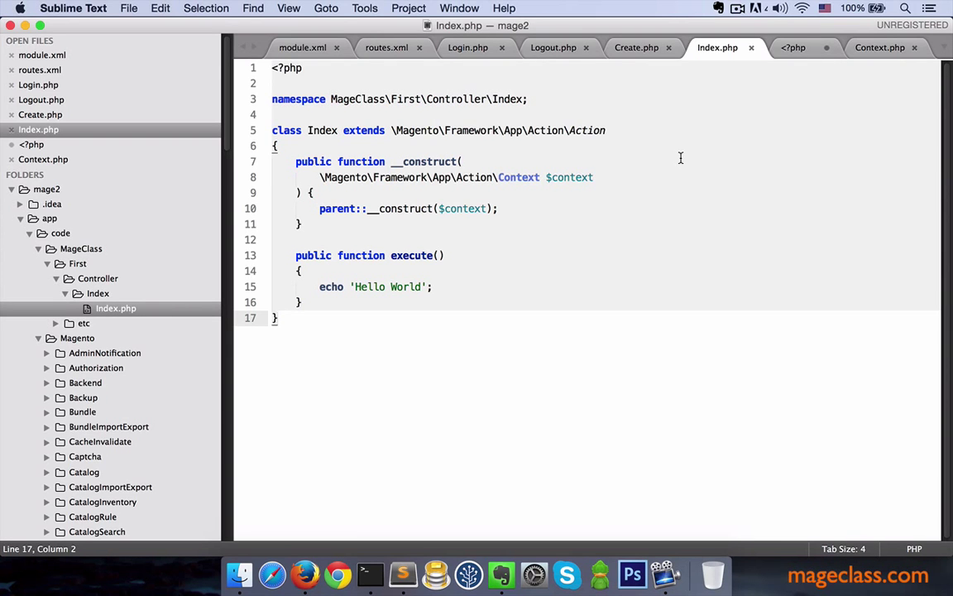
left_click(305, 573)
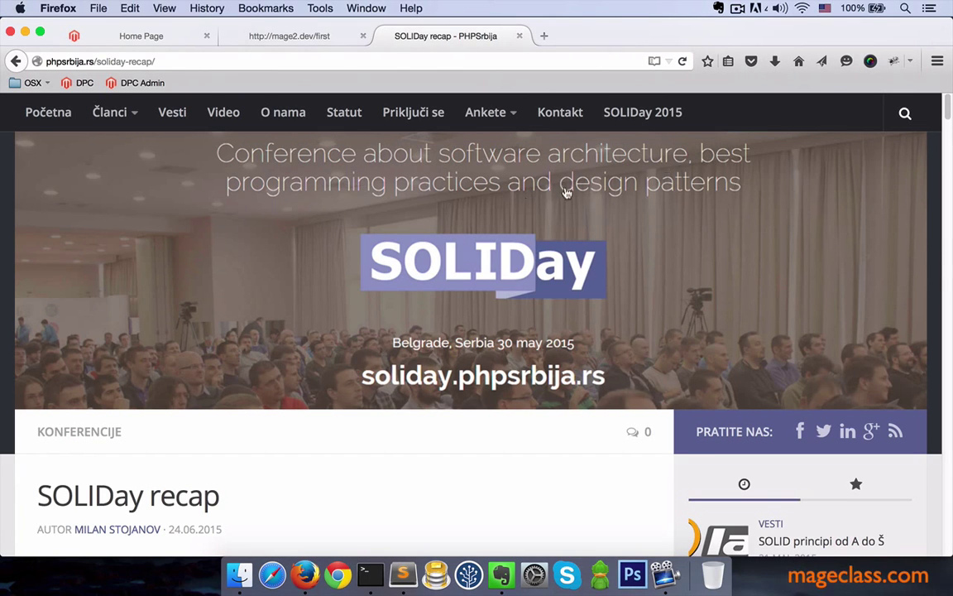
Scroll the SOLIDay recap article down to Rob Allen's Dependency Injection talk
scroll("down", 3)
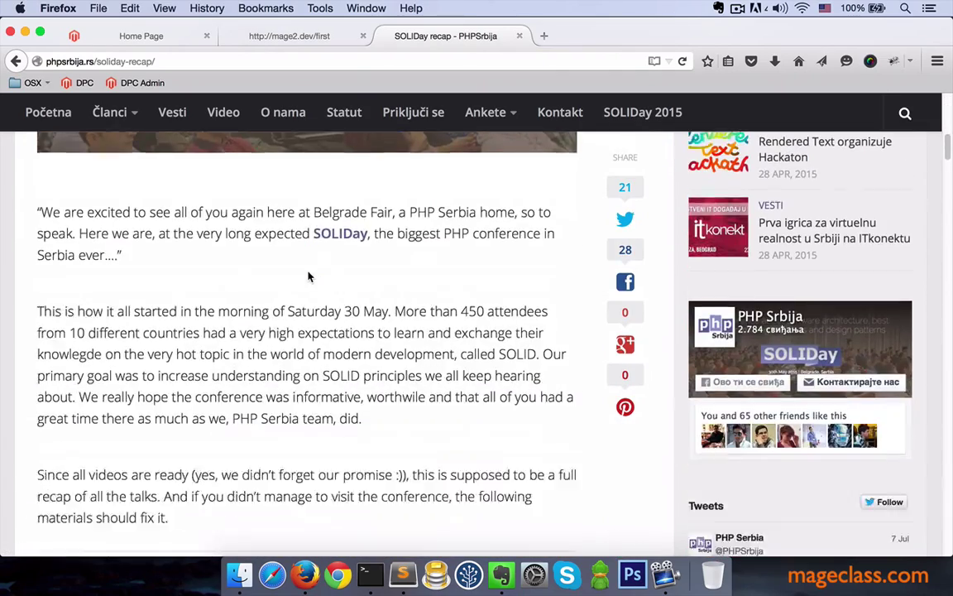
scroll("down", 3)
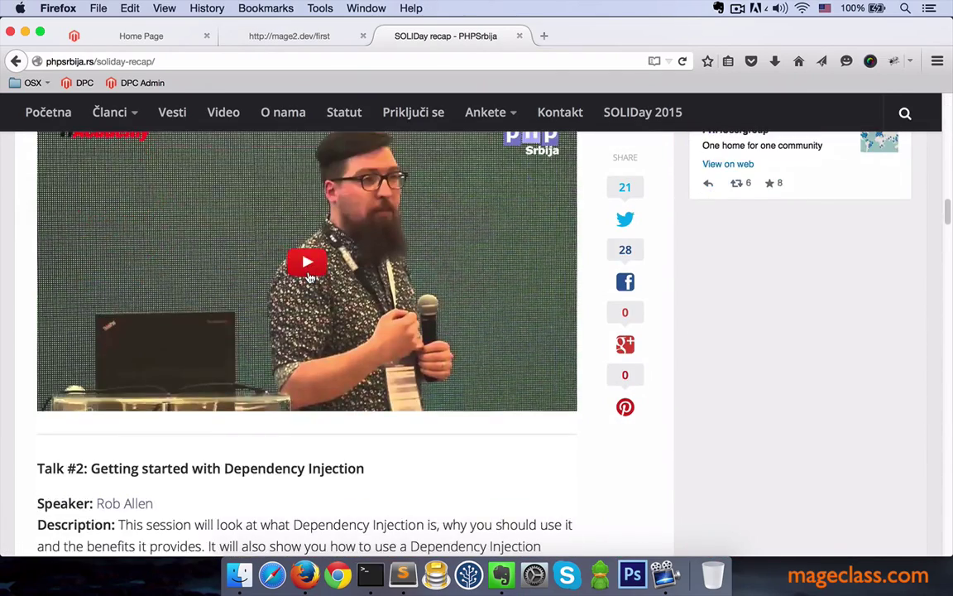
scroll("down", 3)
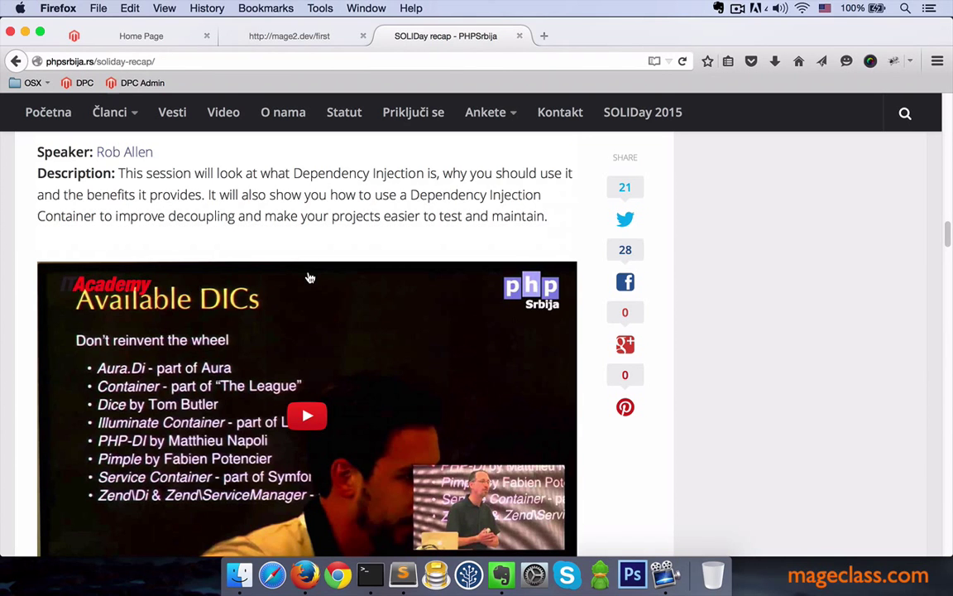
scroll("down", 3)
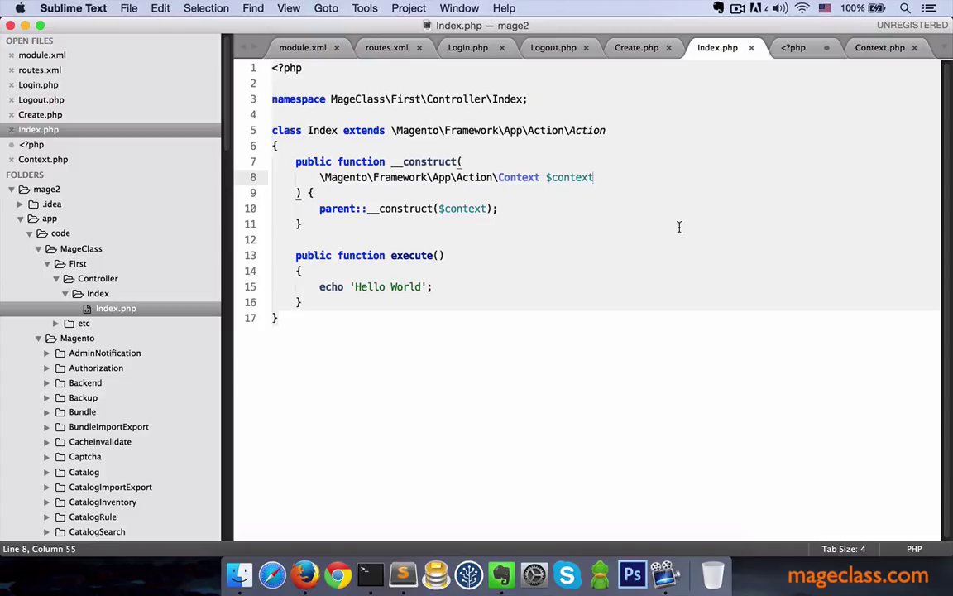
Add a \MageClass\First\Model\Test $test argument to the Index constructor
type(",")
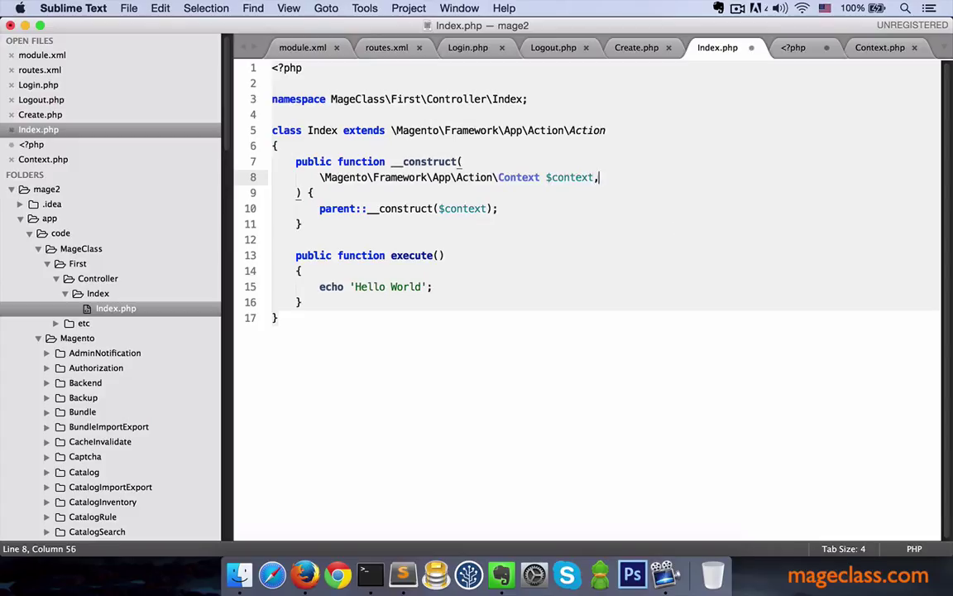
key("enter")
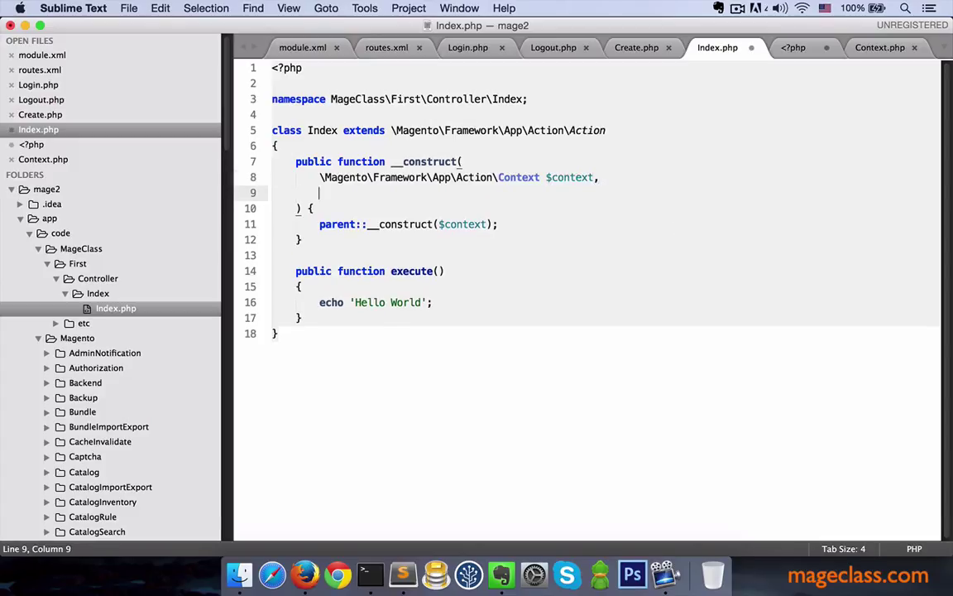
type("\\MageClass\\First")
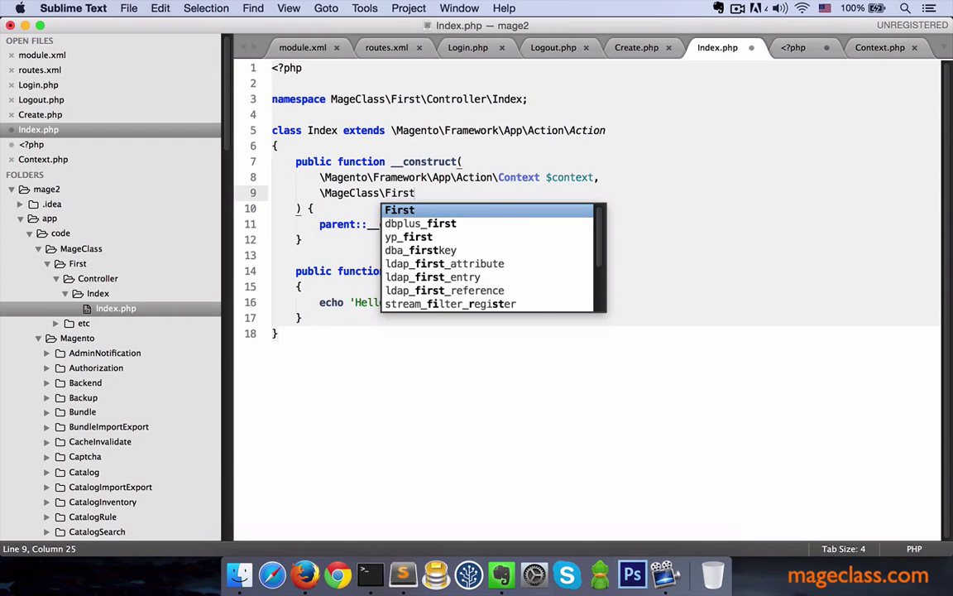
type("\\Model\\T")
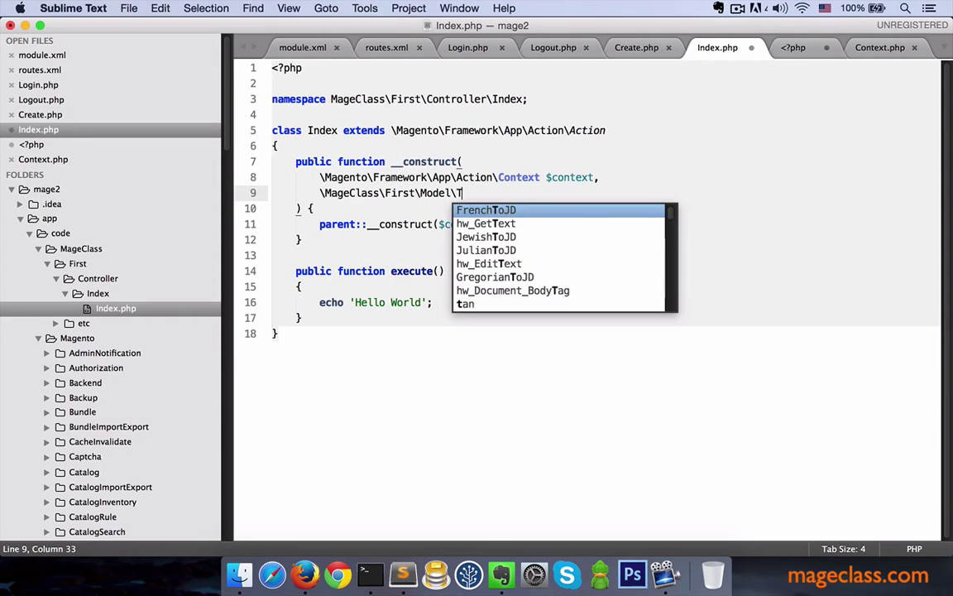
type("Test $")
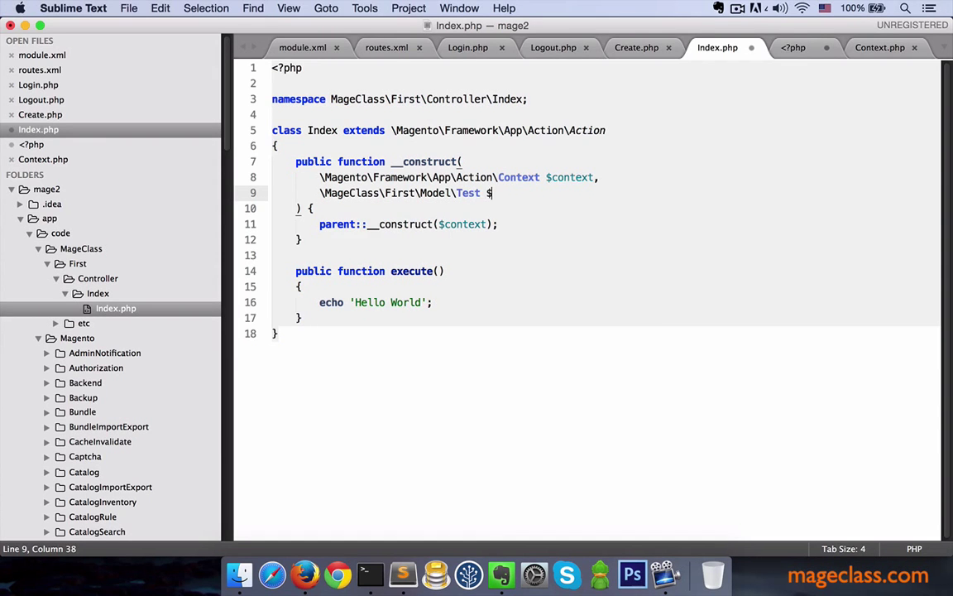
type("test")
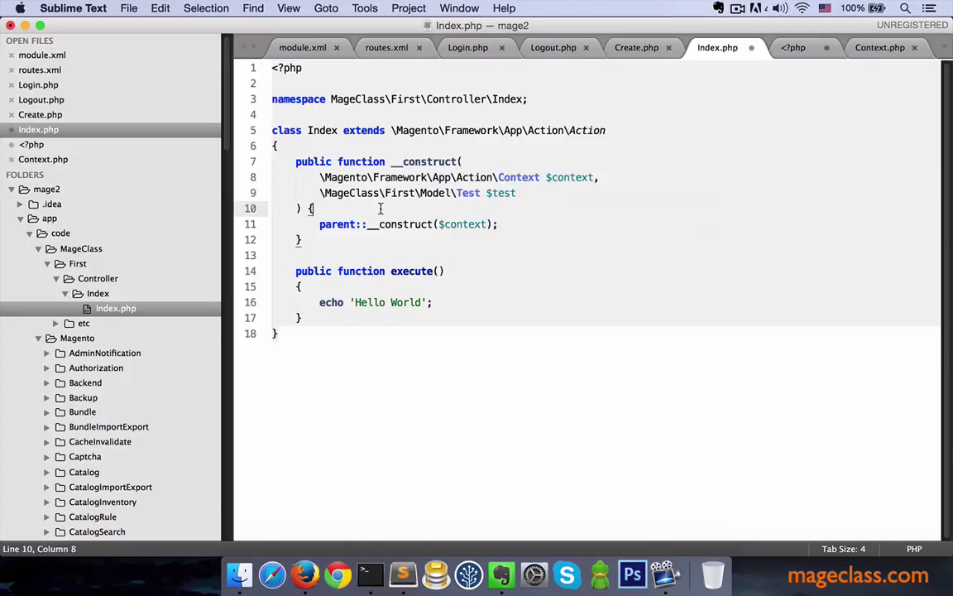
Assign $this->_test = $test and declare a protected $_test property
type("$")
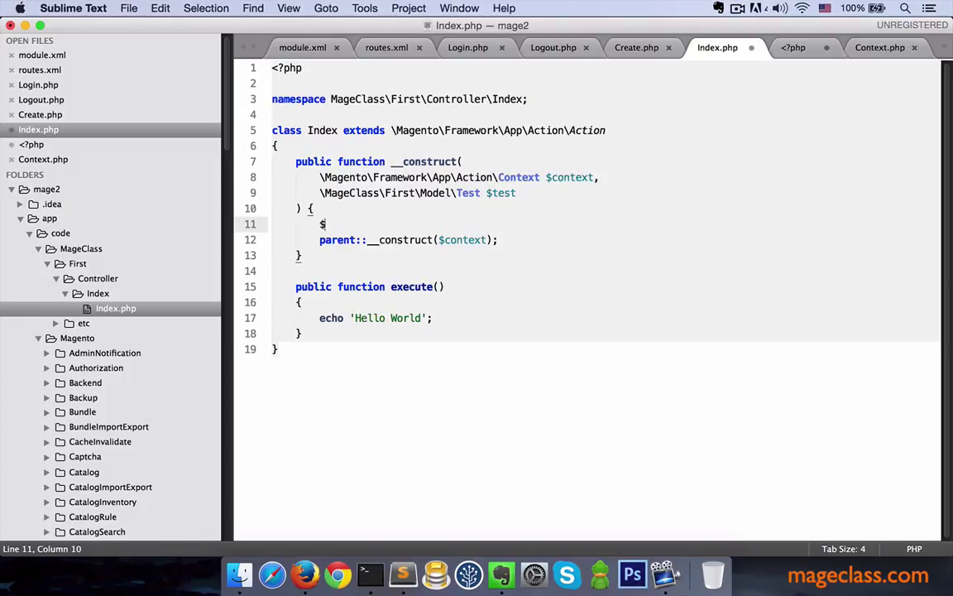
type("this->_test")
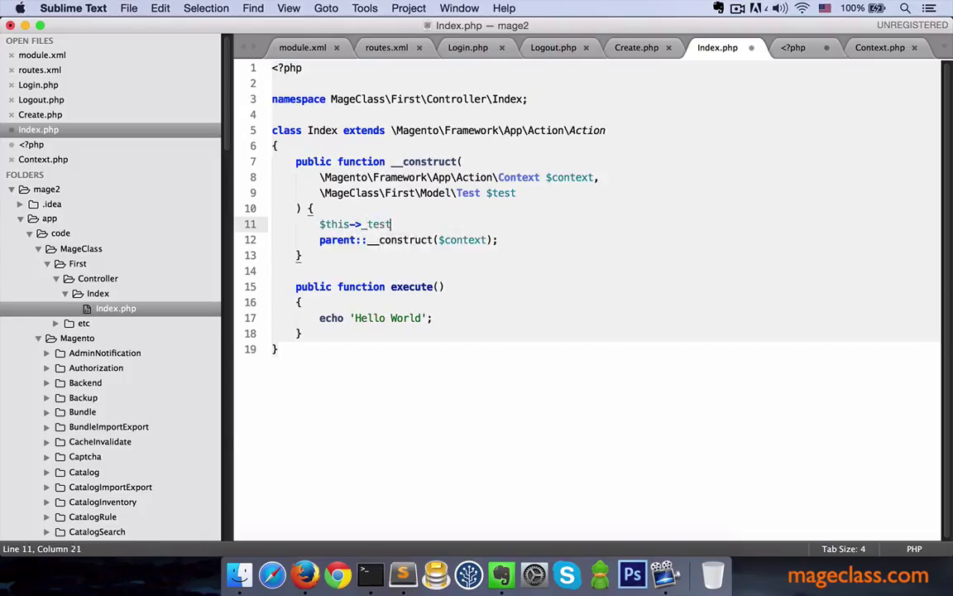
type("= $test;")
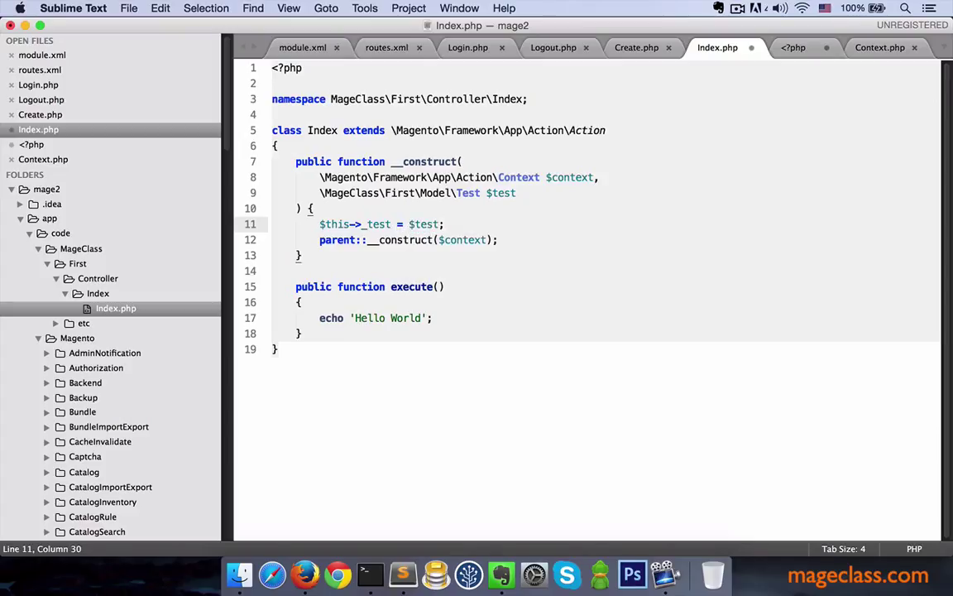
type("protected $_test;")
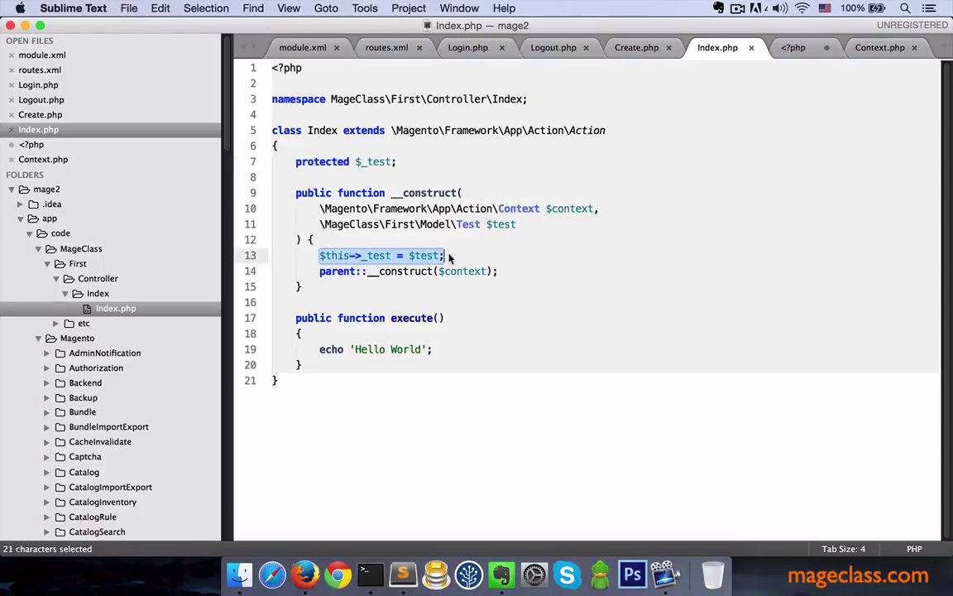
left_click(447, 255)
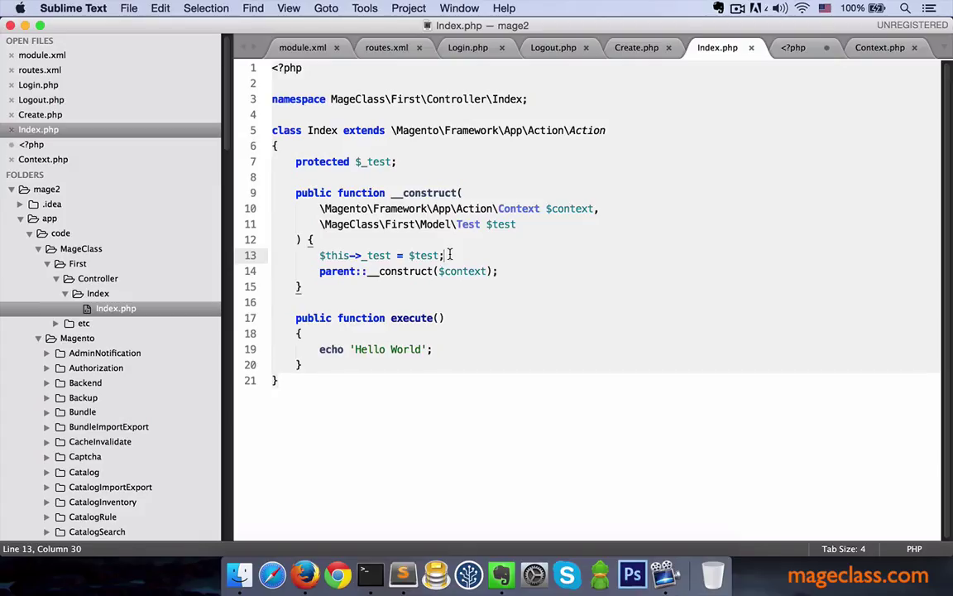
Switch to Firefox to reload the page, then name a new folder 'Model'
key("cmd+tab")
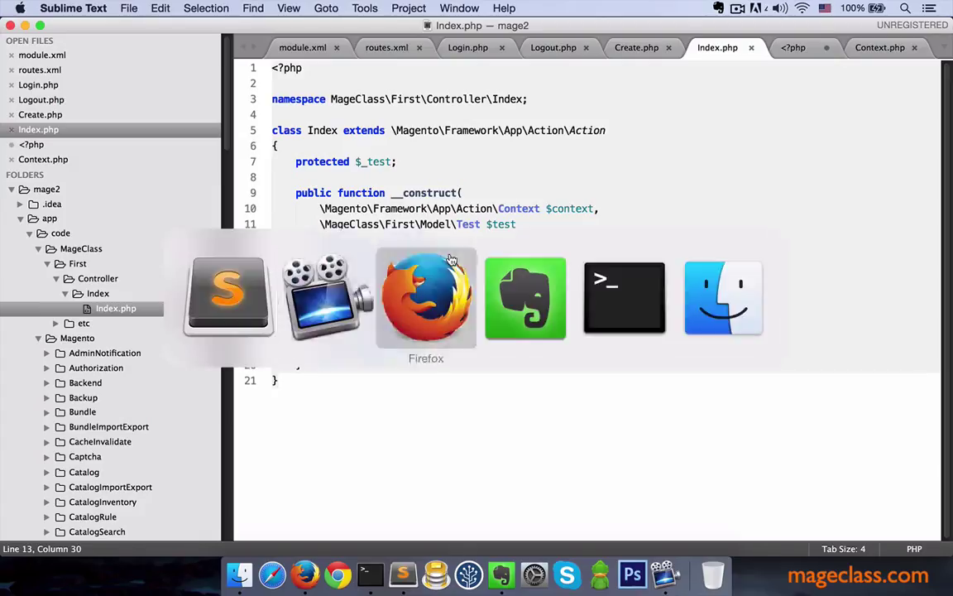
left_click(426, 298)
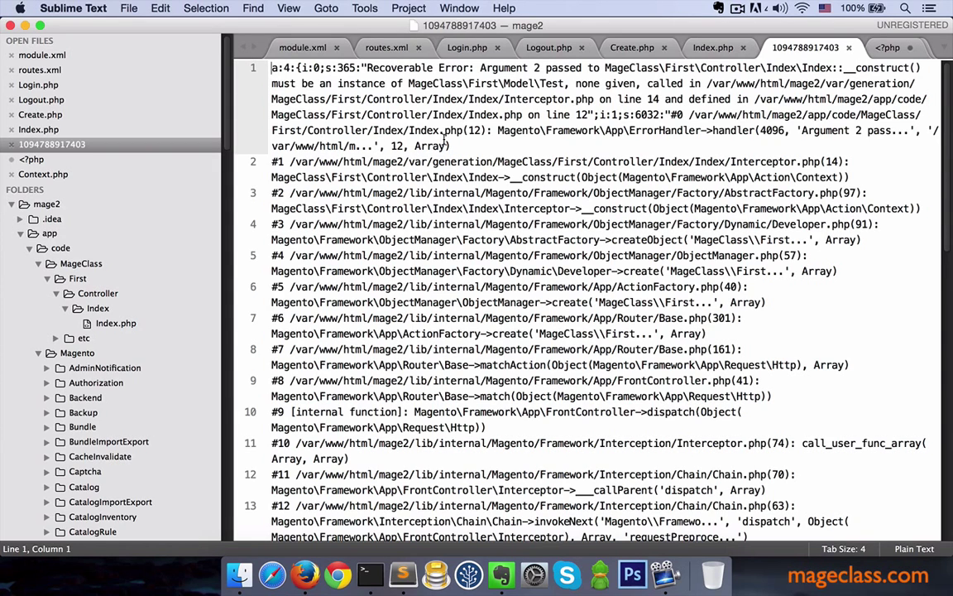
mouse_move(500, 76)
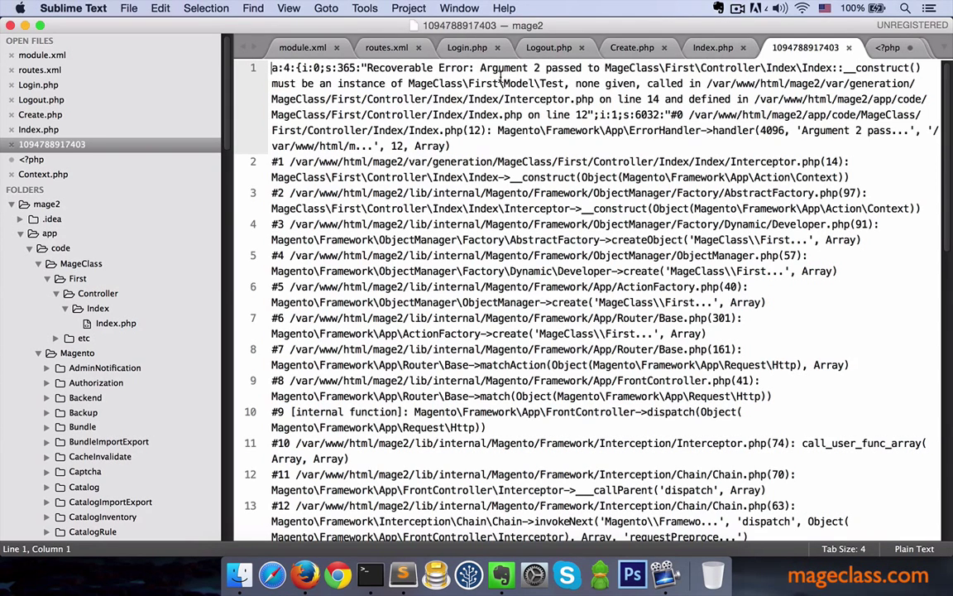
mouse_move(622, 83)
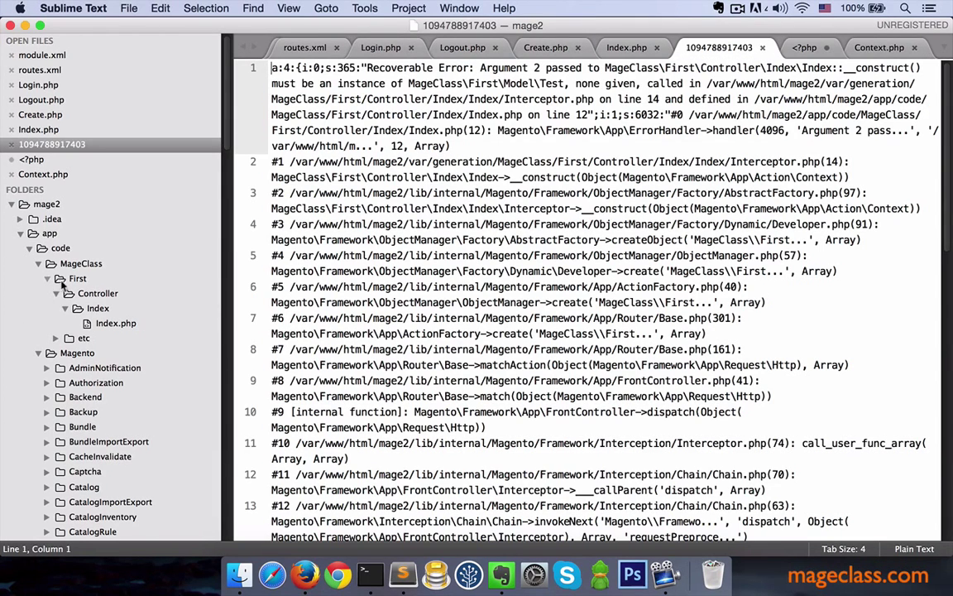
type("Model")
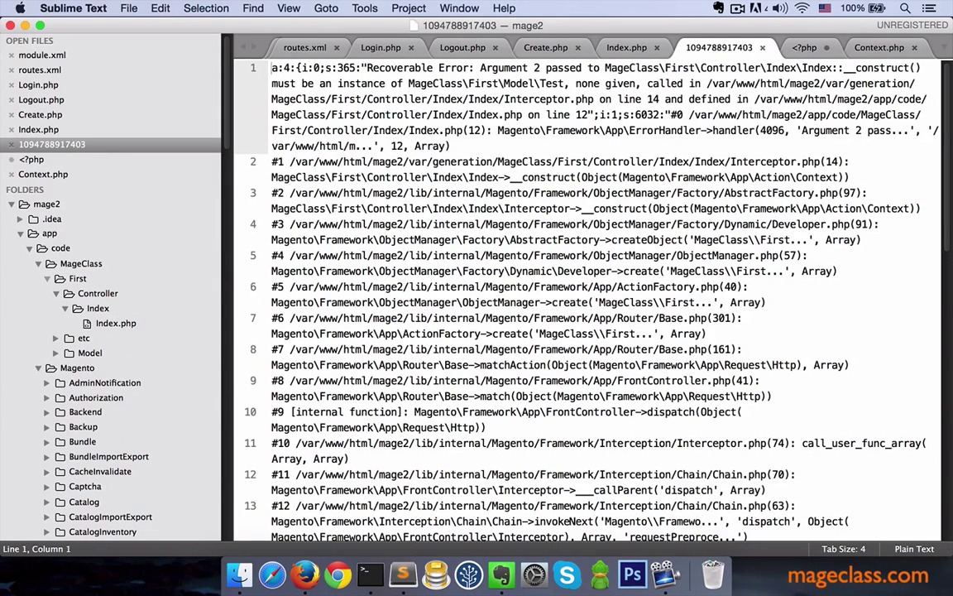
Create Test.php in the Model folder with a sayHi method, save it, and return to Index.php
right_click(77, 368)
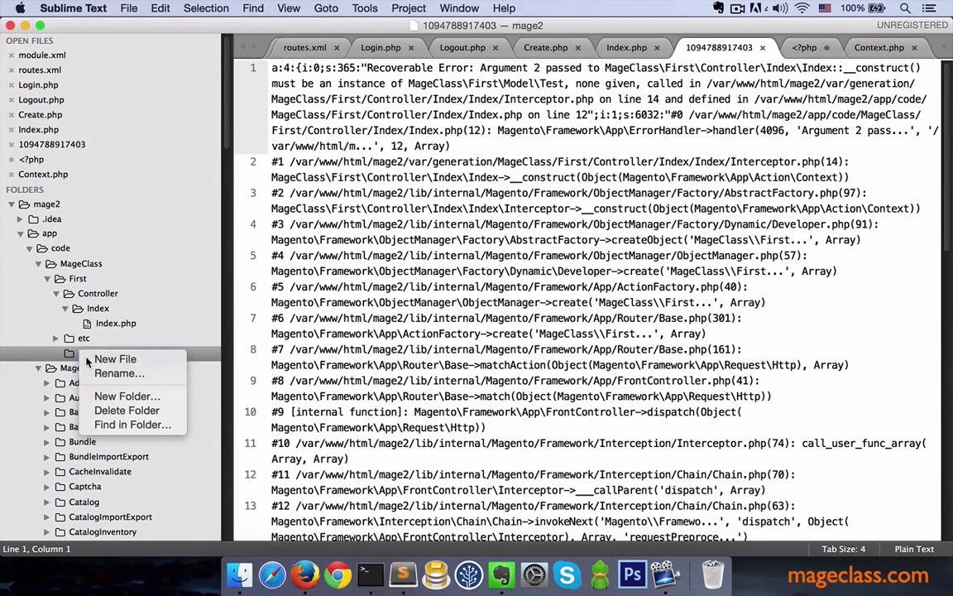
left_click(115, 358)
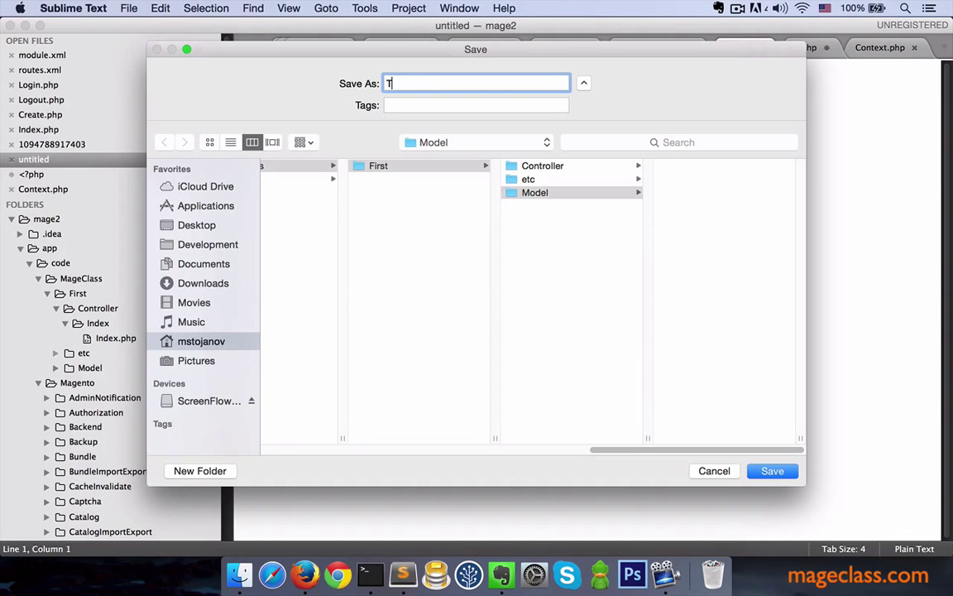
left_click(770, 470)
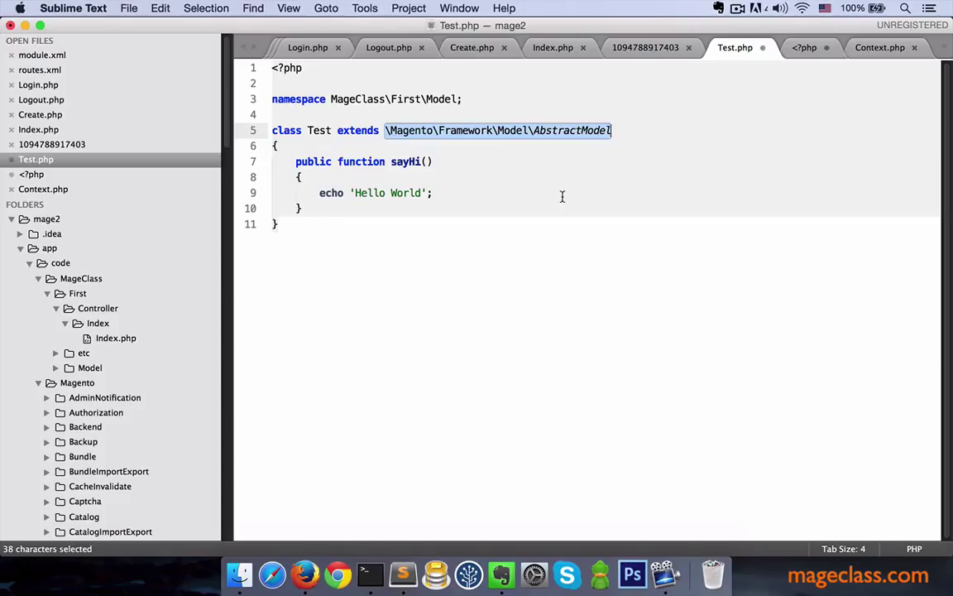
double_click(405, 162)
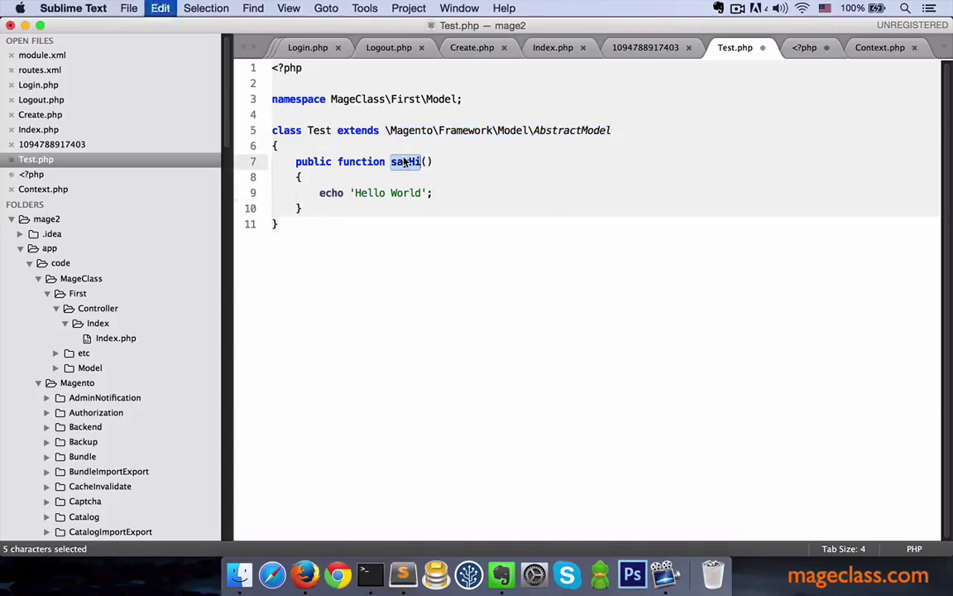
key("cmd+s")
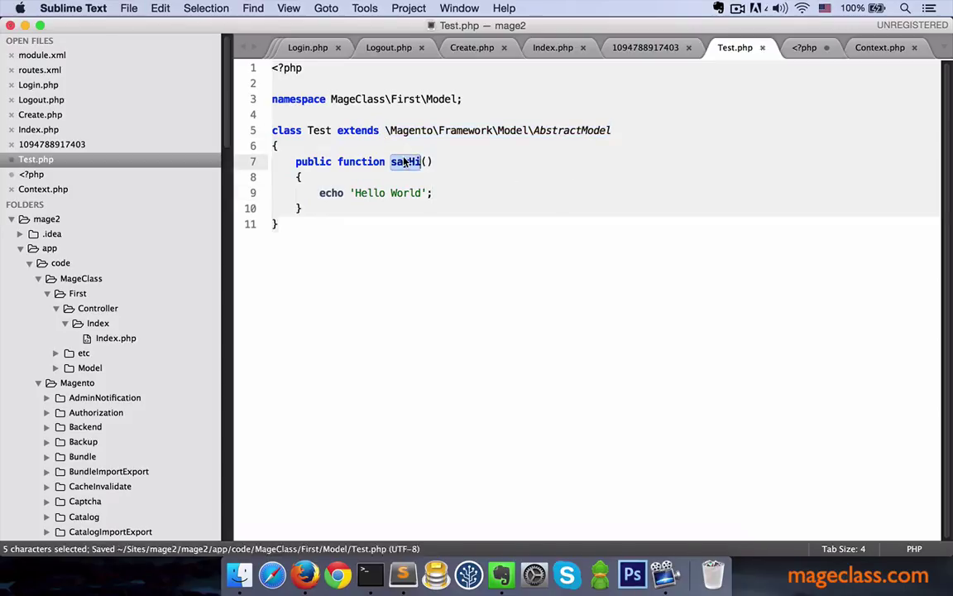
left_click(553, 47)
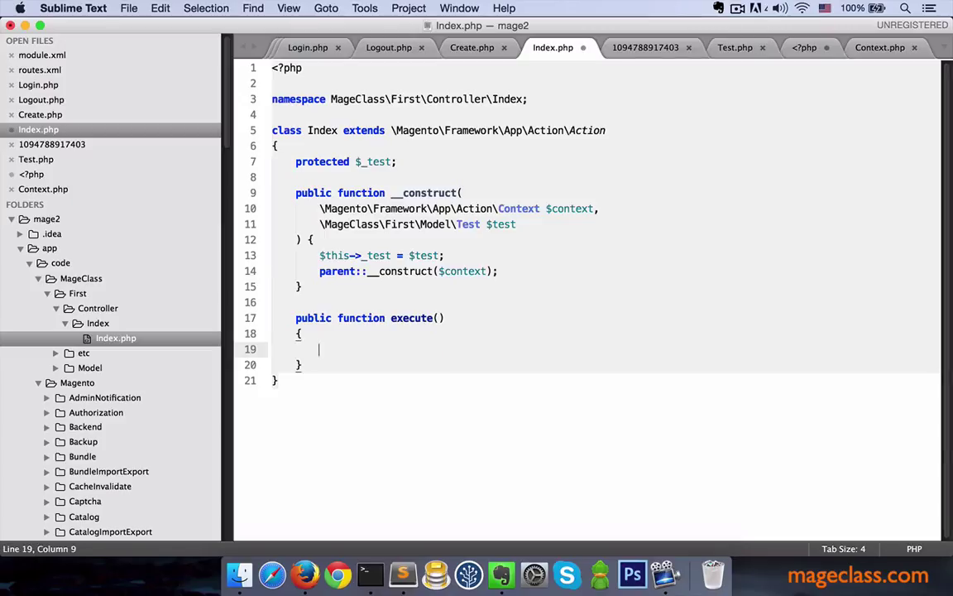
Replace the echo in execute() with $this->_test->sayHi();
type("$this")
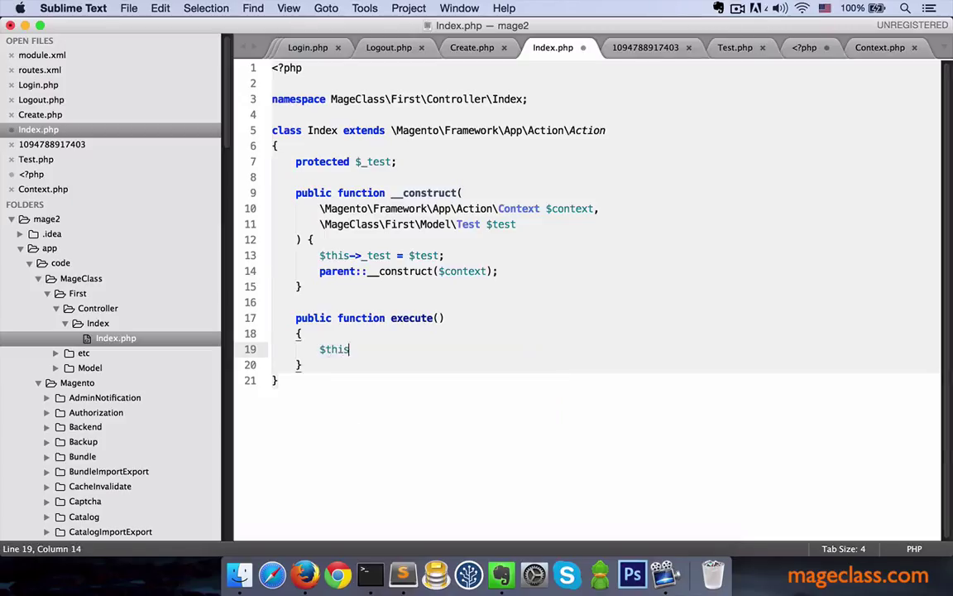
type("->_test->sayHi")
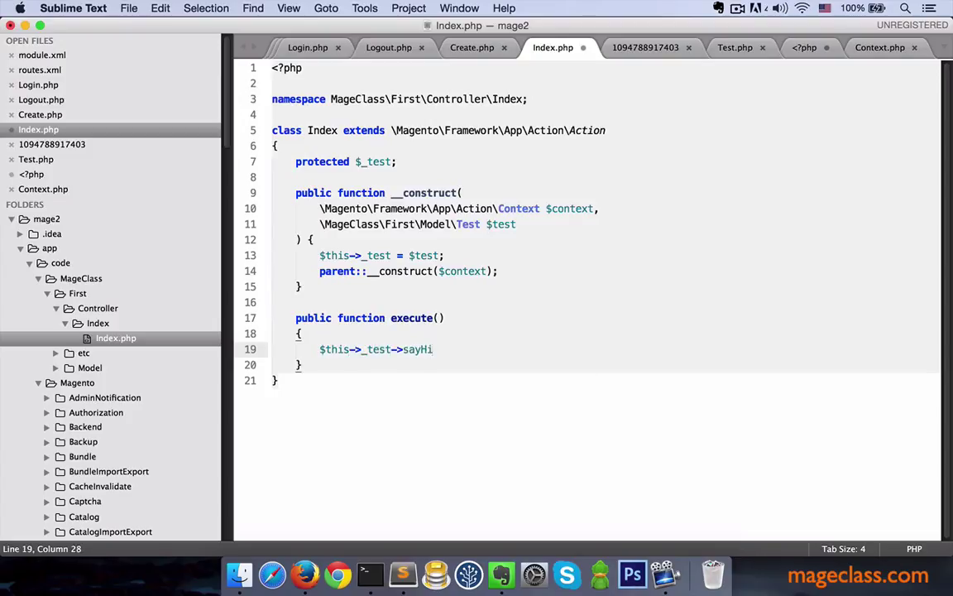
type("();")
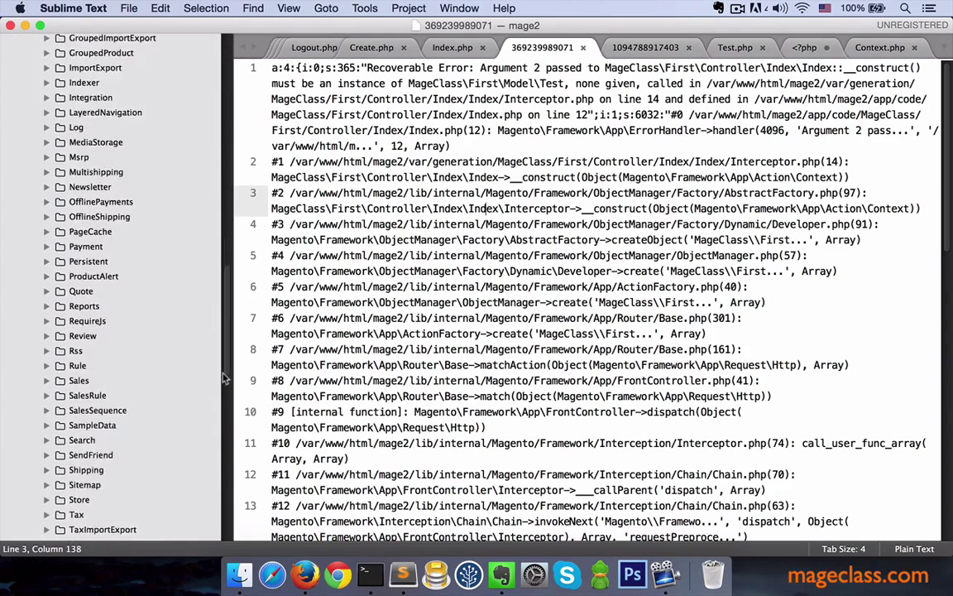
Expand var/generation to the Index controller and inspect Interceptor.php's constructor line
scroll("down", 3)
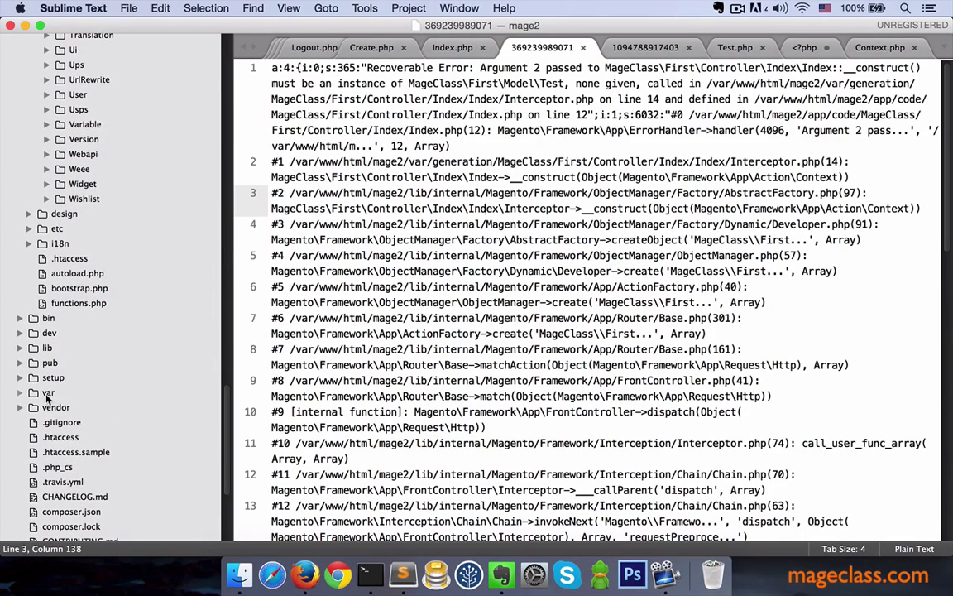
left_click(48, 392)
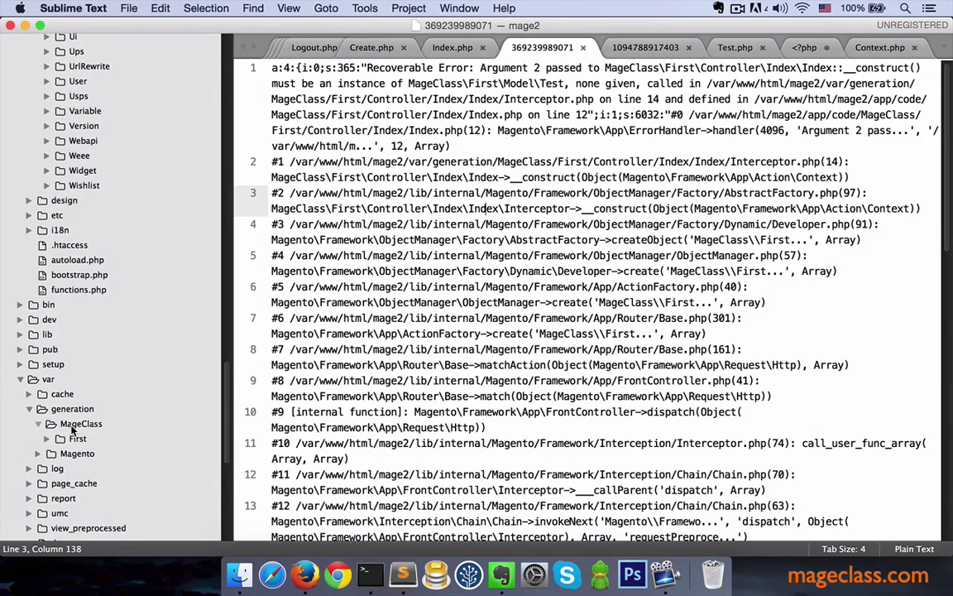
left_click(49, 438)
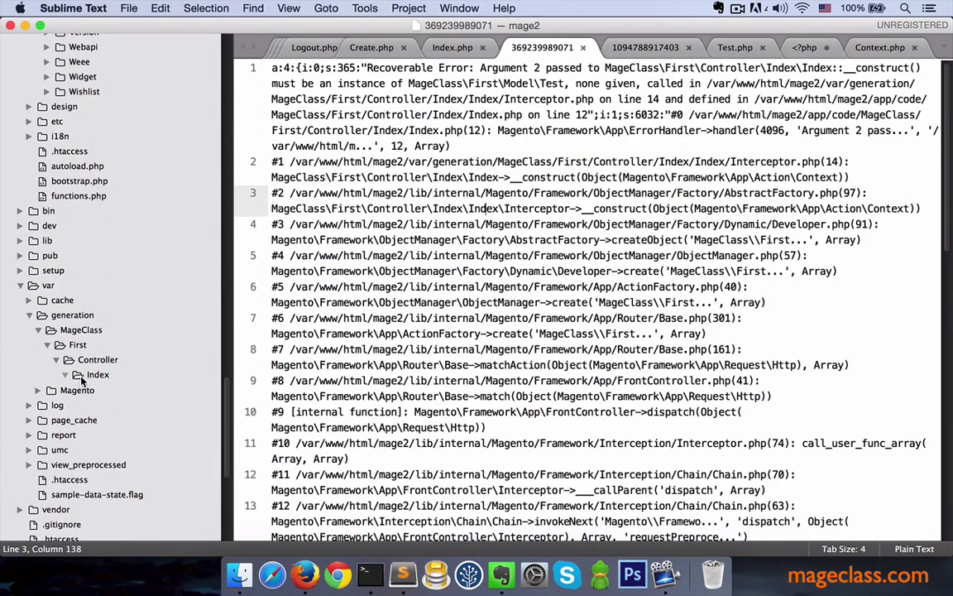
left_click(134, 404)
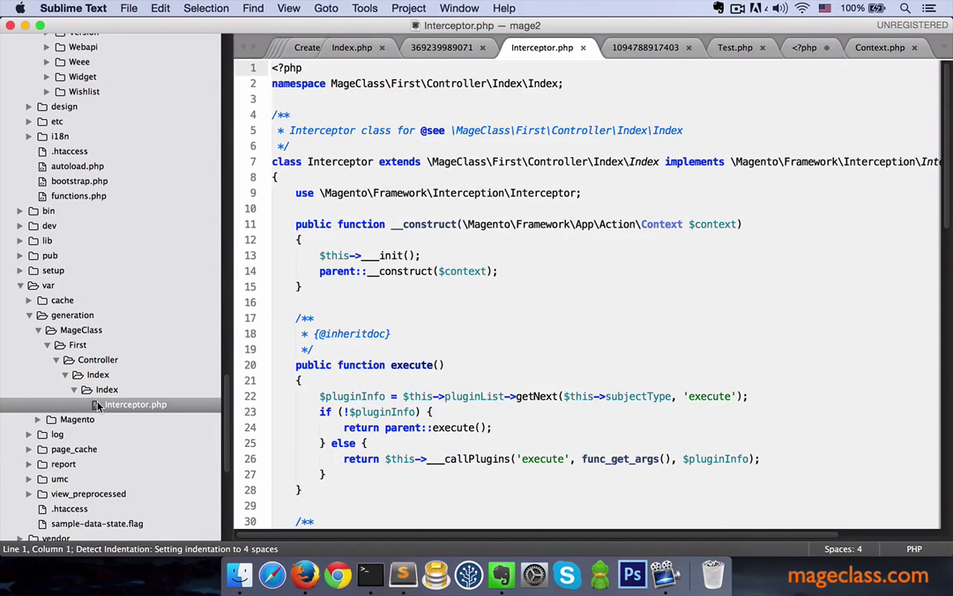
double_click(360, 224)
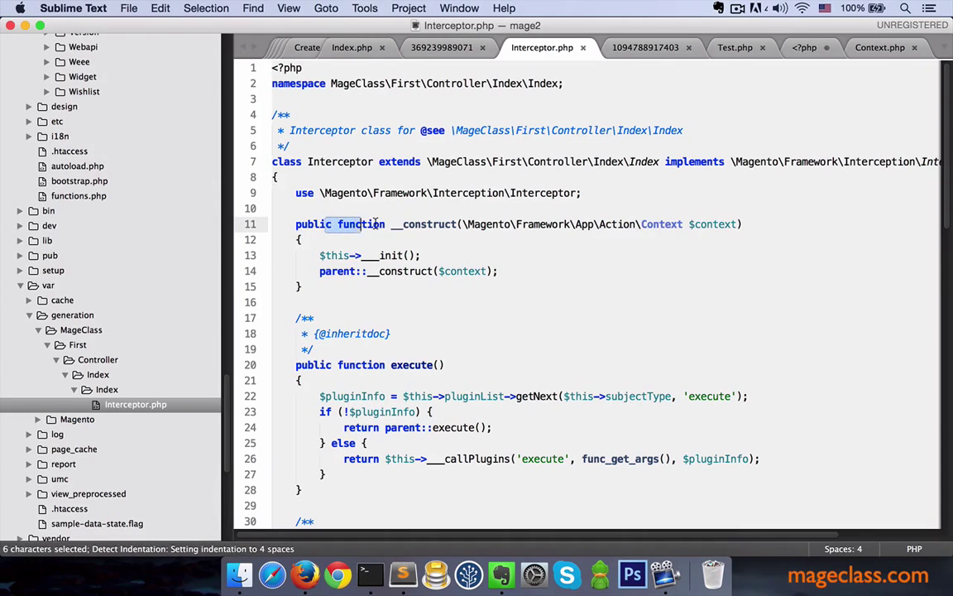
left_click_drag(355, 223, 743, 223)
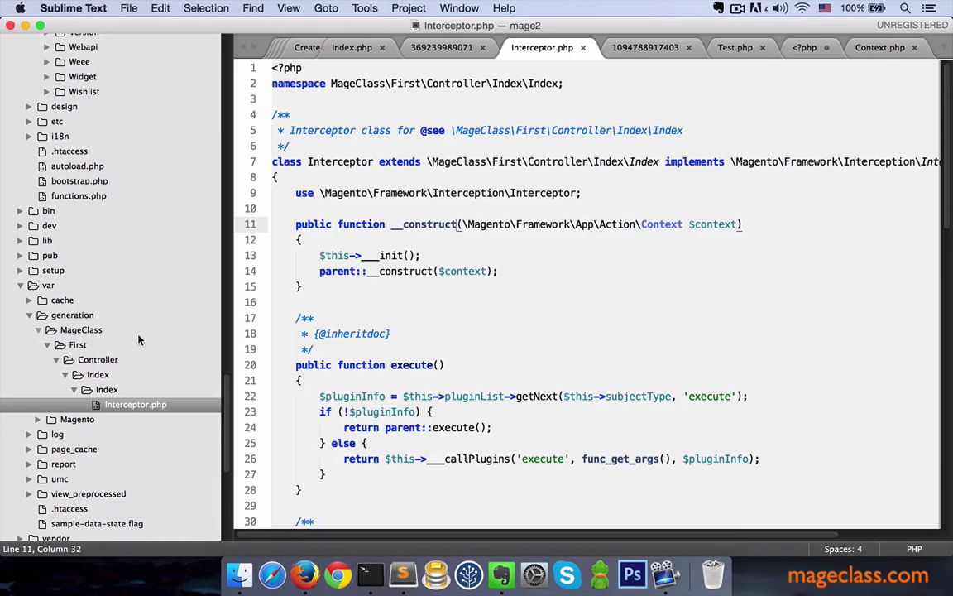
Delete the generated MageClass folder, reload the store page, and select the new Test argument
right_click(81, 329)
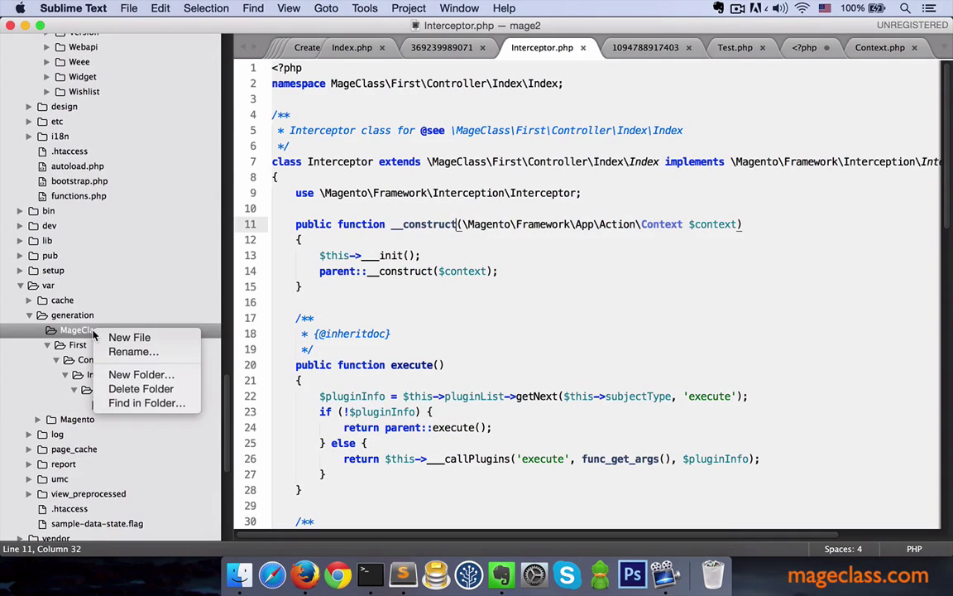
left_click(141, 389)
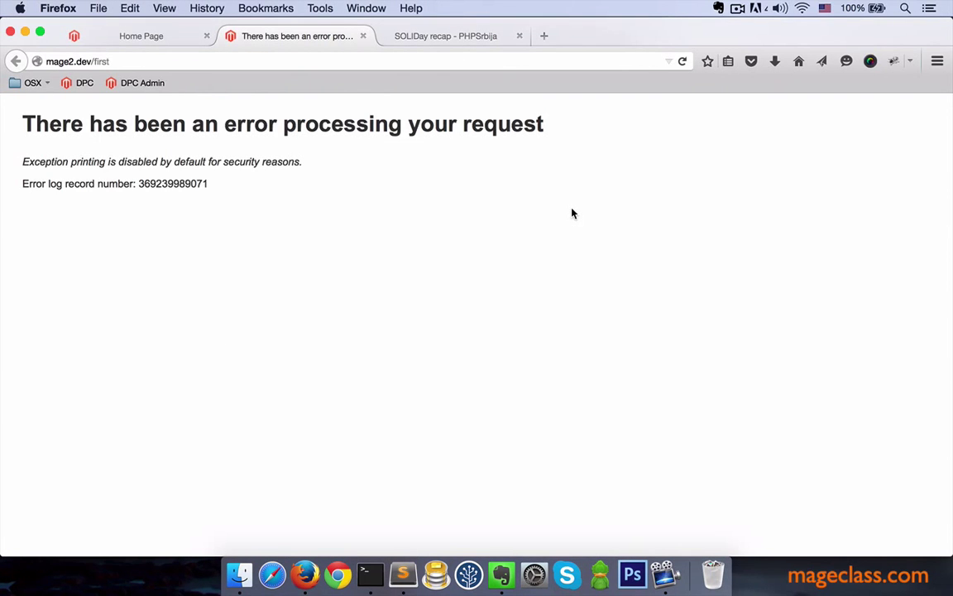
left_click(681, 62)
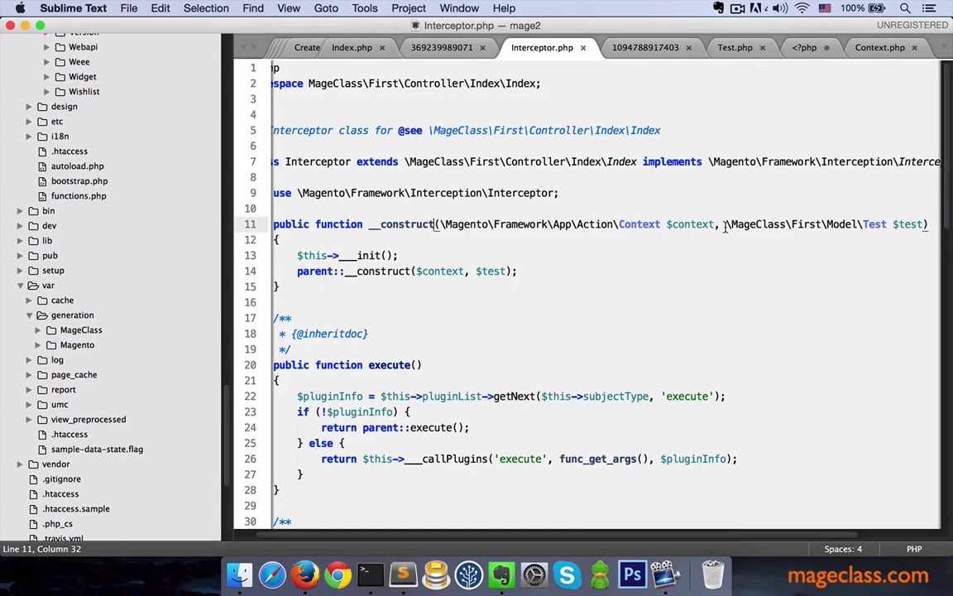
left_click_drag(726, 223, 921, 223)
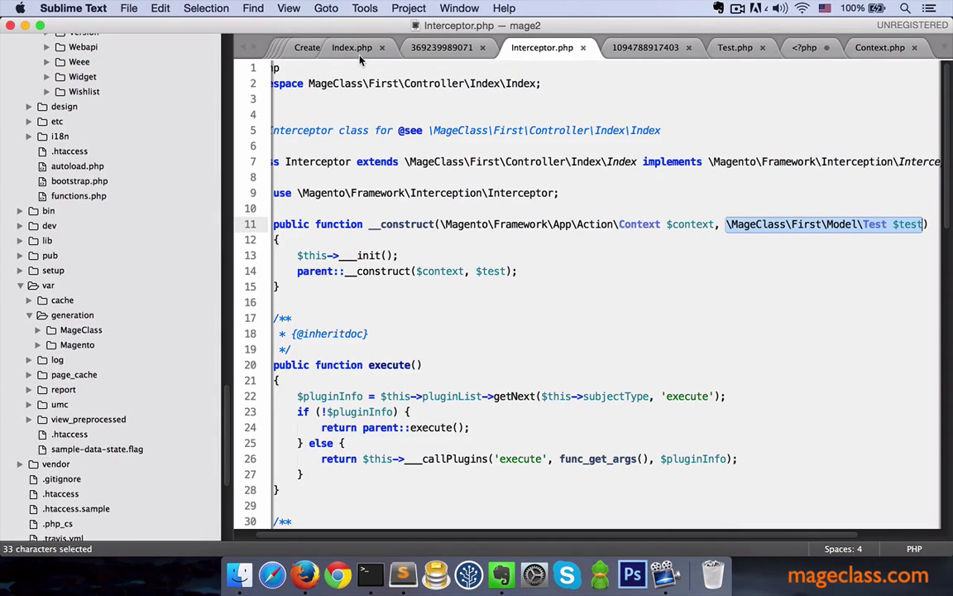
Add a \Magento\Catalog\Model\ProductFactory $productFactory argument to the Index constructor
left_click(352, 47)
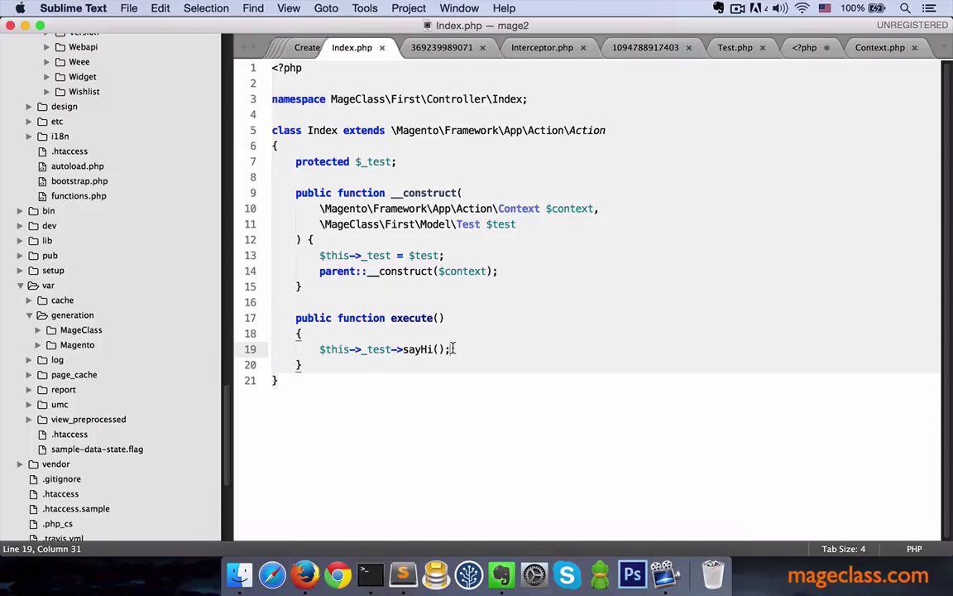
left_click_drag(319, 348, 450, 348)
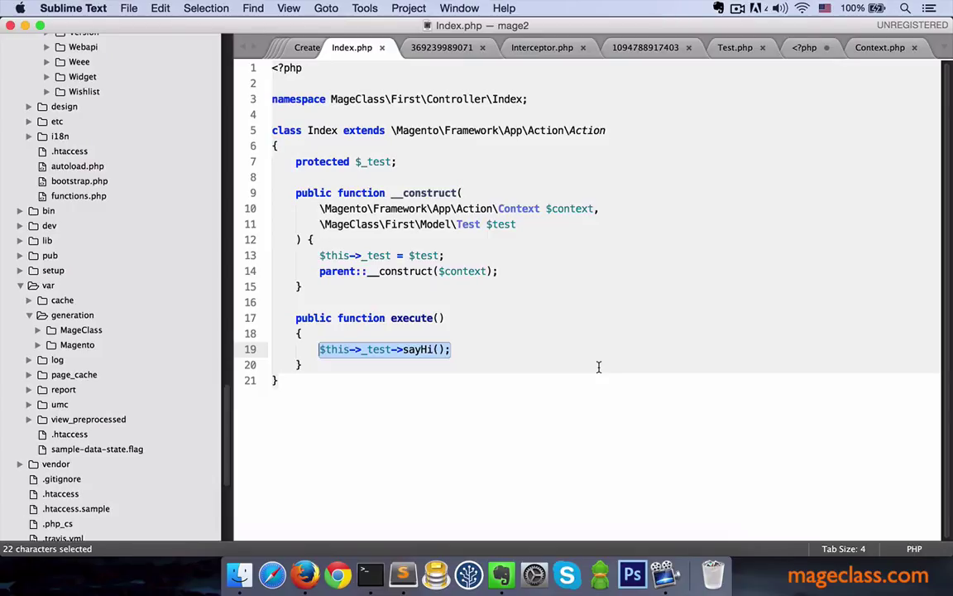
mouse_move(550, 247)
type(",")
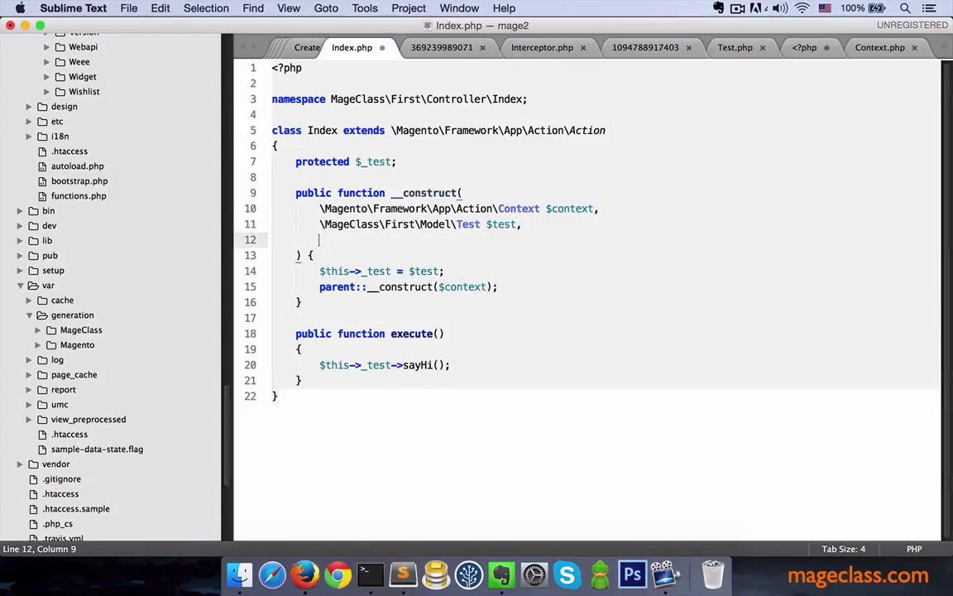
type("\\Magento\\")
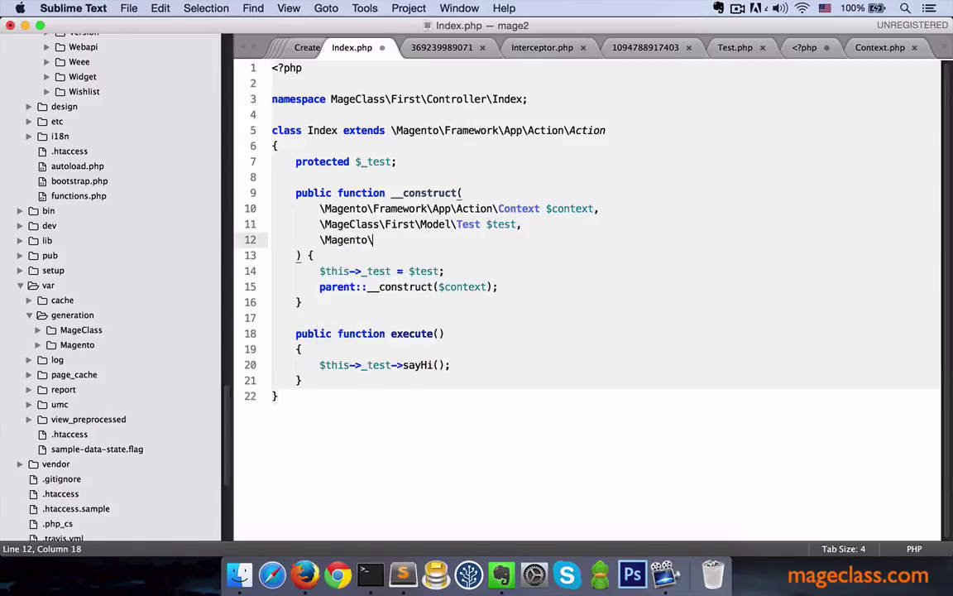
type("Catalog\\Model\\")
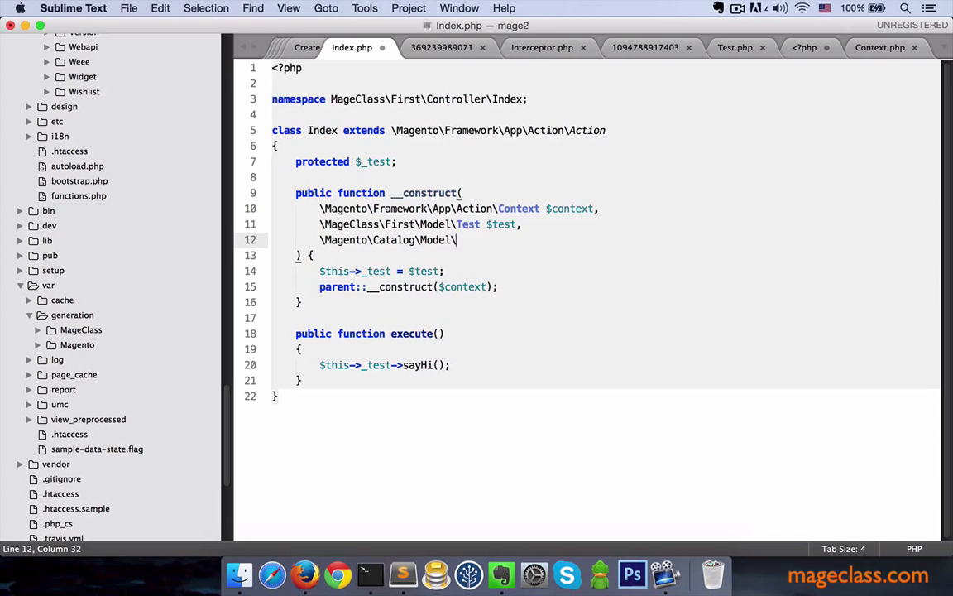
type("Product")
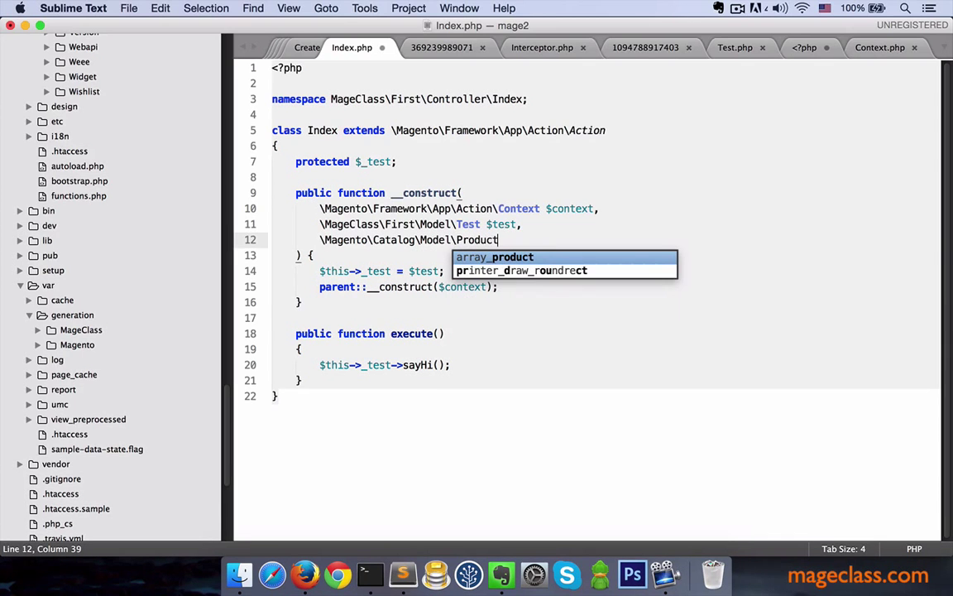
type("$product")
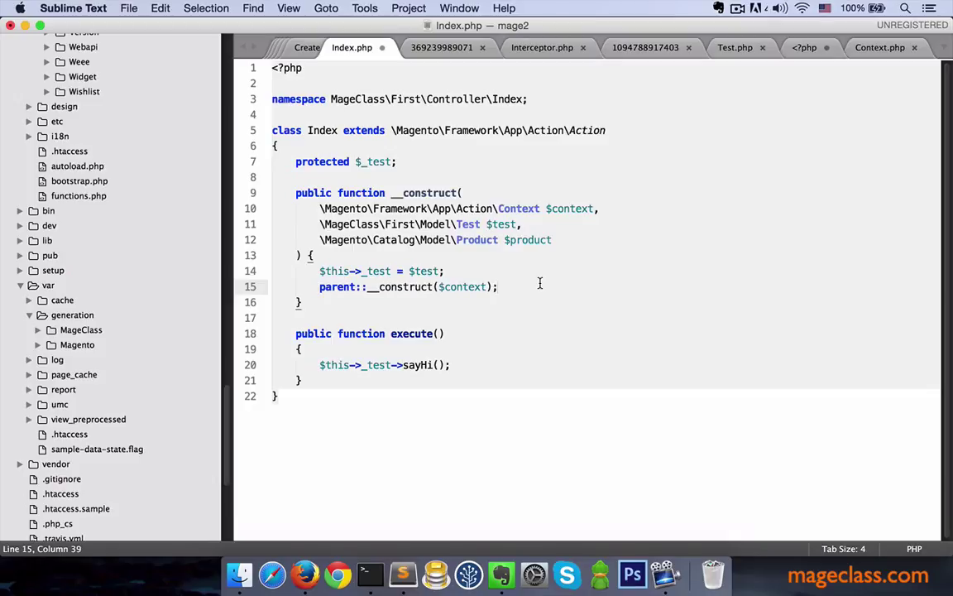
mouse_move(535, 284)
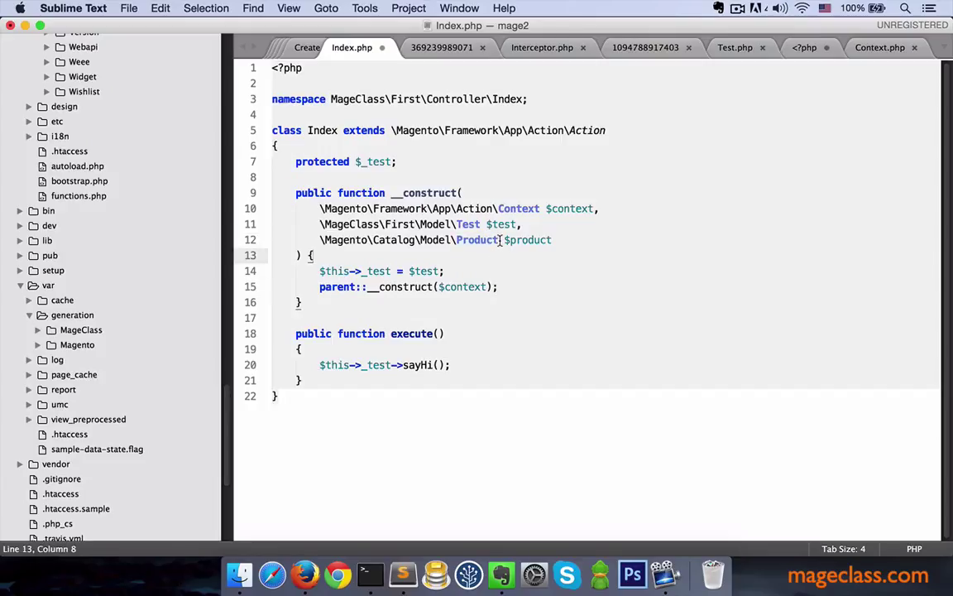
Assign $this->_productFactory, declare the protected $_productFactory property, and save
type("H")
type("$this-")
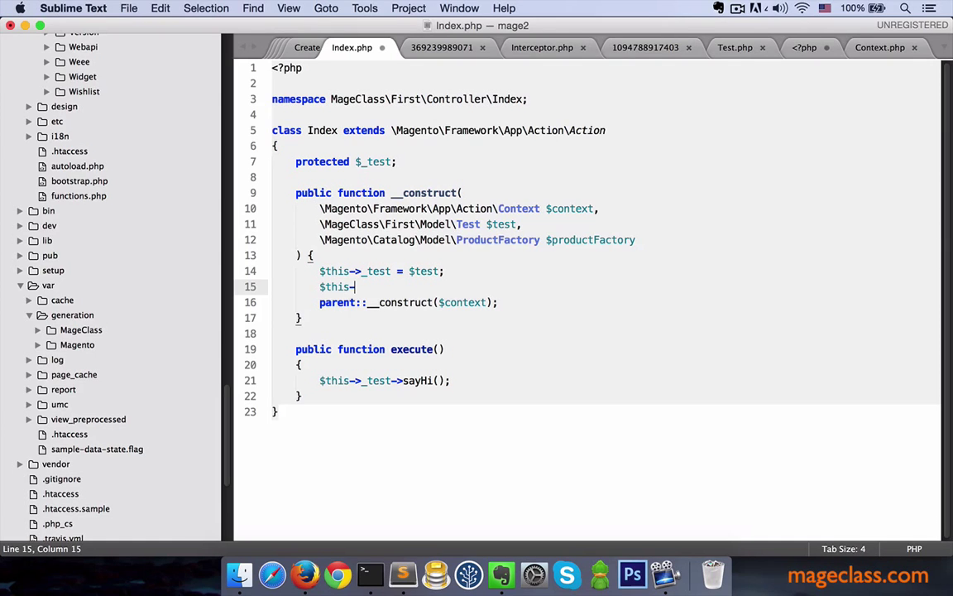
type(">_productFac")
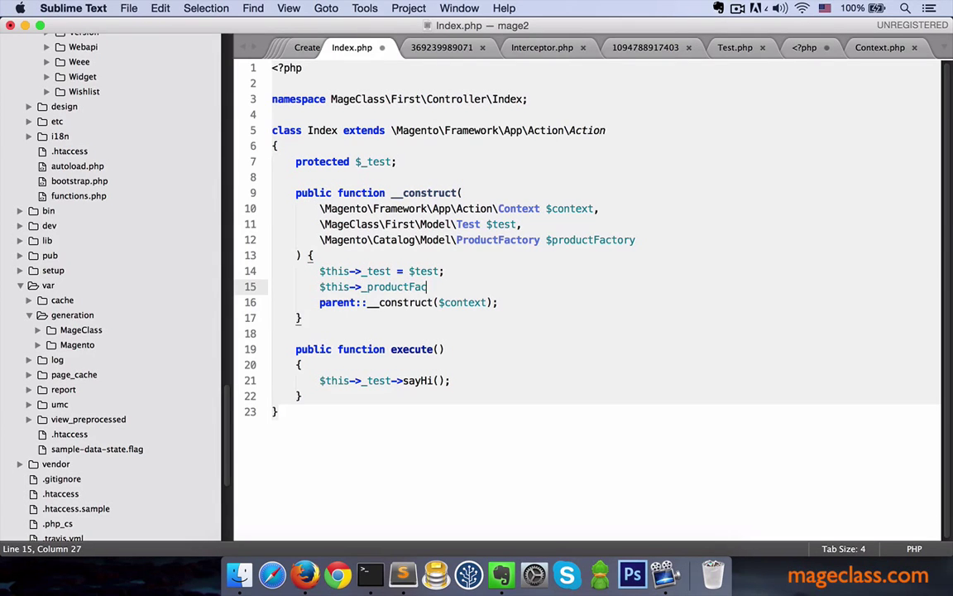
type("= $productF")
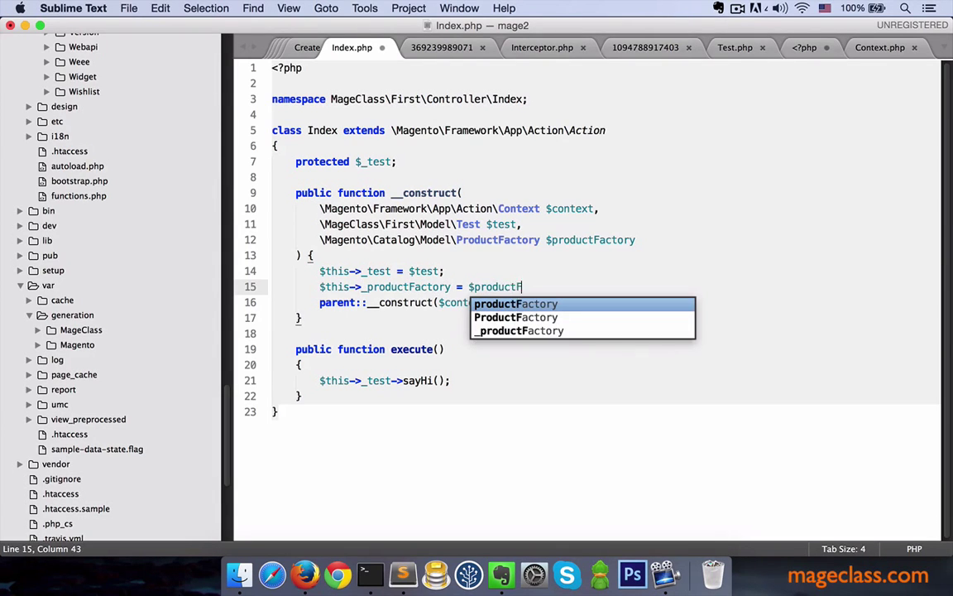
key("Tab")
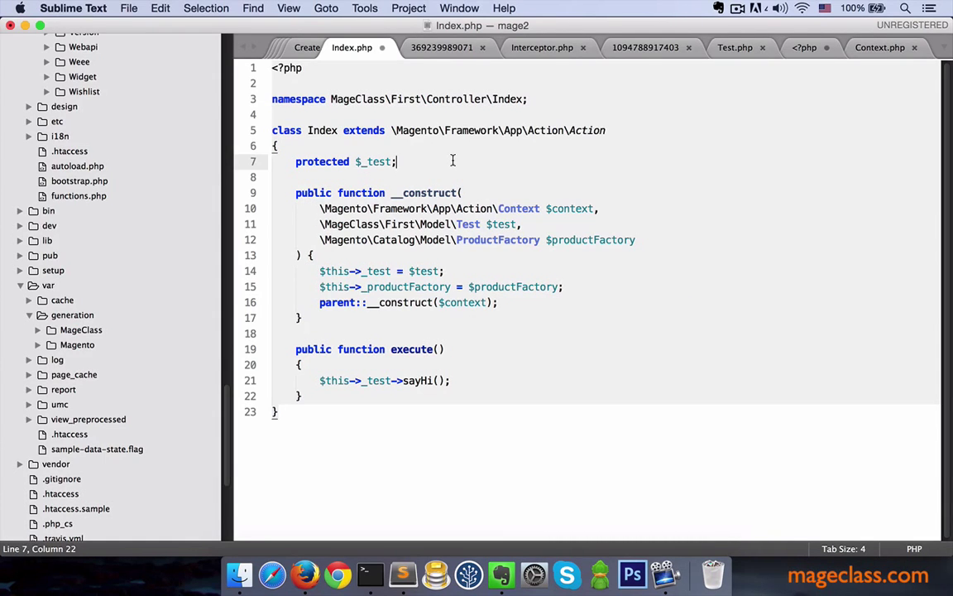
type("protected $_productFactory;")
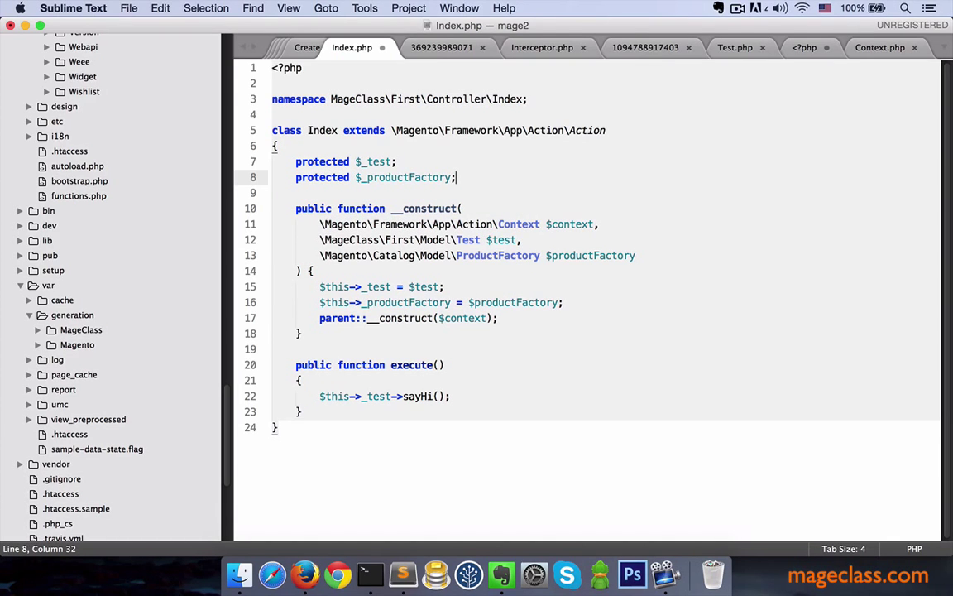
key("cmd+s")
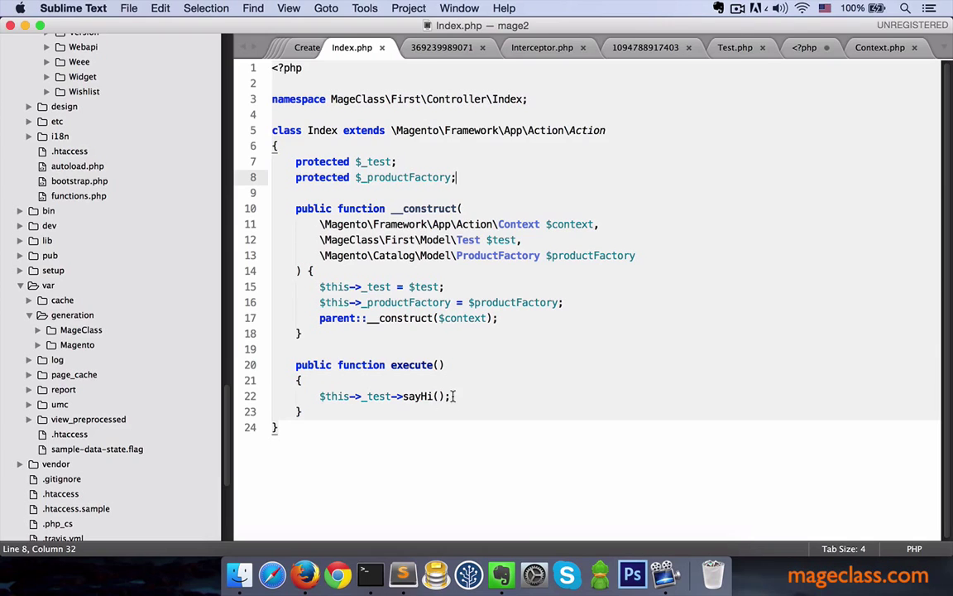
Replace the sayHi call with $product = $this->_productFactory->create();
left_click_drag(320, 395, 451, 396)
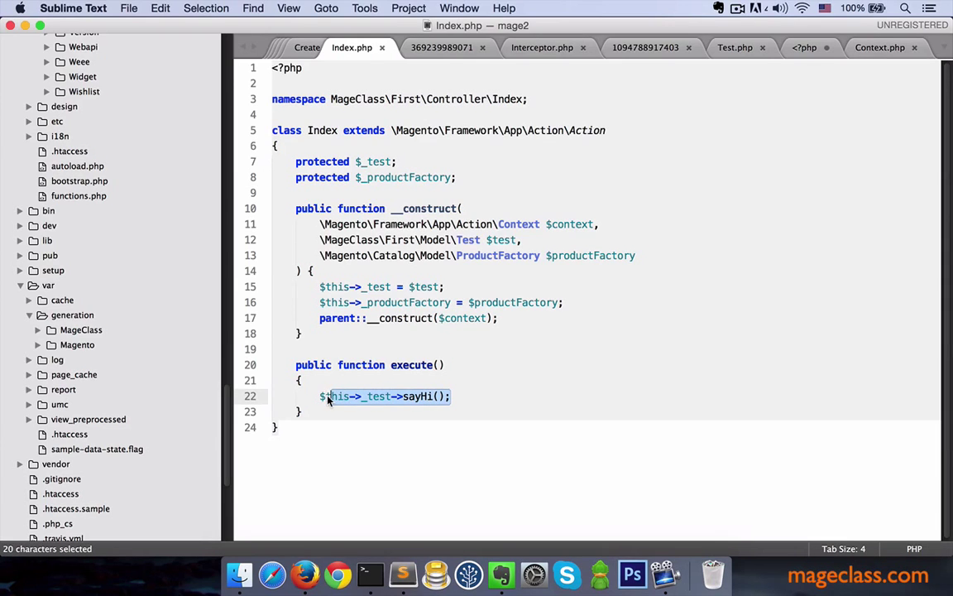
type("$product = $this-")
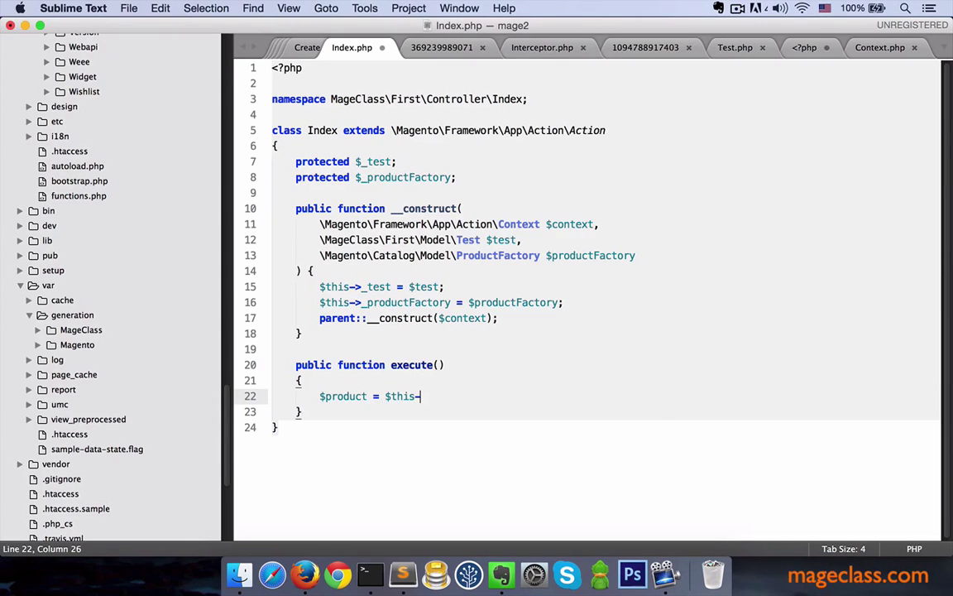
type("_productFactory->create(")
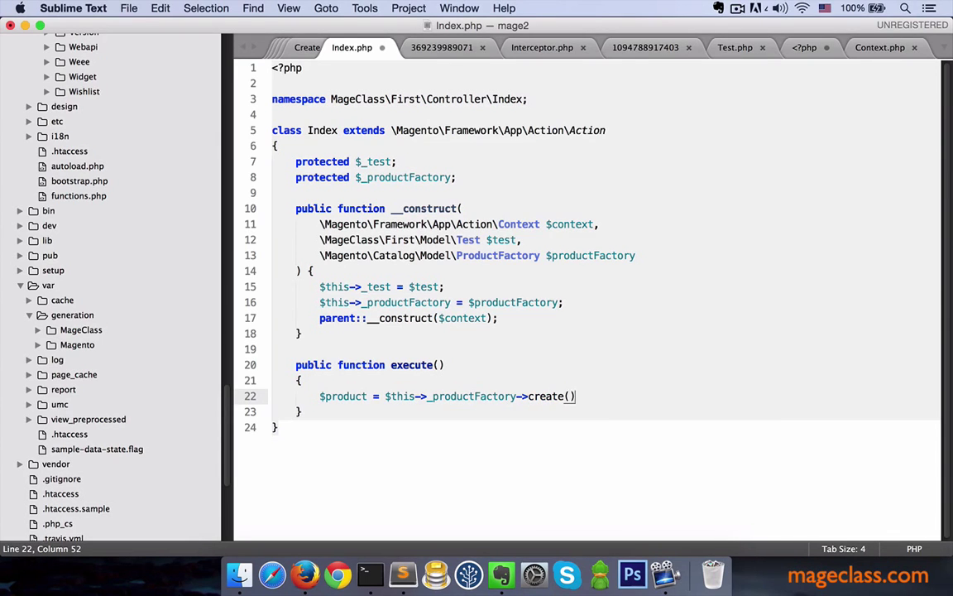
type(";")
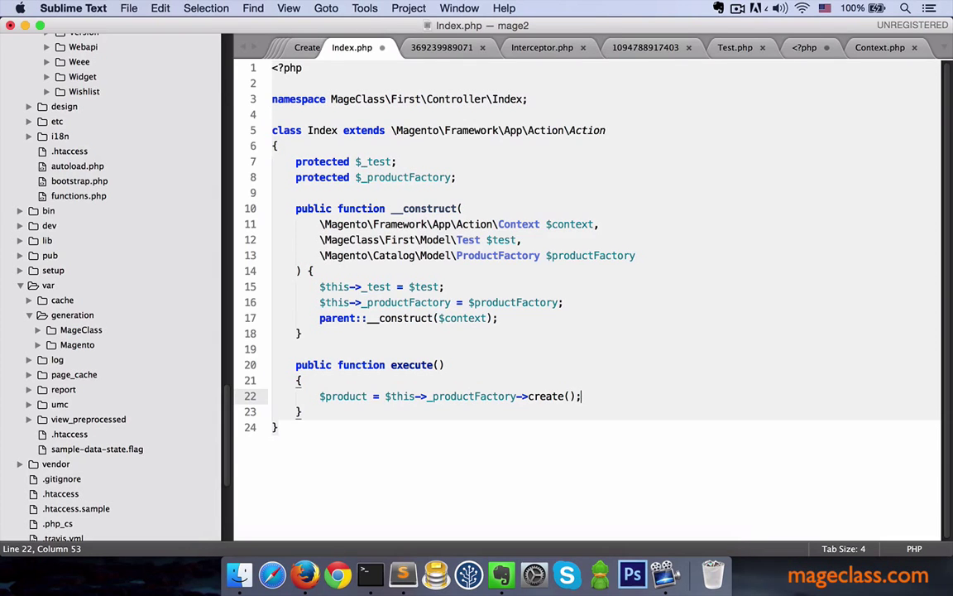
Load product 2045 and echo $product->getName()
type("$product")
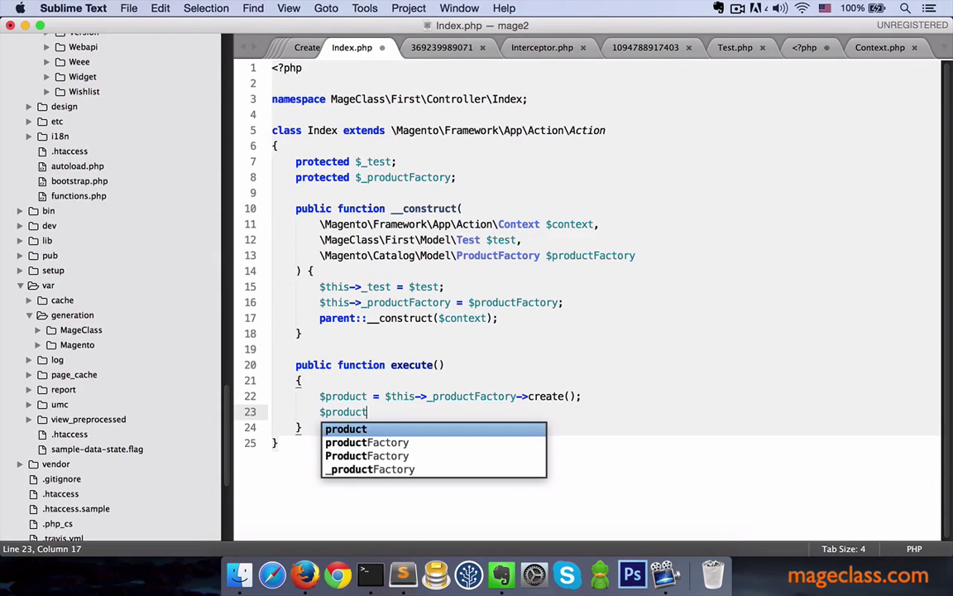
type("->load")
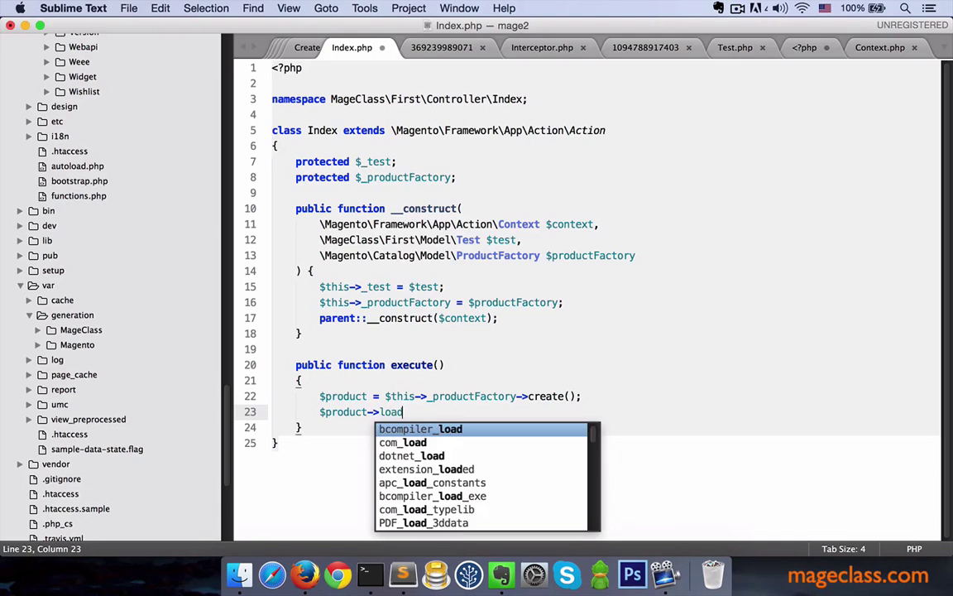
type("()")
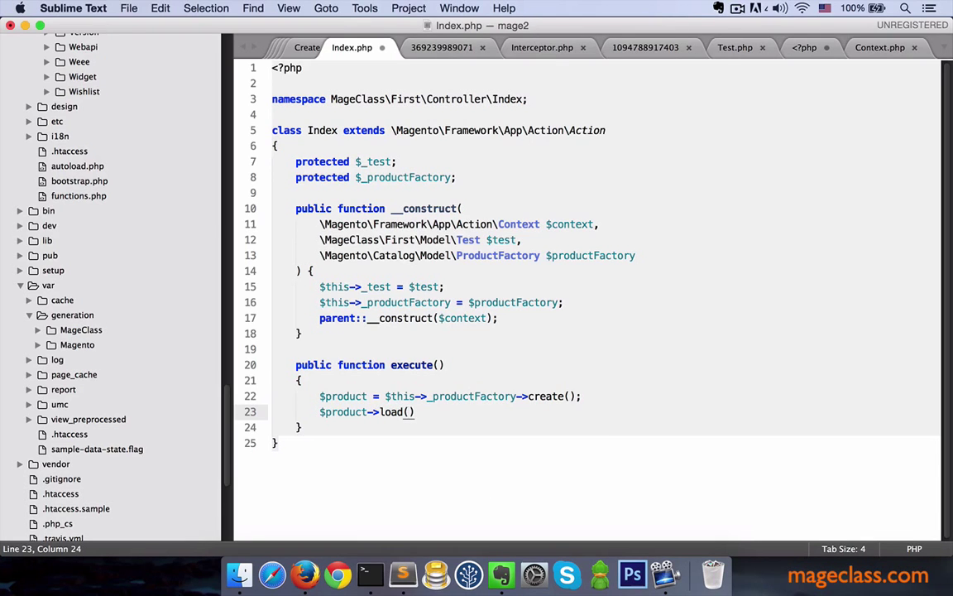
type("2045")
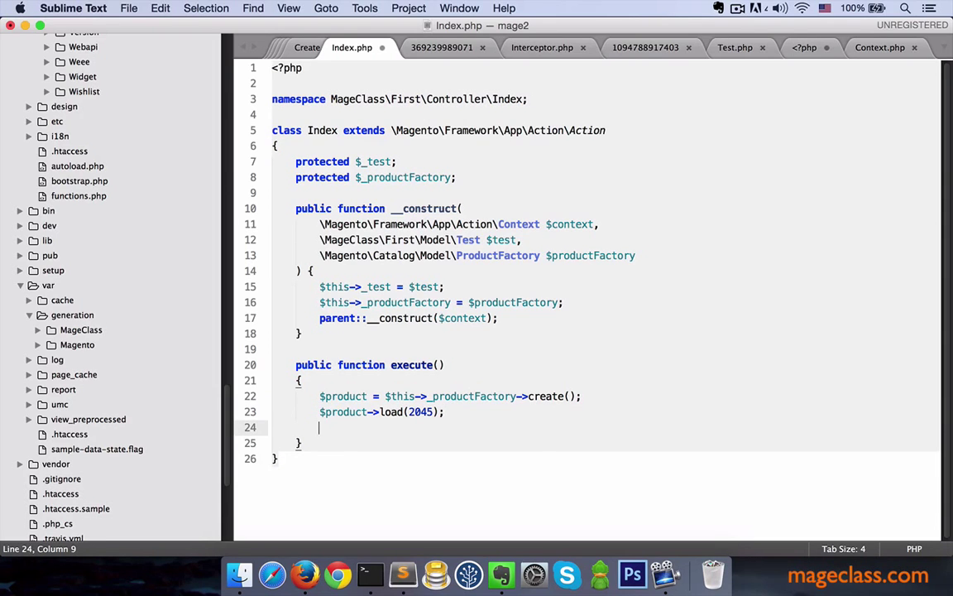
type("echo $")
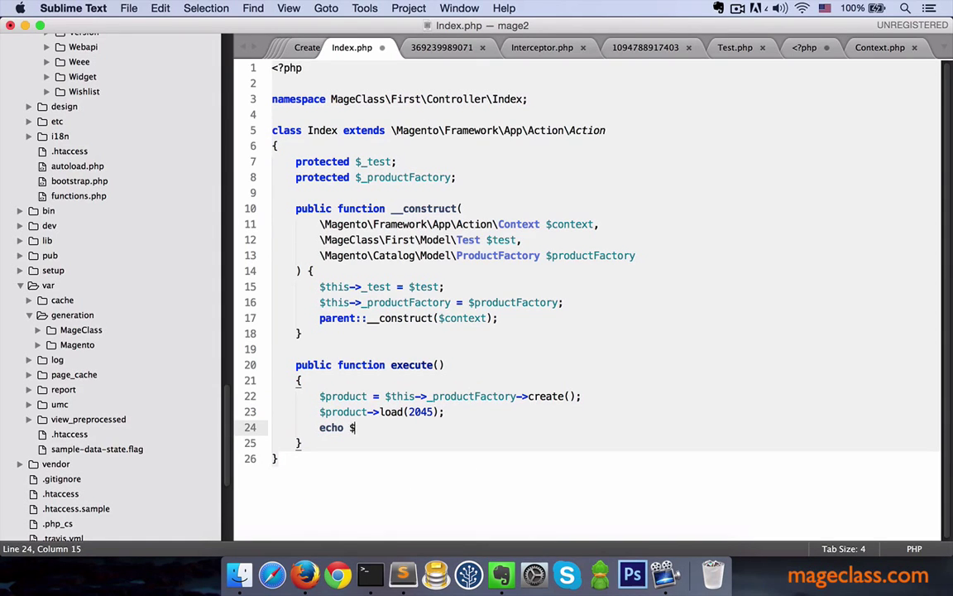
type("product->")
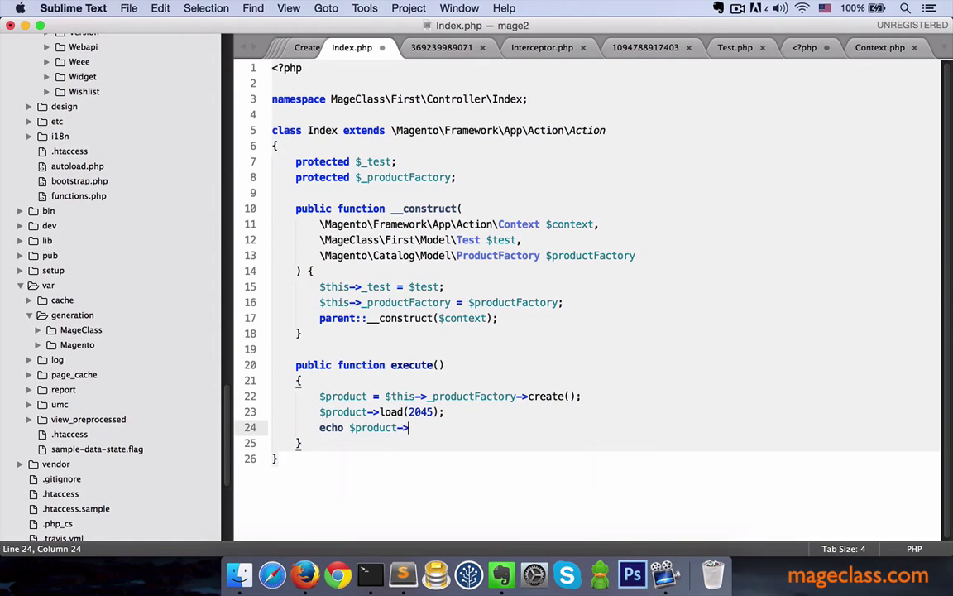
type("getName();")
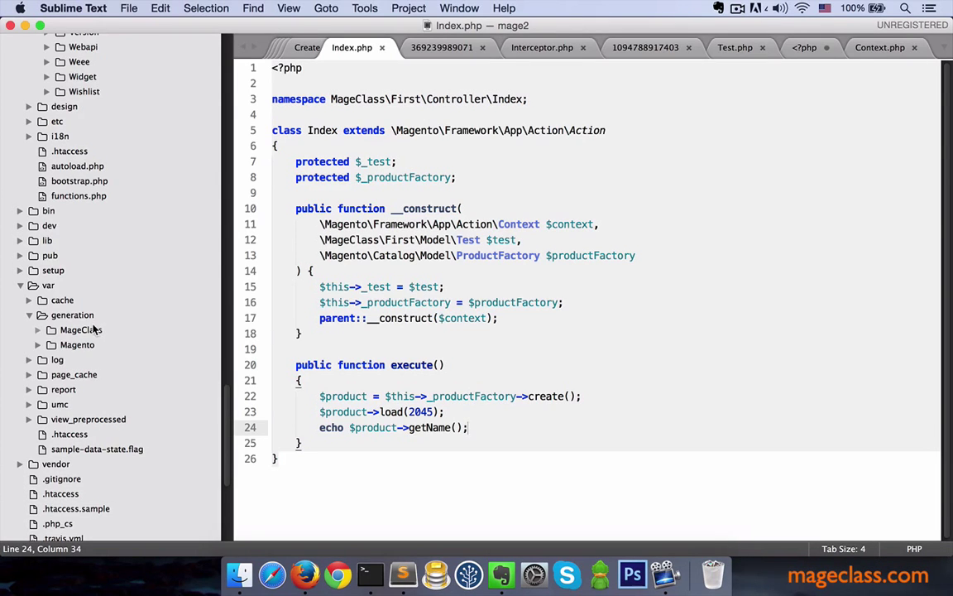
right_click(77, 329)
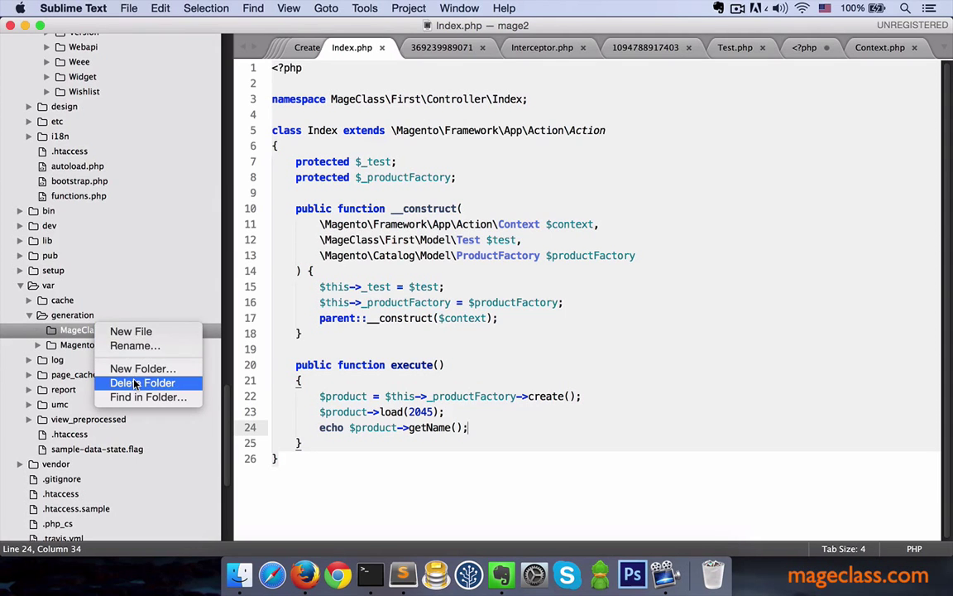